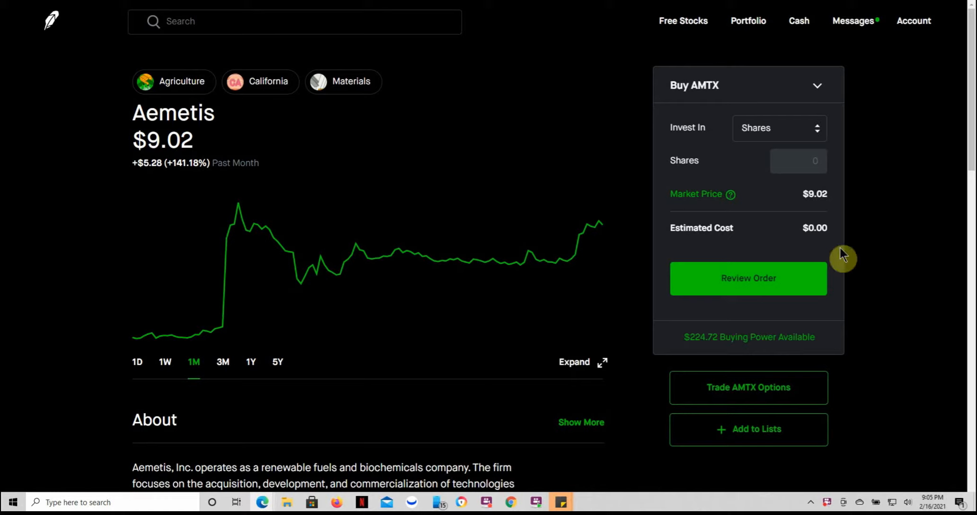
mouse_move(56, 382)
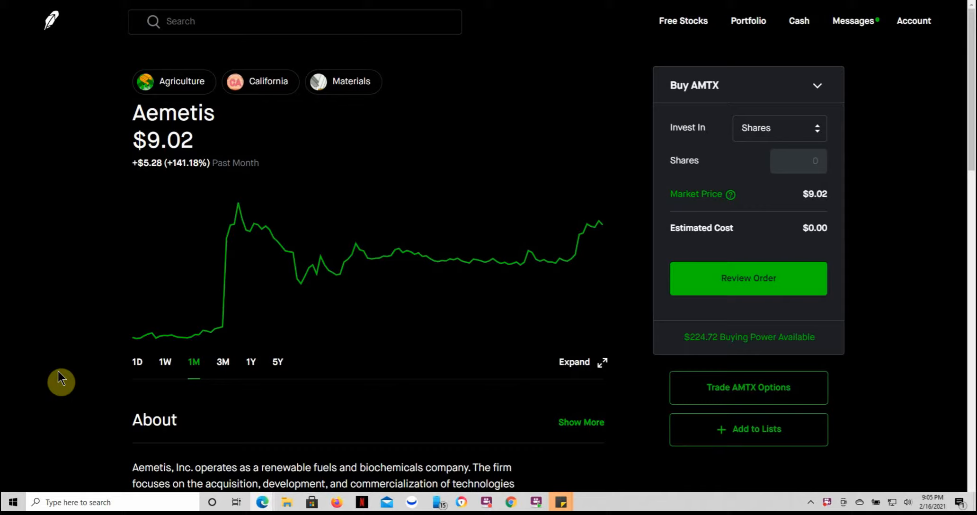
mouse_move(599, 93)
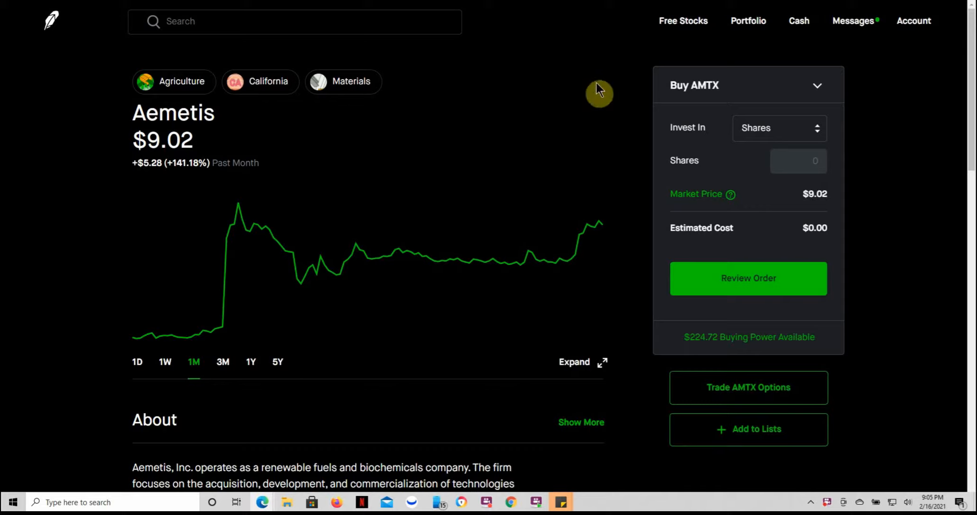
mouse_move(79, 214)
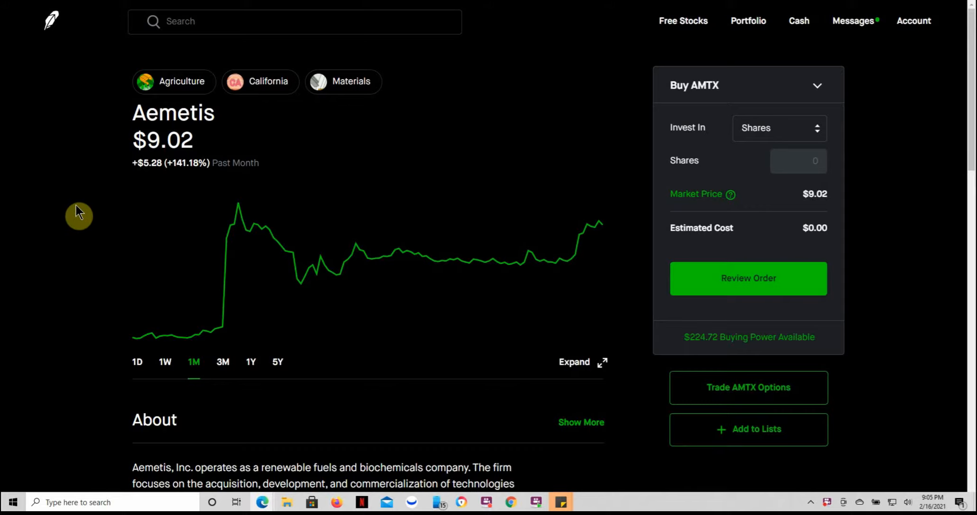
mouse_move(101, 292)
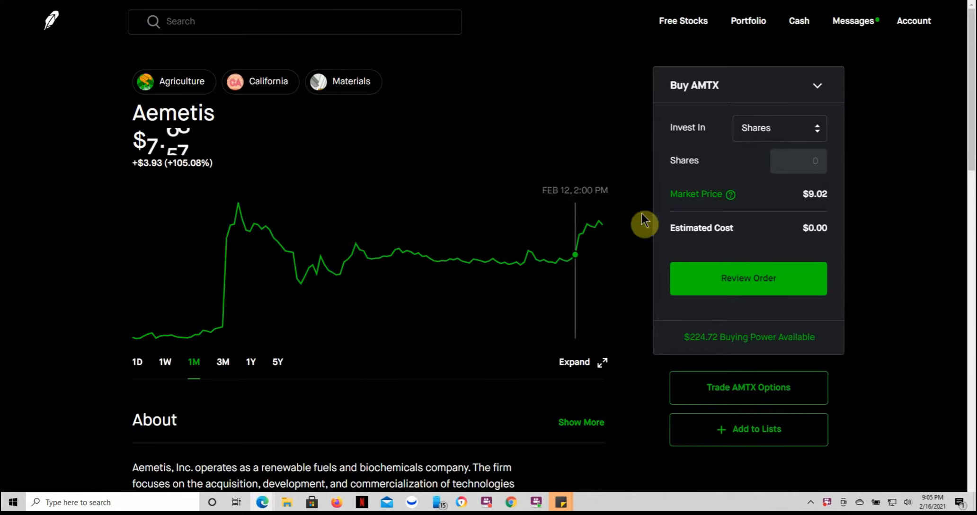
mouse_move(341, 255)
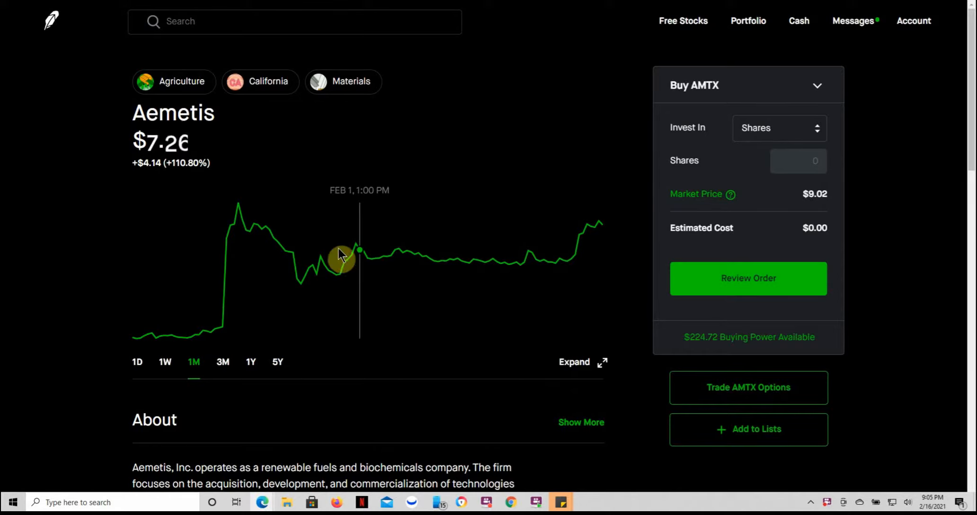
mouse_move(153, 357)
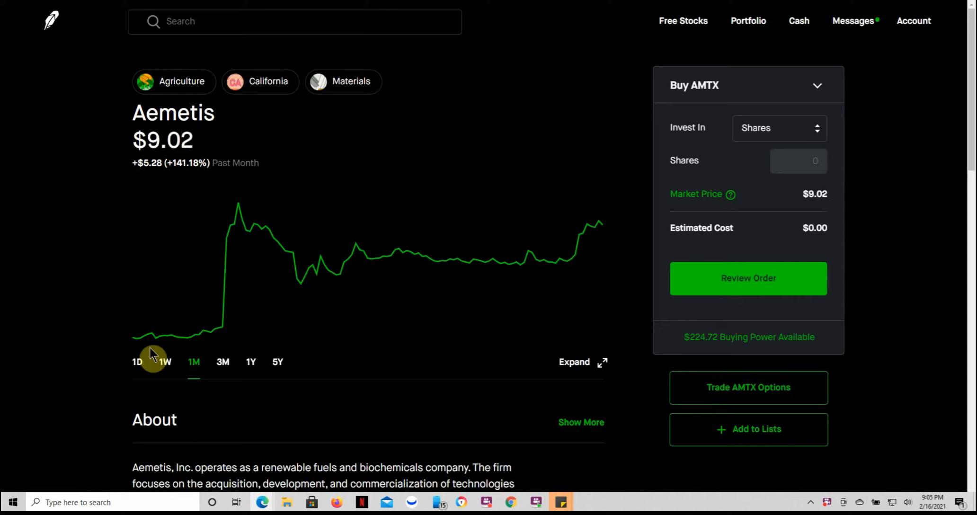
Switch the Aemetis chart to the 3M range, showing about $2.06 in November 2020.
click(222, 362)
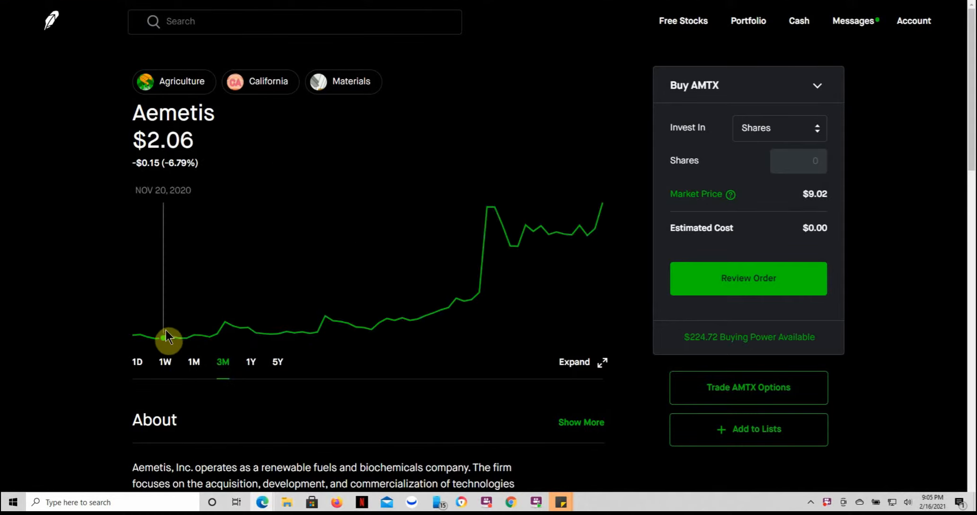
mouse_move(279, 333)
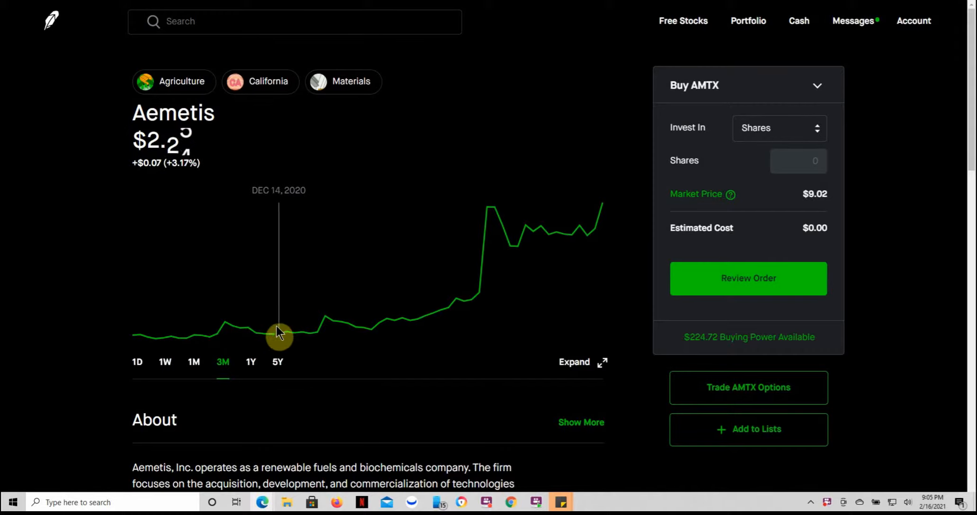
mouse_move(423, 321)
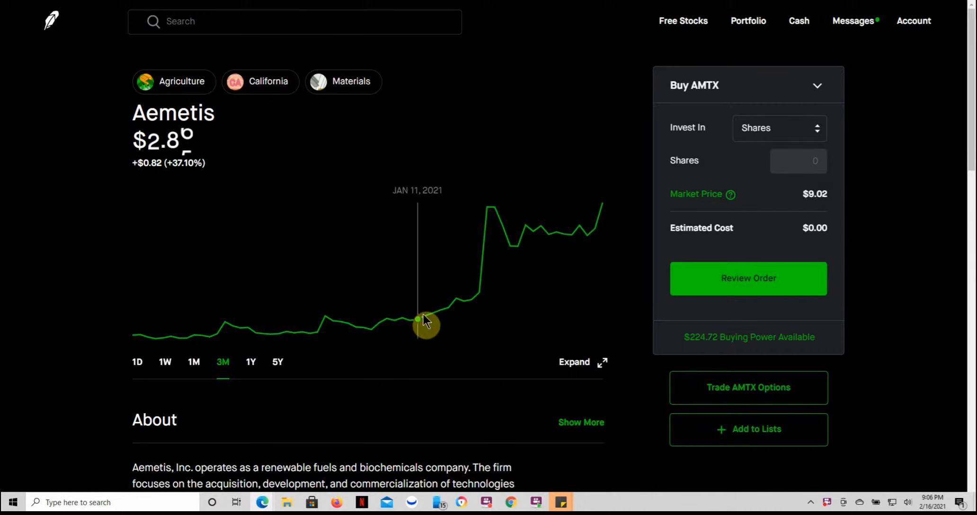
mouse_move(454, 311)
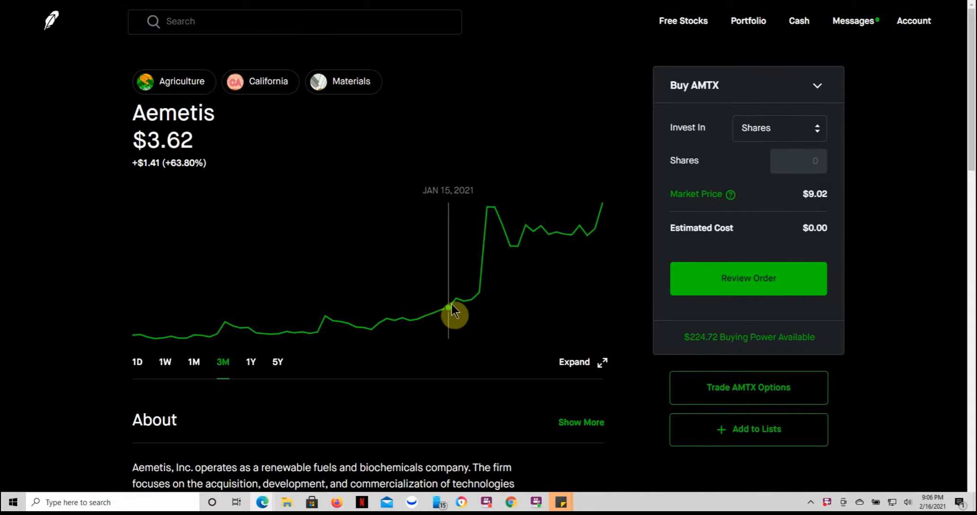
mouse_move(449, 310)
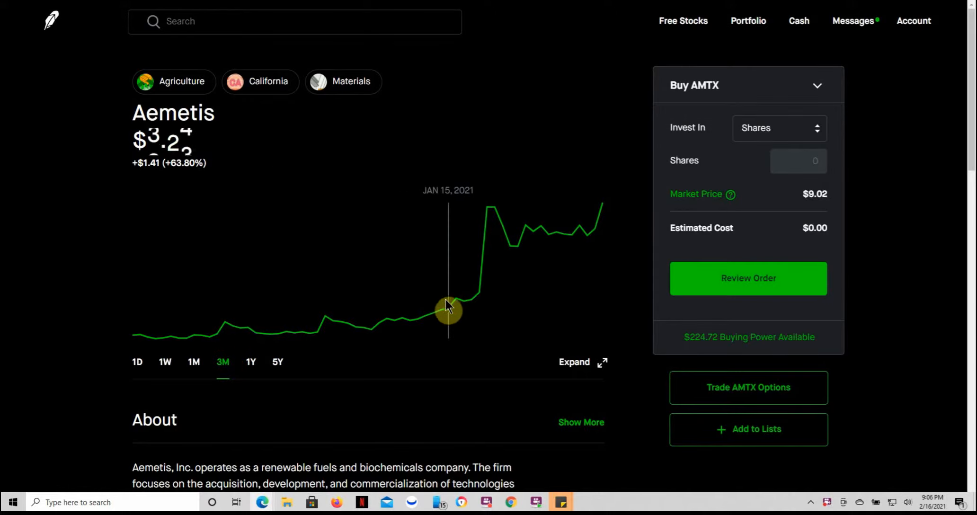
mouse_move(445, 315)
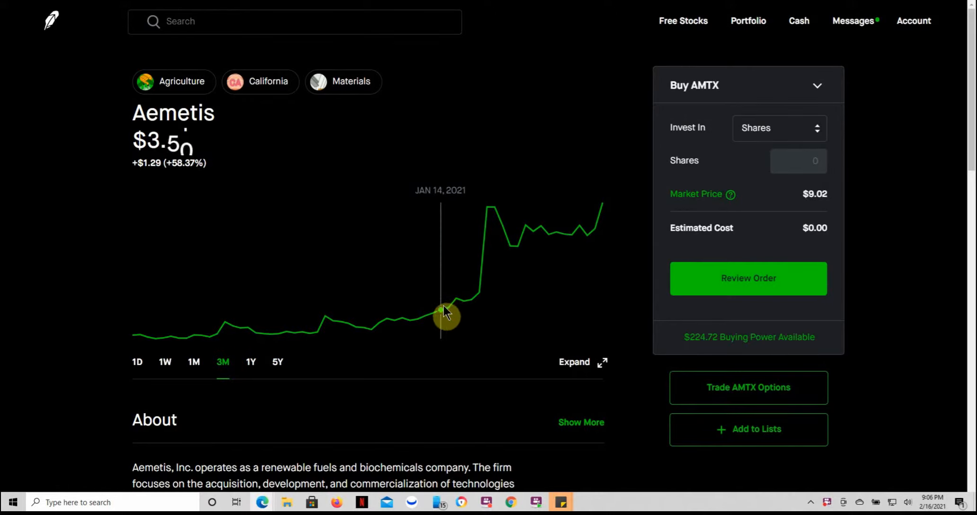
mouse_move(489, 292)
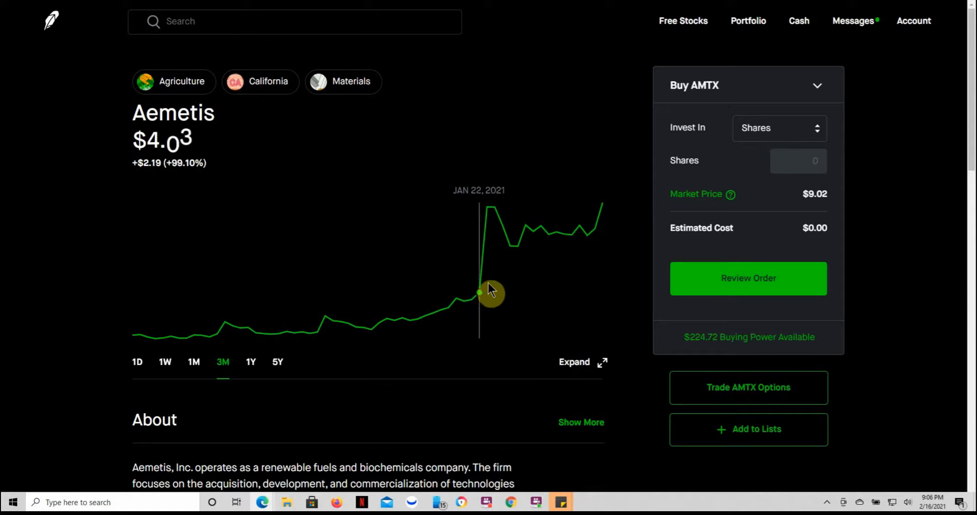
mouse_move(534, 319)
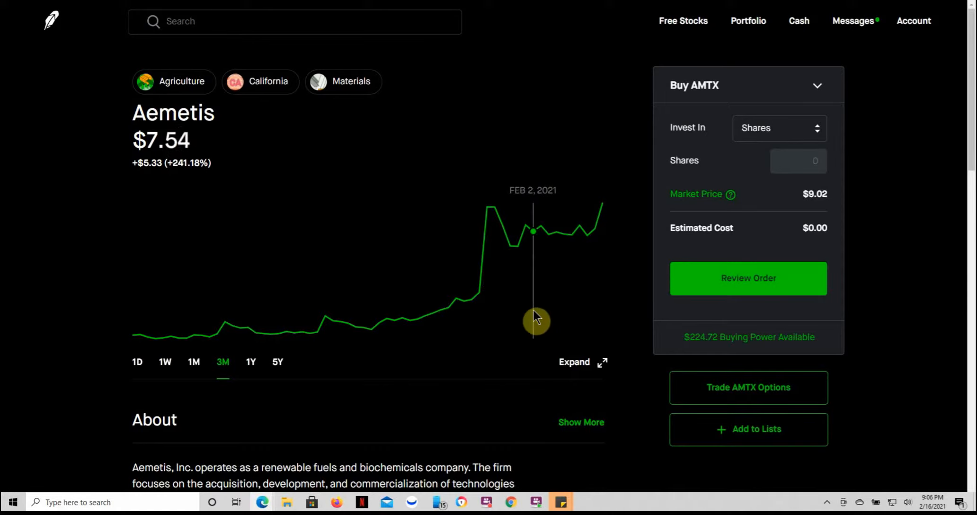
mouse_move(589, 308)
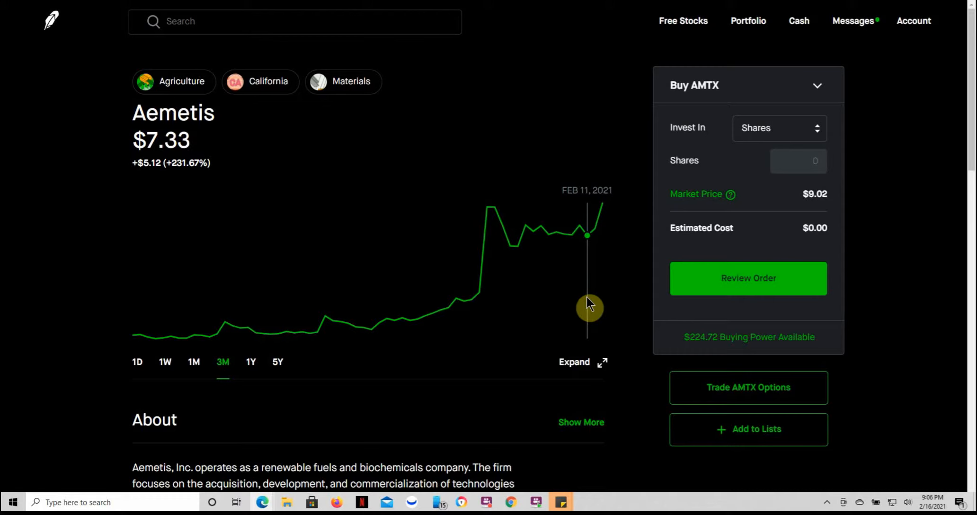
Scroll to Aemetis's About section and highlight 'biorefineries' and the 205.26M market cap.
scroll(down, 3)
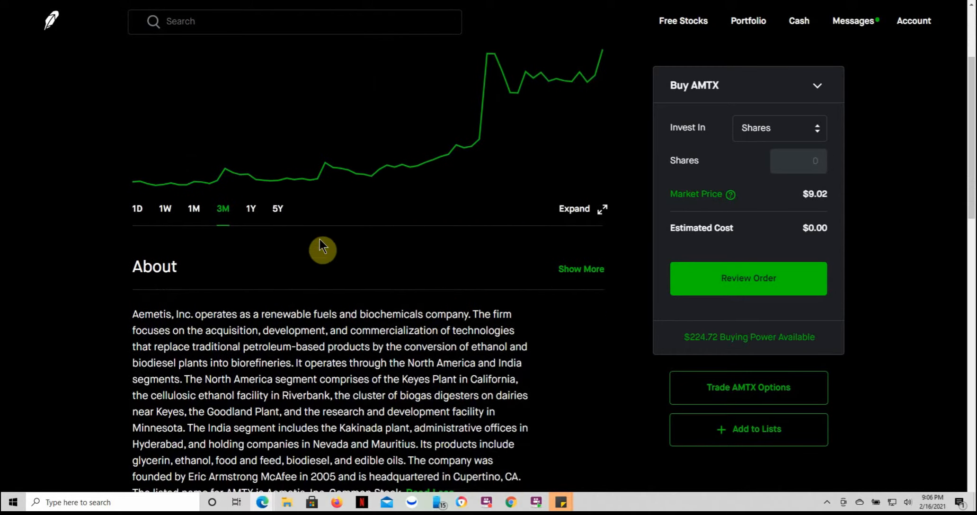
mouse_move(315, 320)
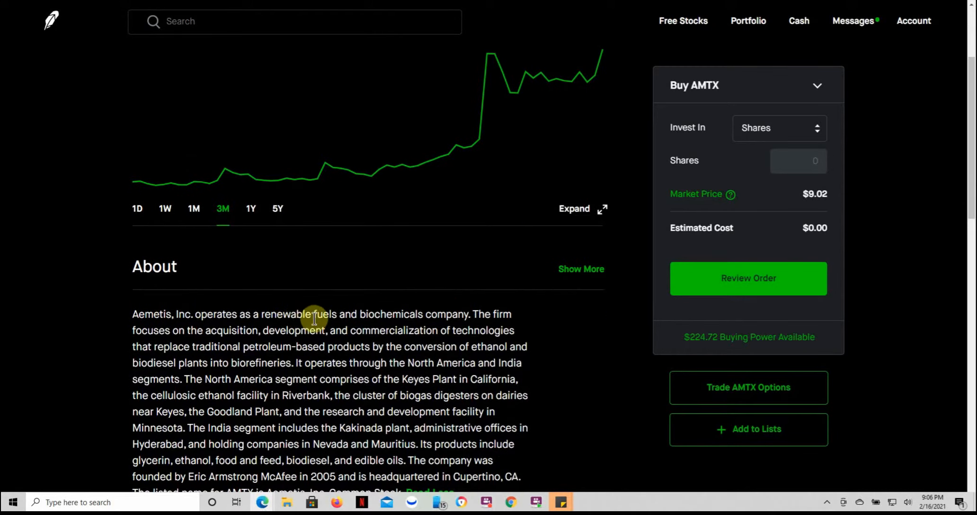
mouse_move(462, 332)
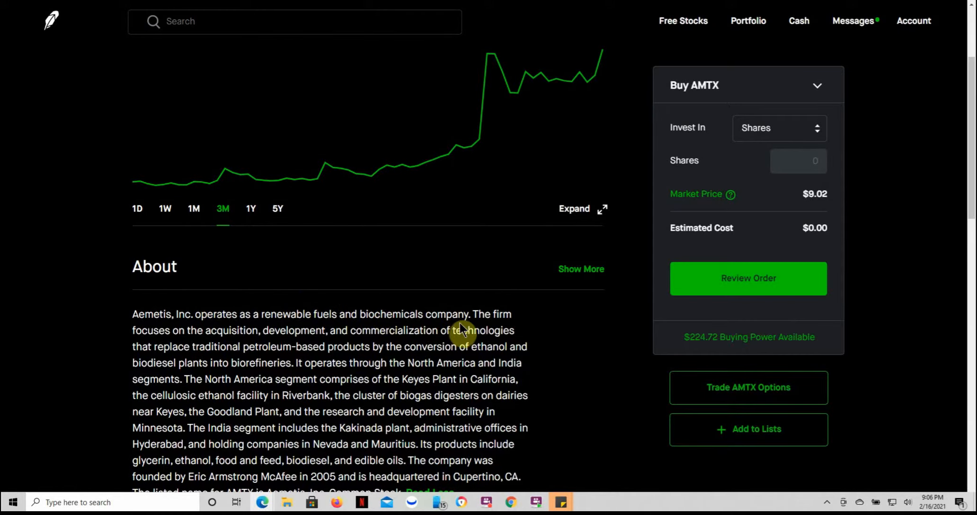
mouse_move(359, 273)
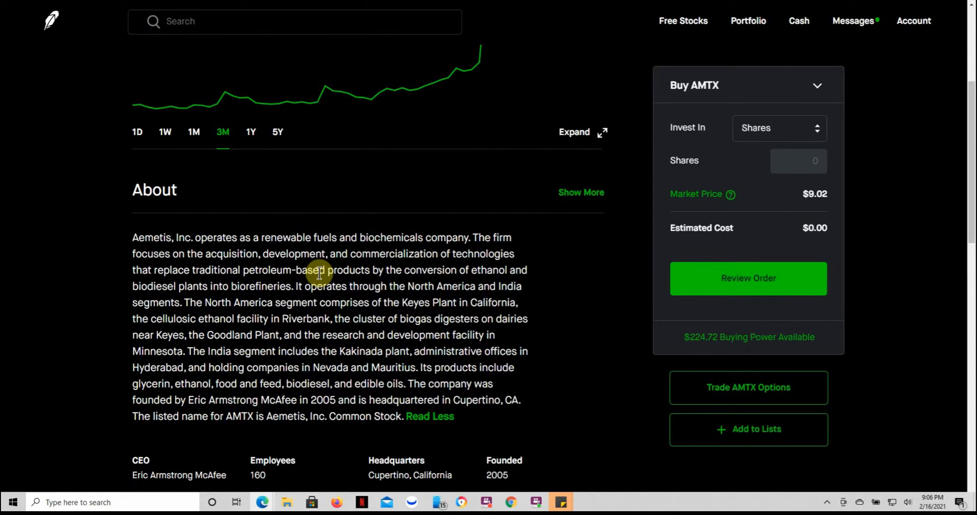
scroll(down, 3)
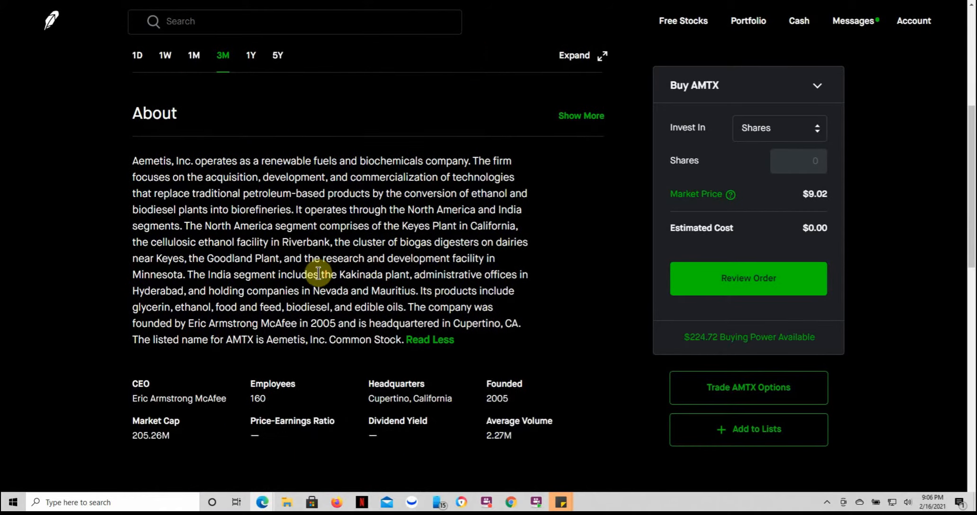
mouse_move(336, 206)
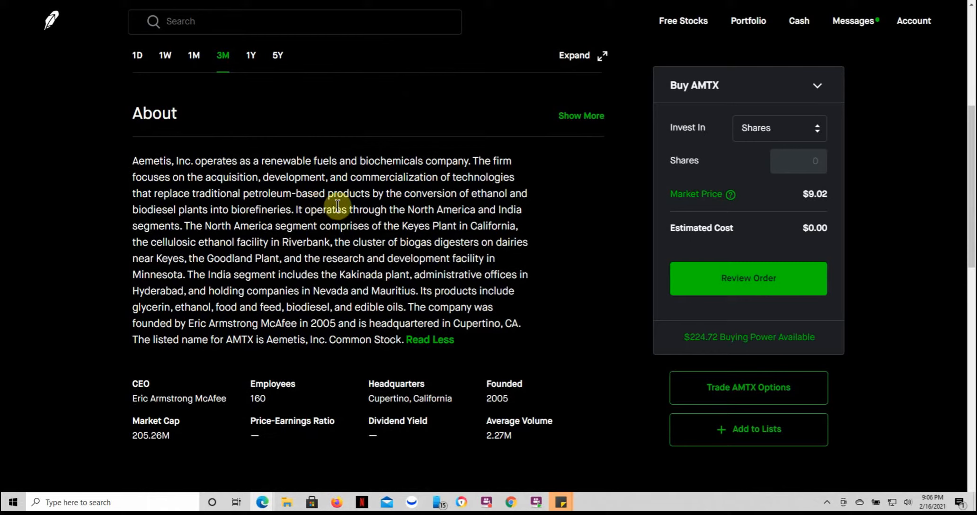
mouse_move(265, 211)
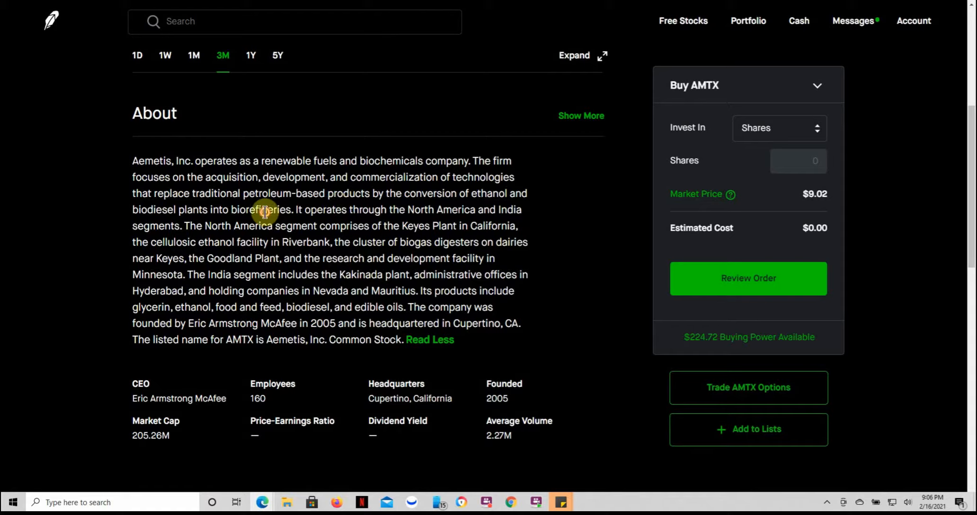
double_click(260, 209)
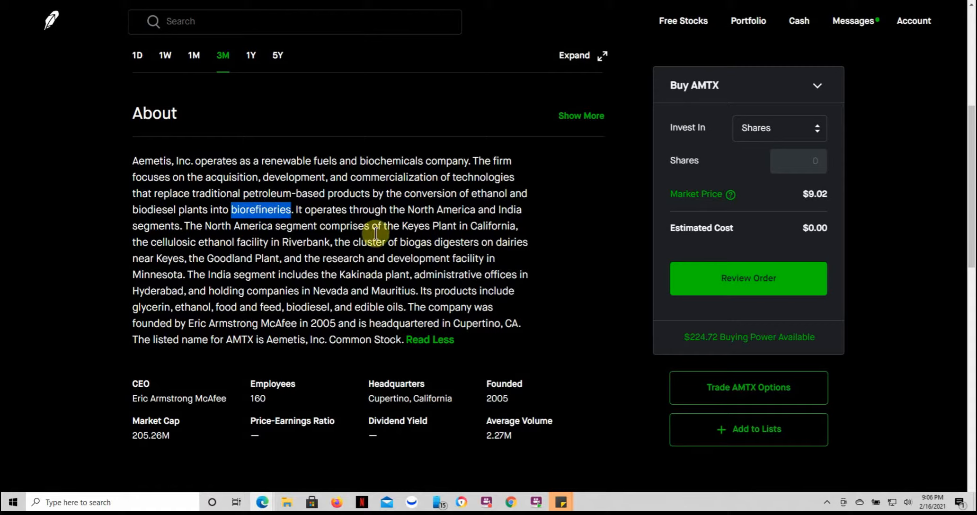
mouse_move(509, 230)
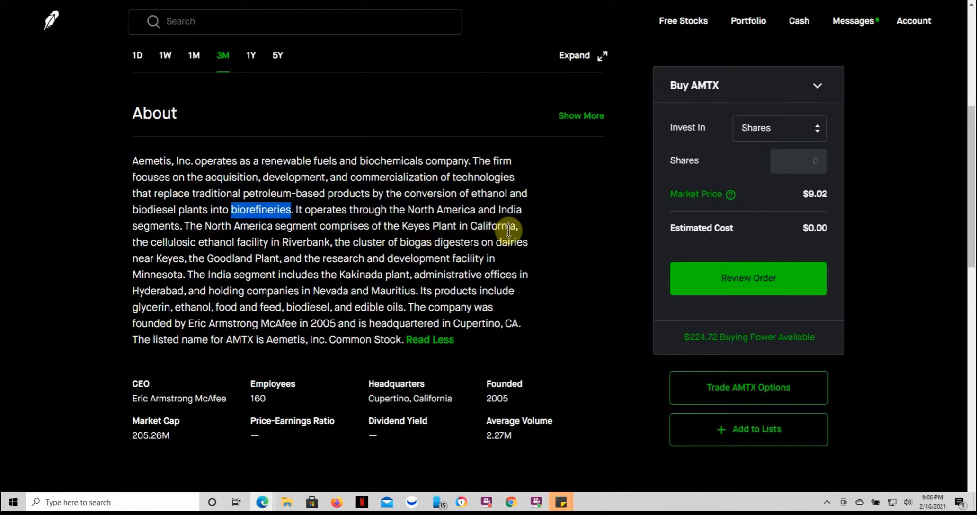
mouse_move(405, 264)
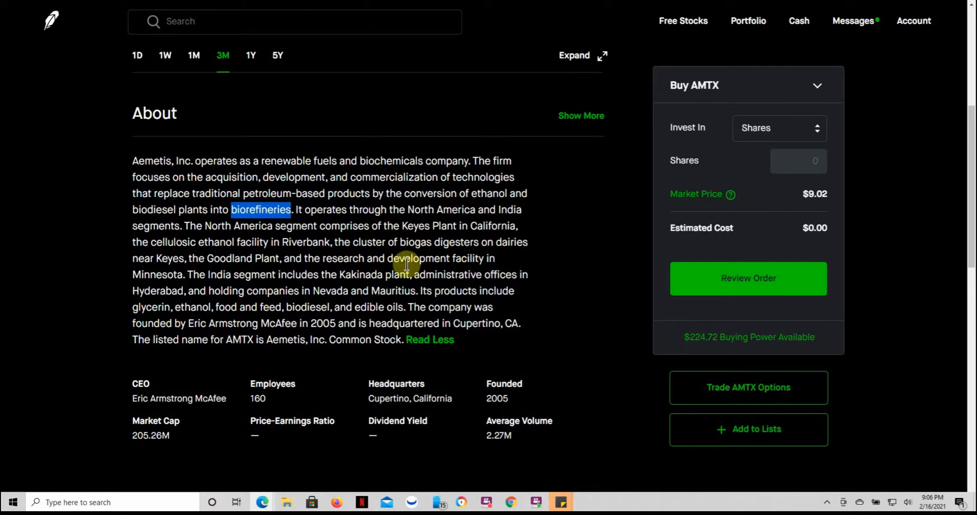
mouse_move(505, 403)
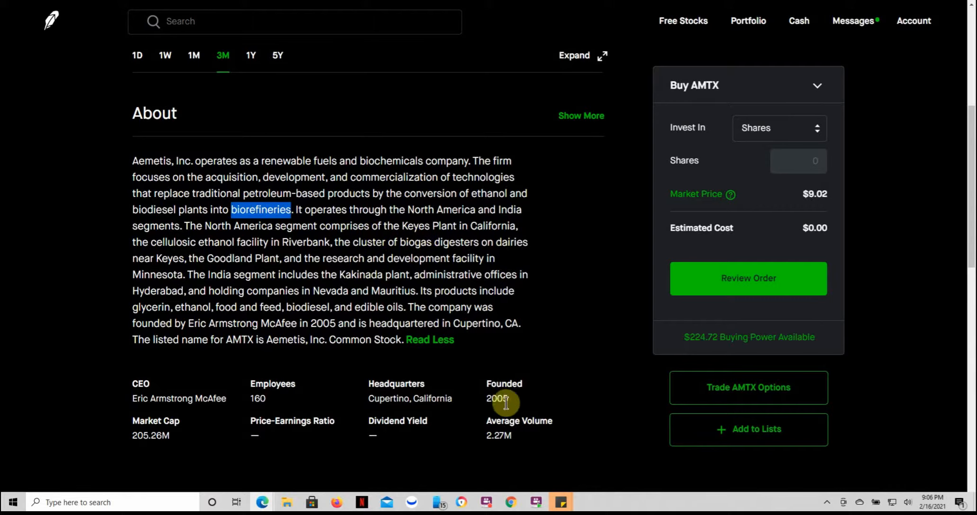
double_click(496, 398)
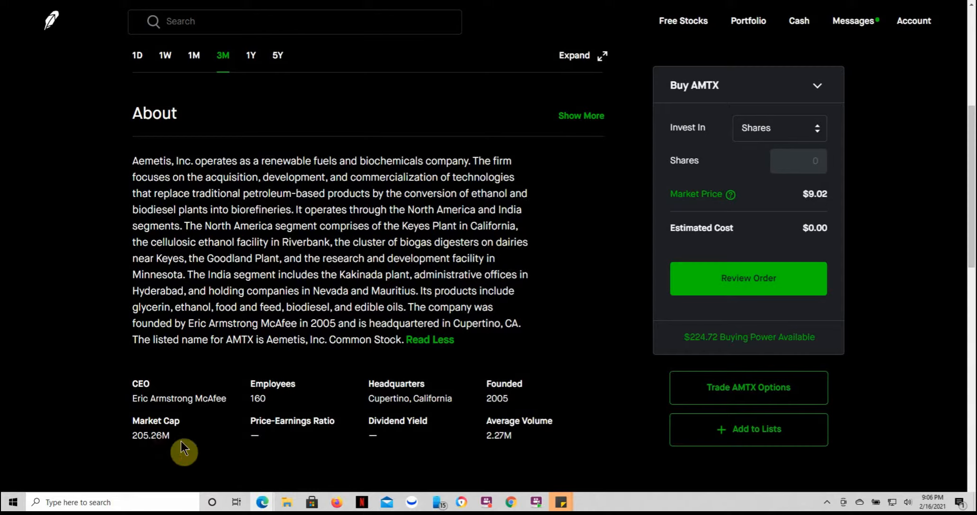
double_click(150, 436)
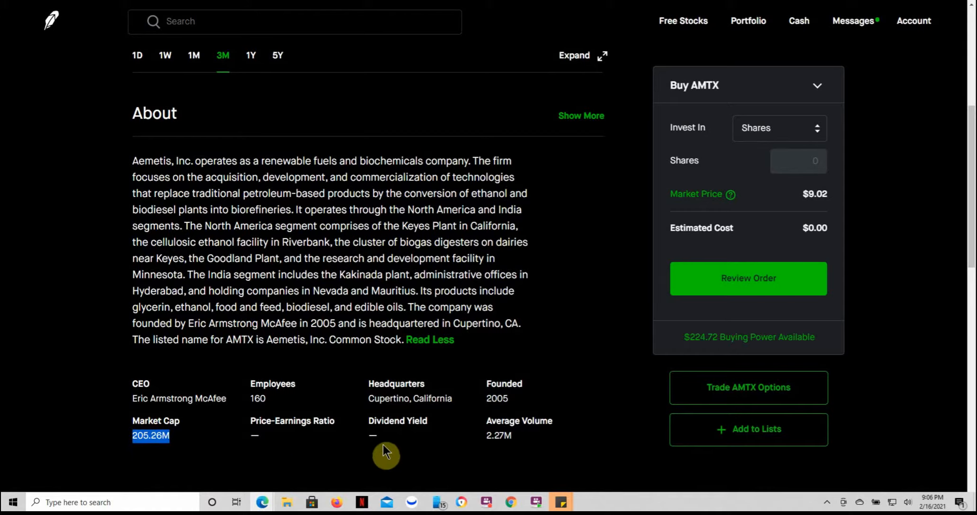
scroll(down, 3)
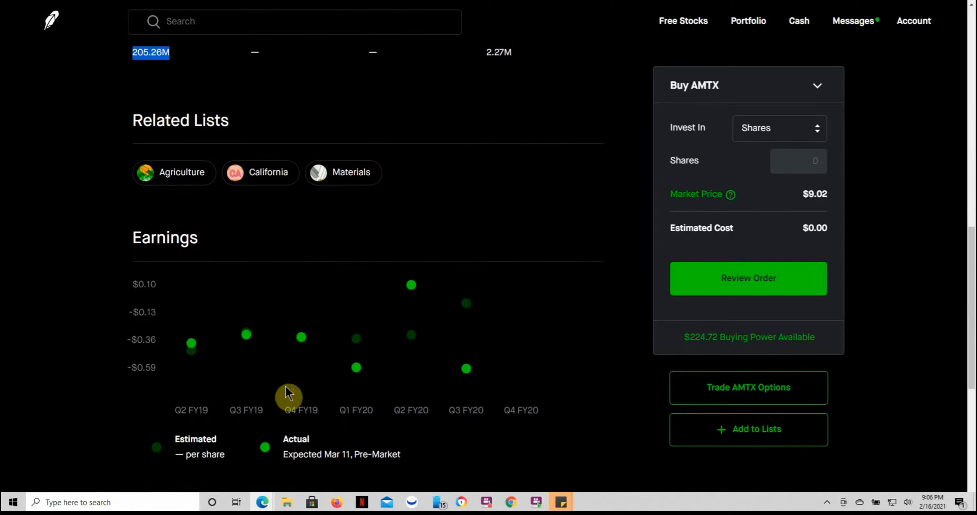
scroll(down, 3)
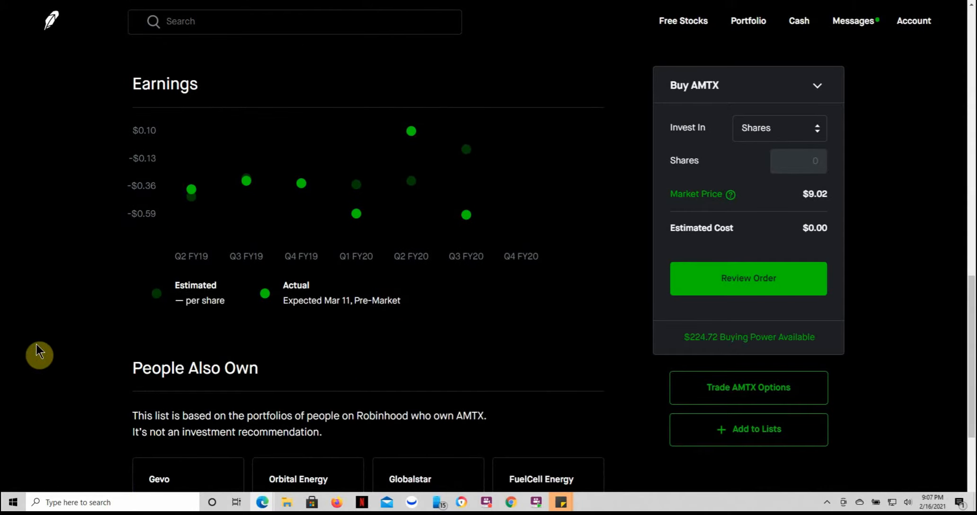
mouse_move(329, 305)
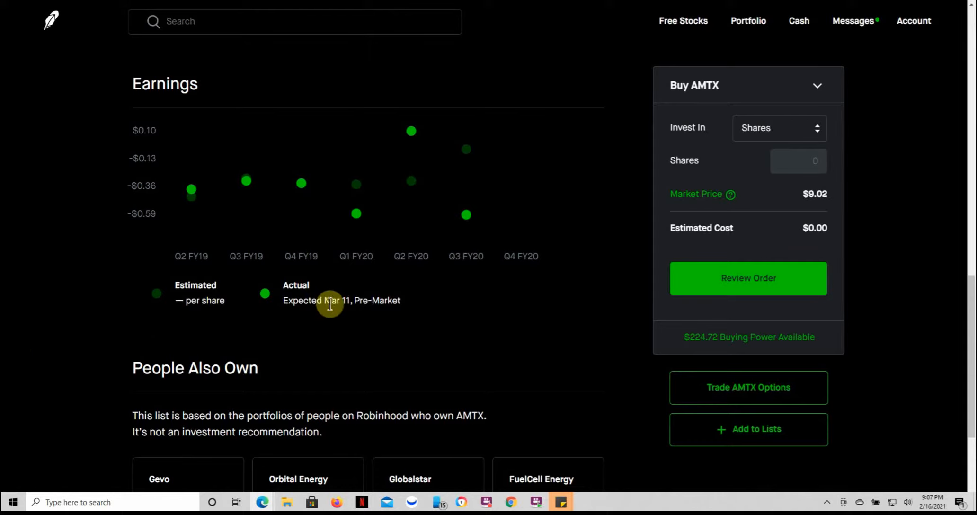
mouse_move(369, 304)
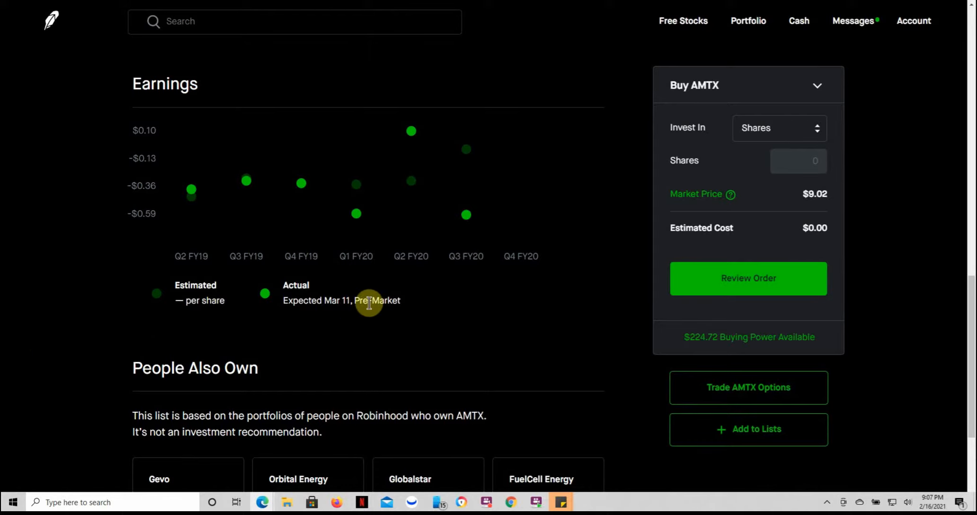
scroll(up, 3)
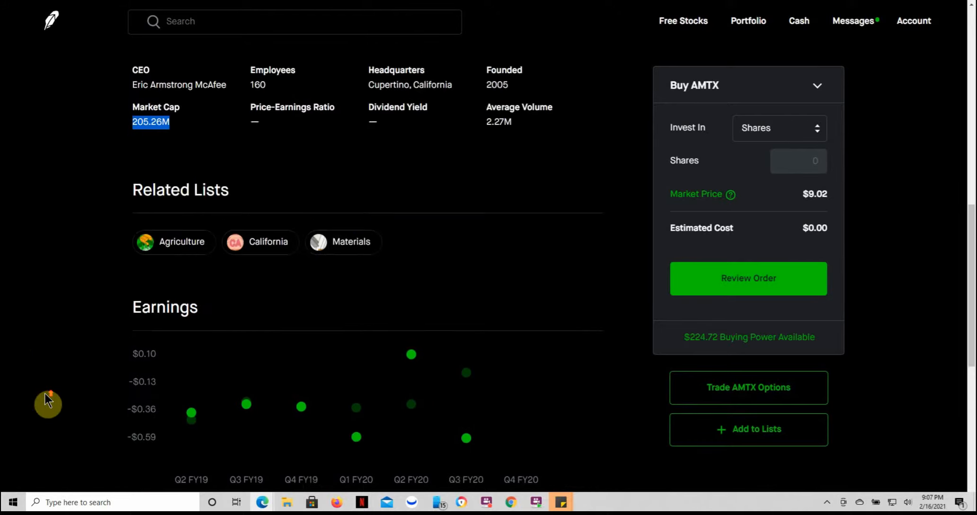
scroll(up, 3)
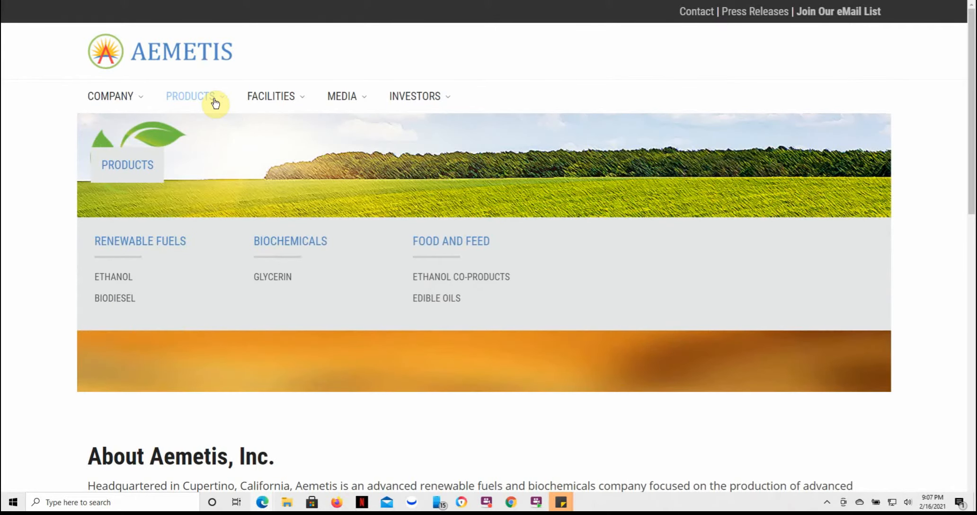
Scroll the Aemetis website down to the About Aemetis, Inc. section.
scroll(down, 3)
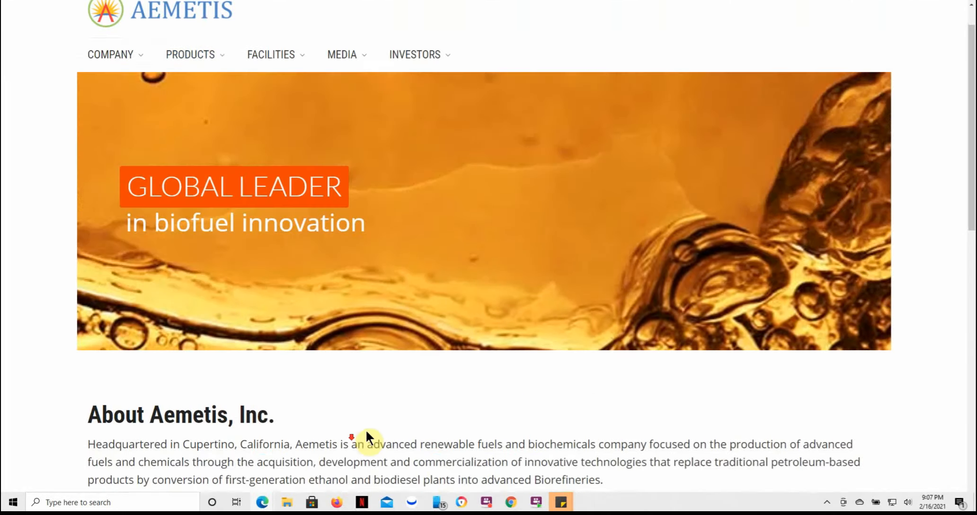
scroll(down, 3)
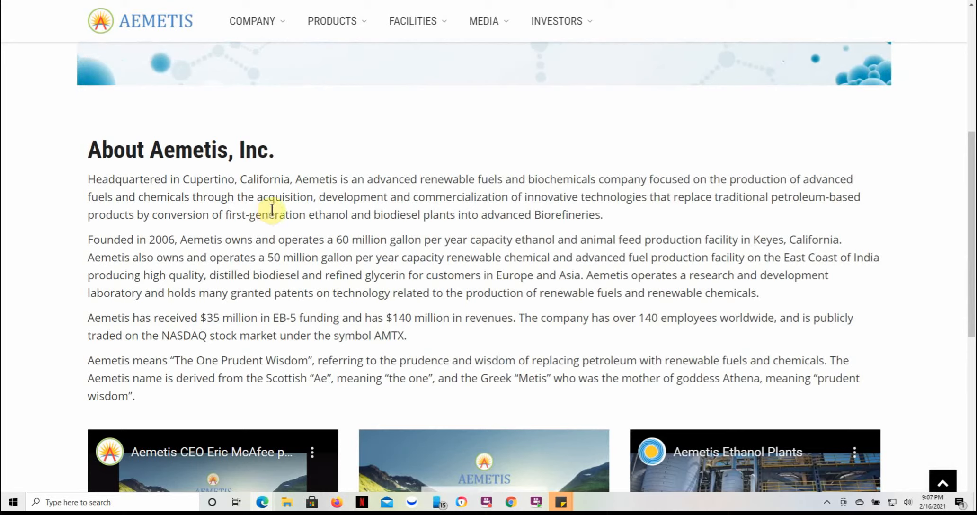
mouse_move(453, 247)
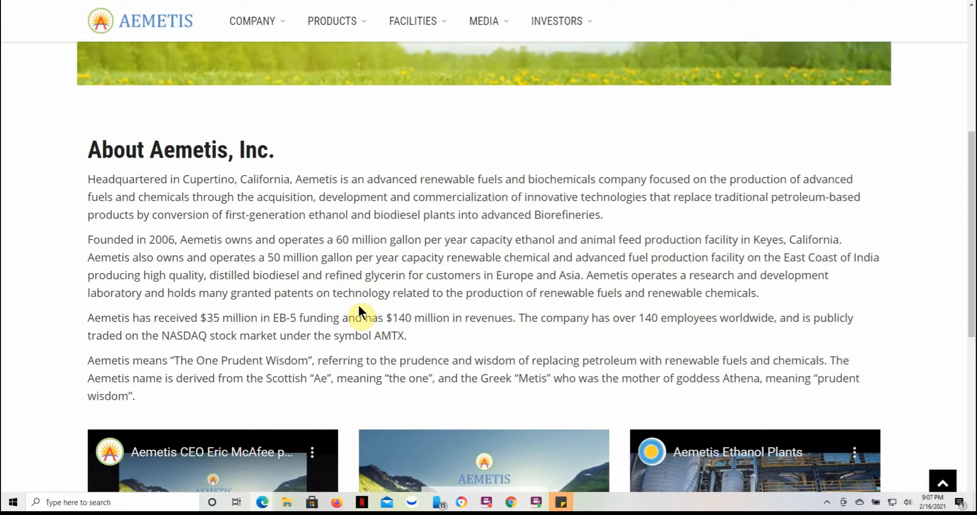
scroll(down, 3)
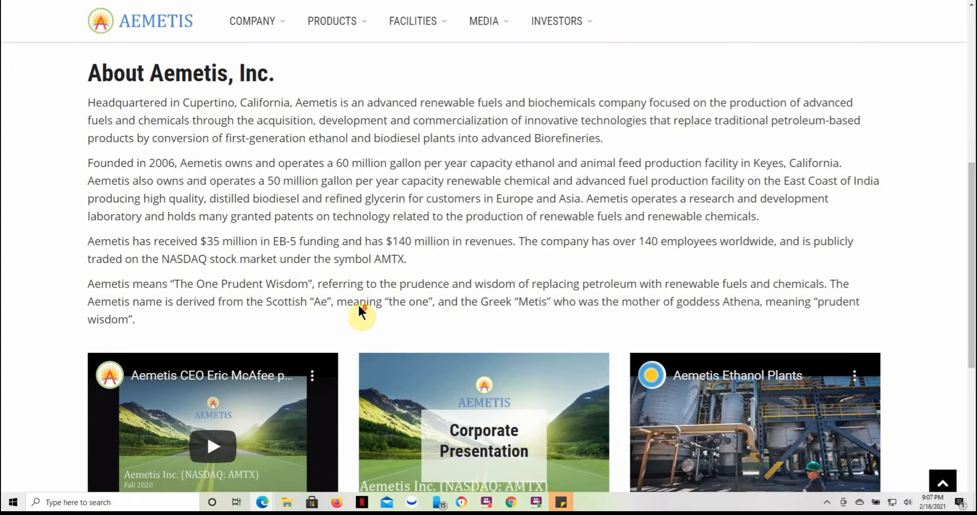
mouse_move(233, 121)
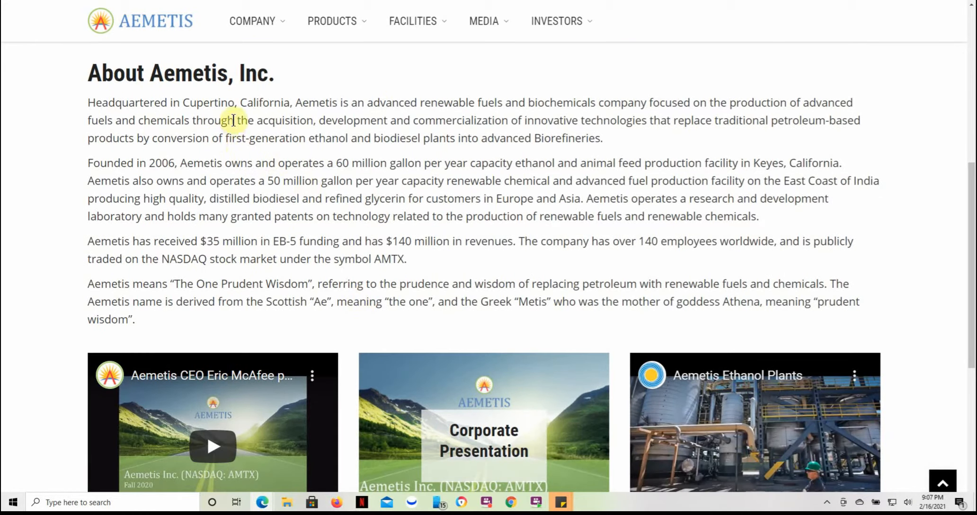
mouse_move(283, 138)
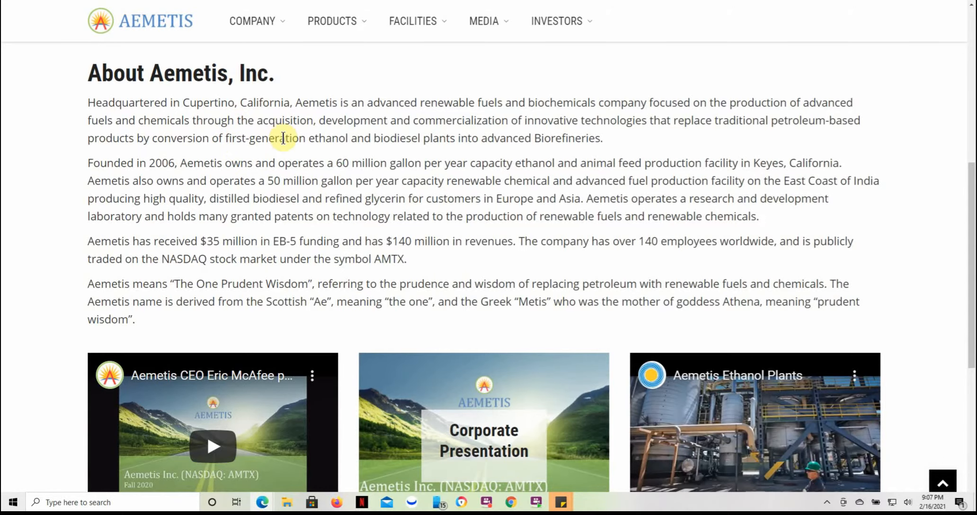
scroll(down, 3)
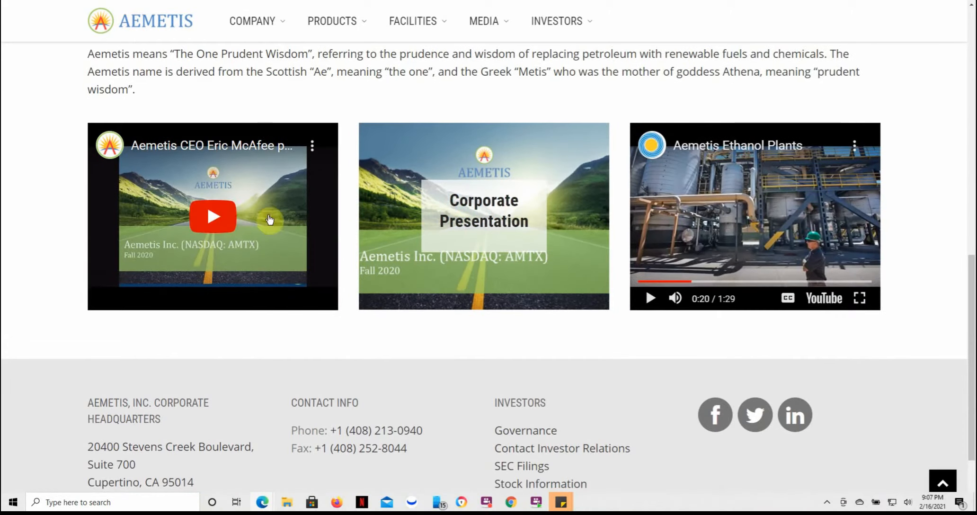
mouse_move(806, 225)
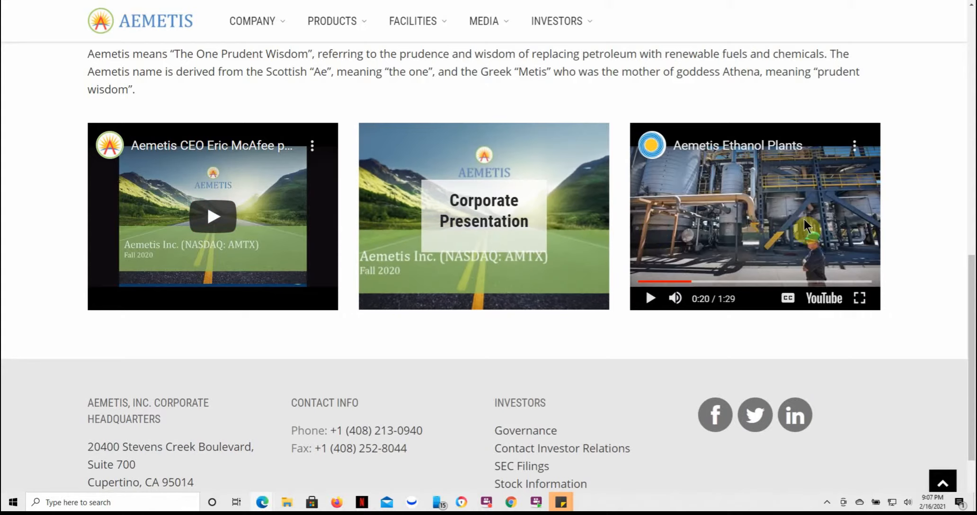
mouse_move(717, 219)
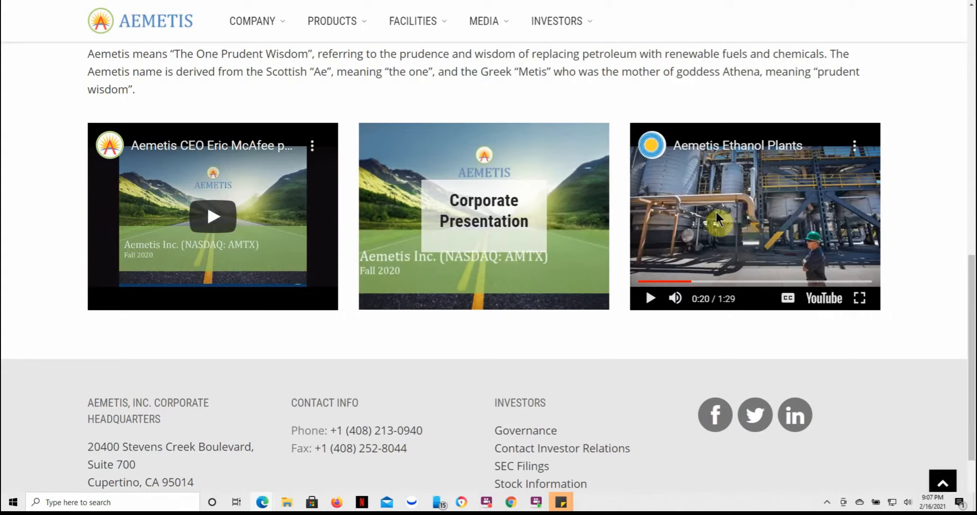
mouse_move(371, 371)
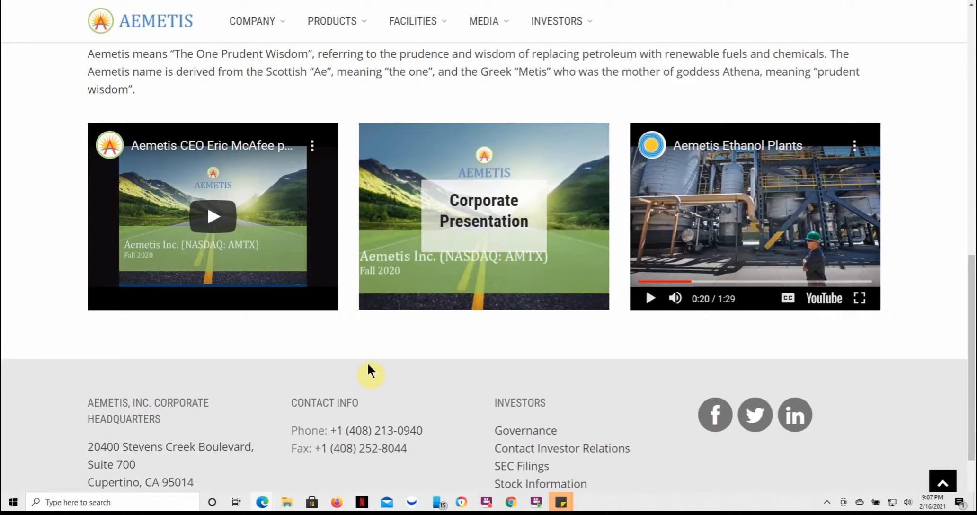
mouse_move(439, 388)
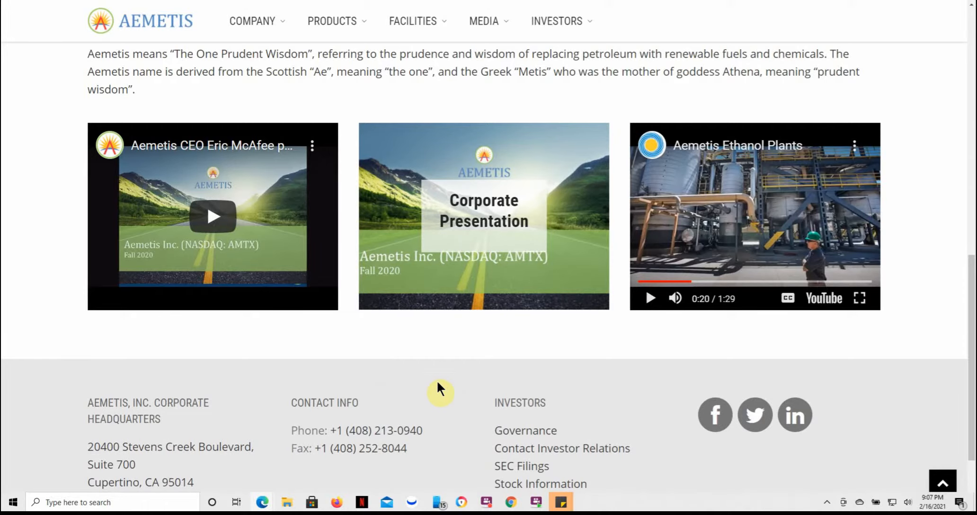
mouse_move(320, 339)
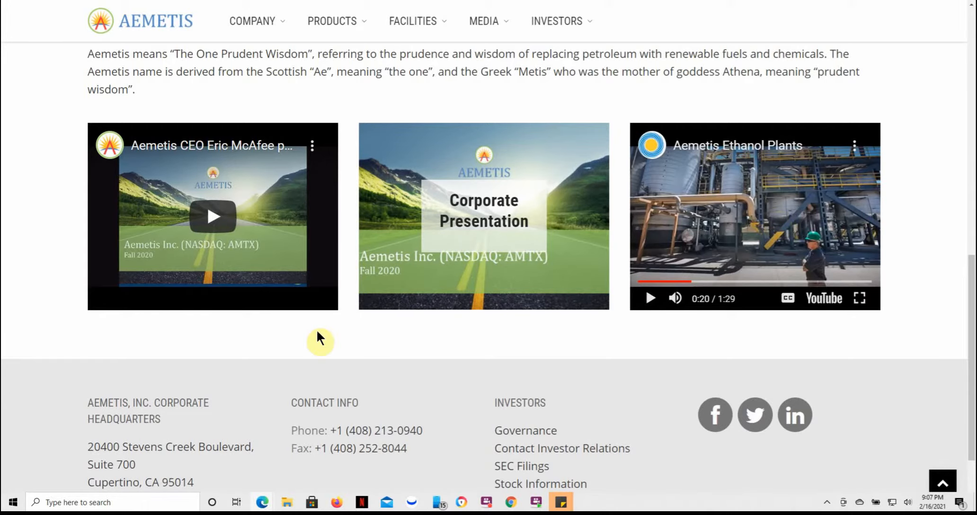
scroll(up, 3)
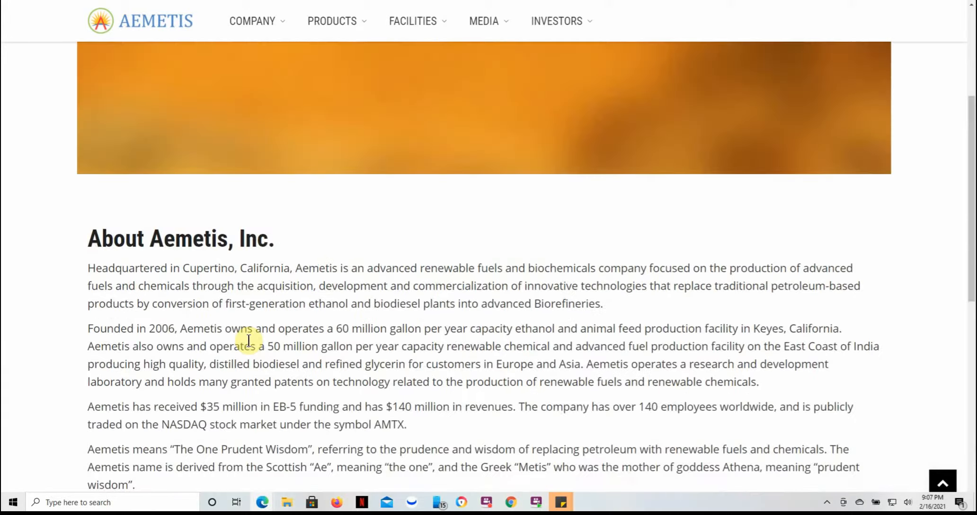
scroll(up, 3)
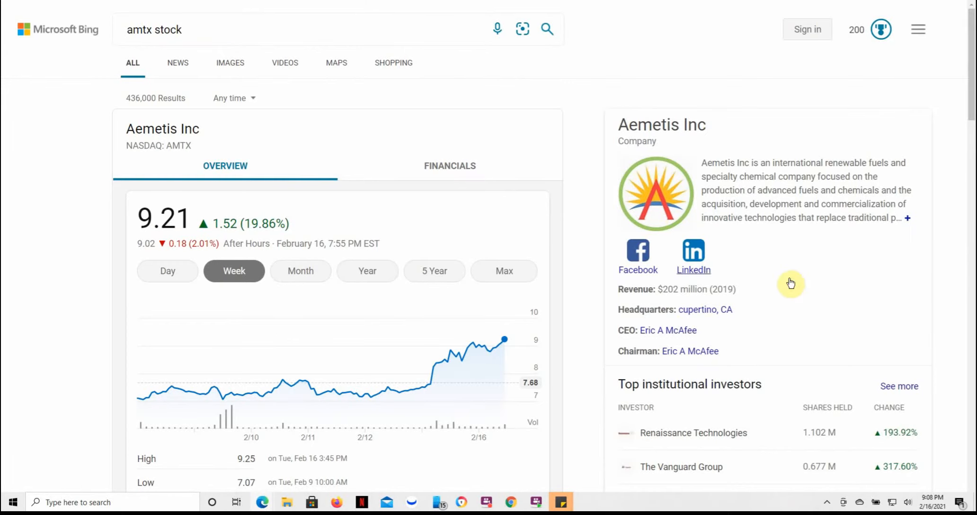
Scroll the Bing 'amtx stock' results to the institutional investors and back up.
scroll(down, 3)
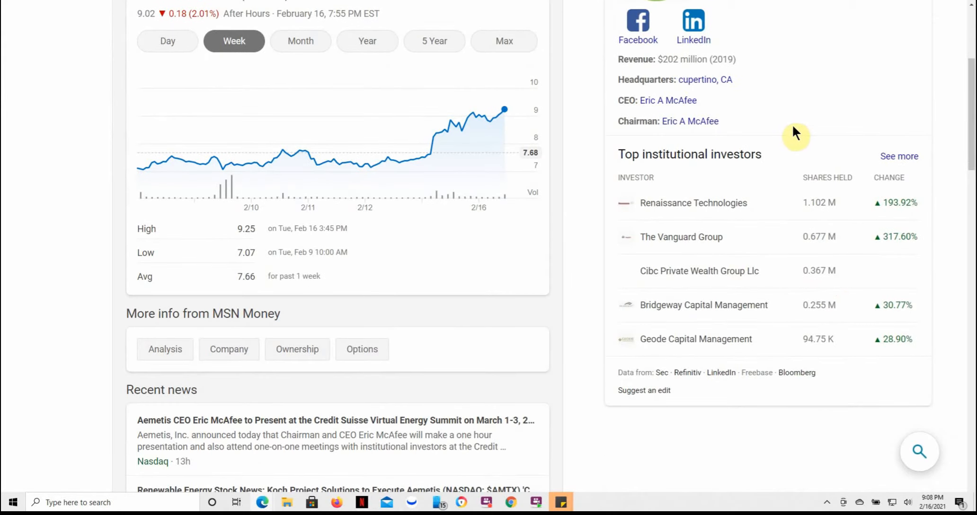
mouse_move(789, 138)
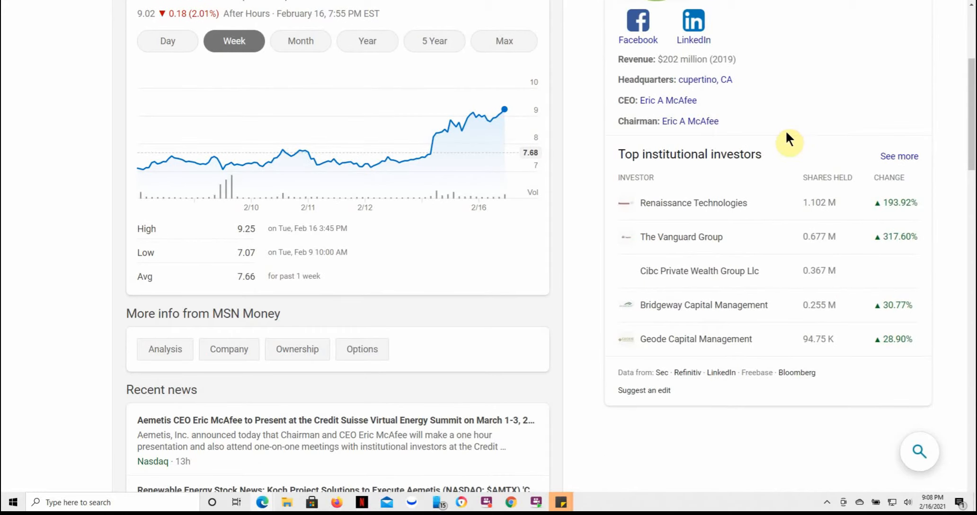
mouse_move(693, 202)
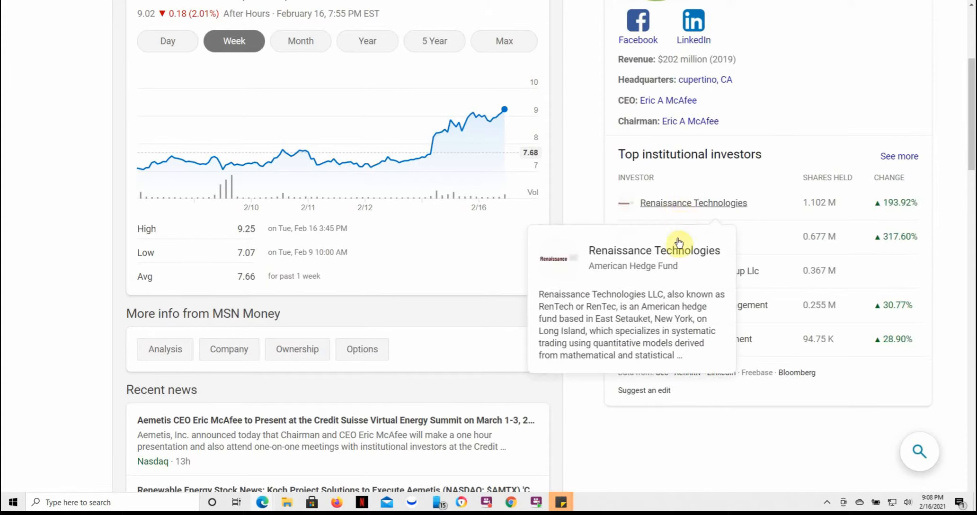
mouse_move(772, 463)
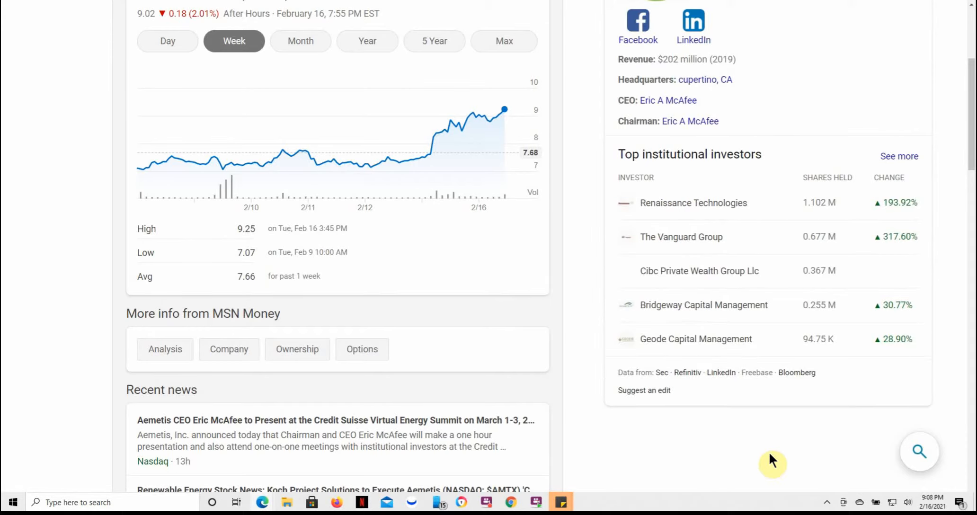
scroll(up, 3)
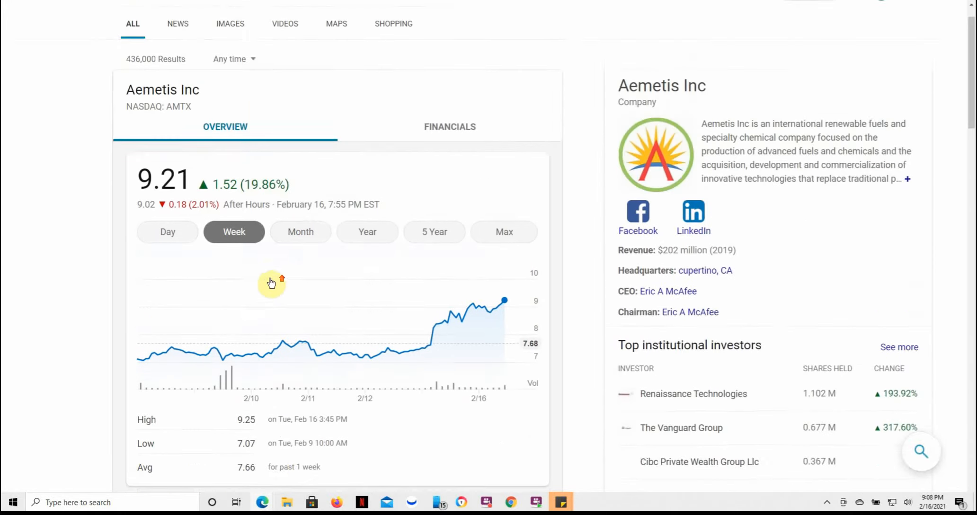
scroll(up, 3)
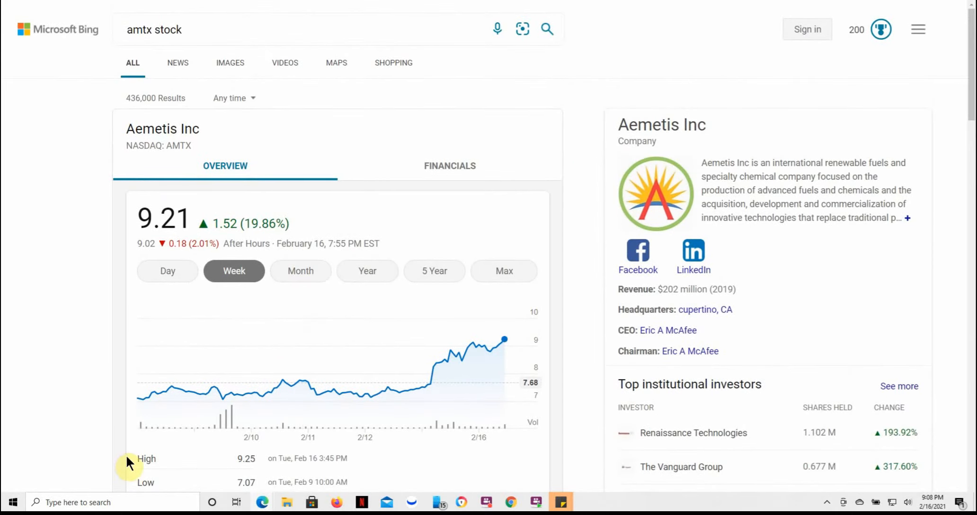
mouse_move(234, 492)
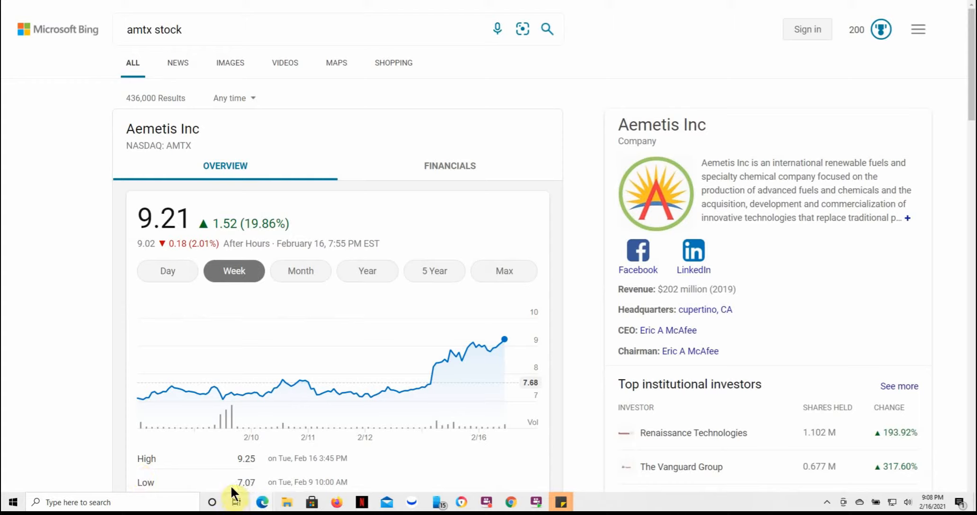
mouse_move(224, 485)
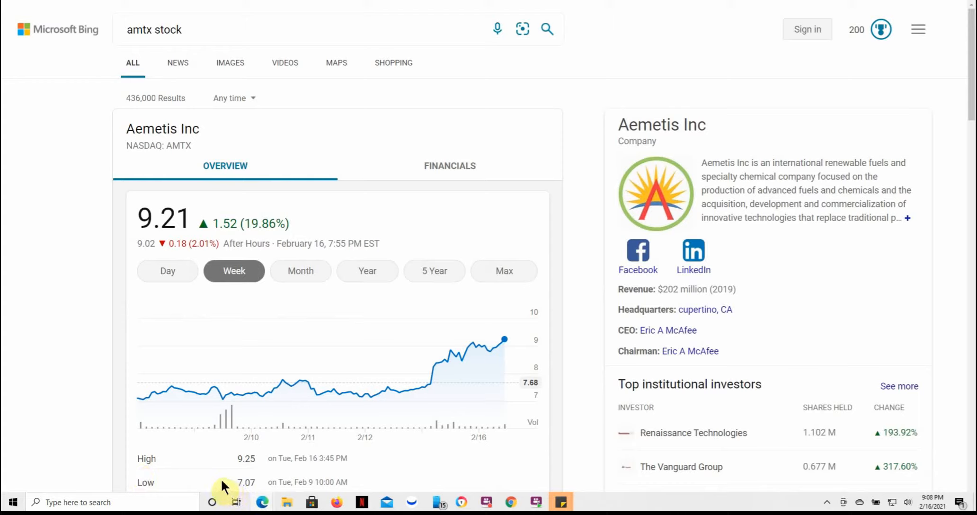
mouse_move(231, 416)
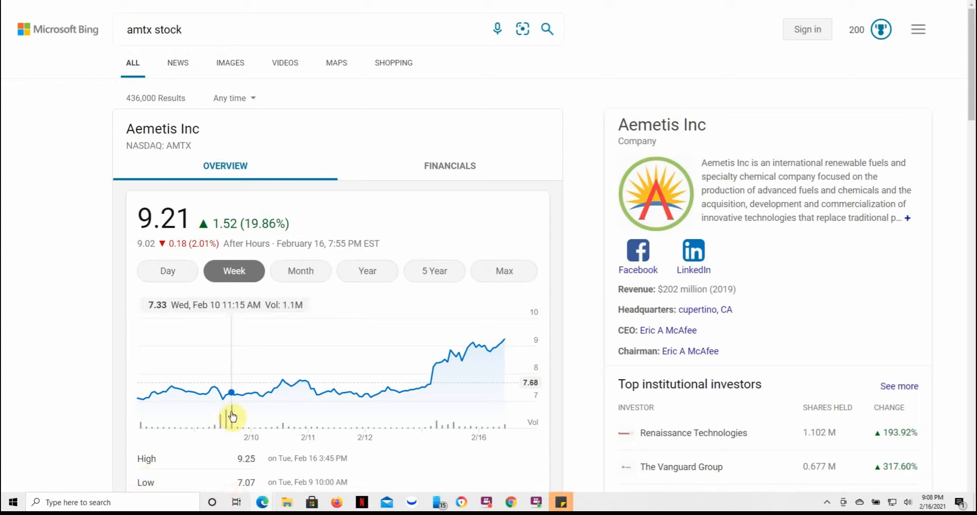
mouse_move(340, 411)
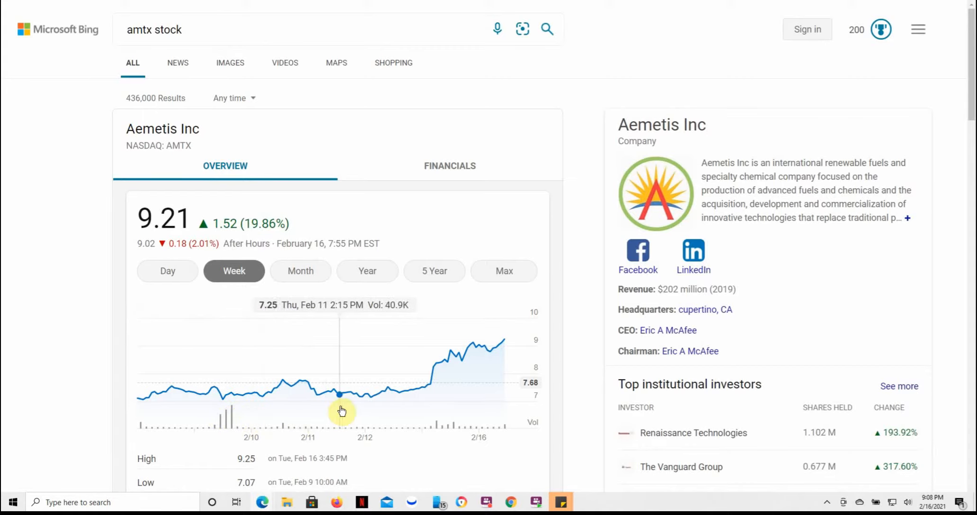
mouse_move(396, 408)
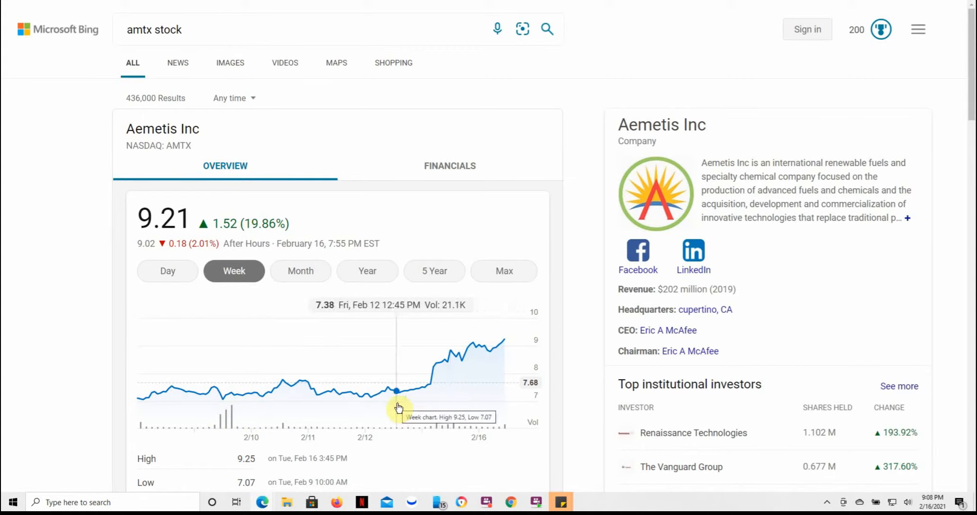
mouse_move(431, 405)
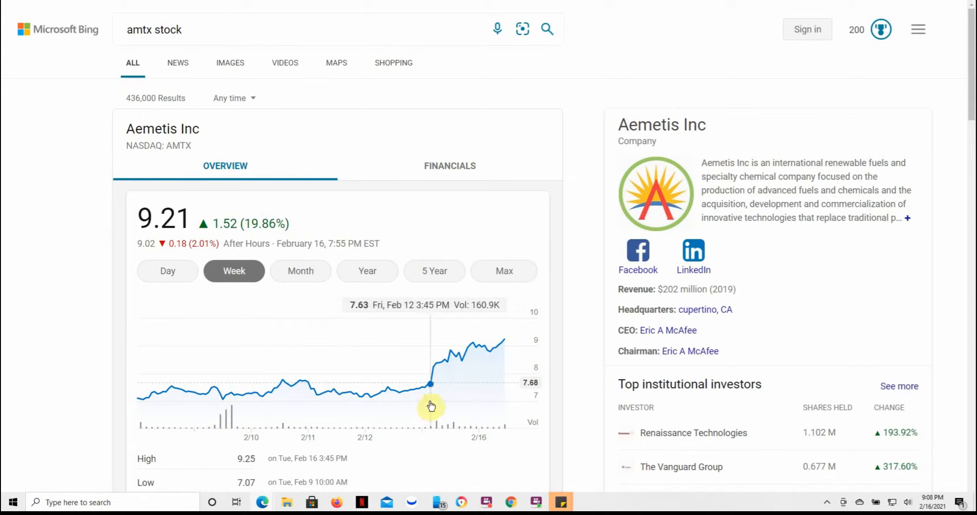
mouse_move(489, 389)
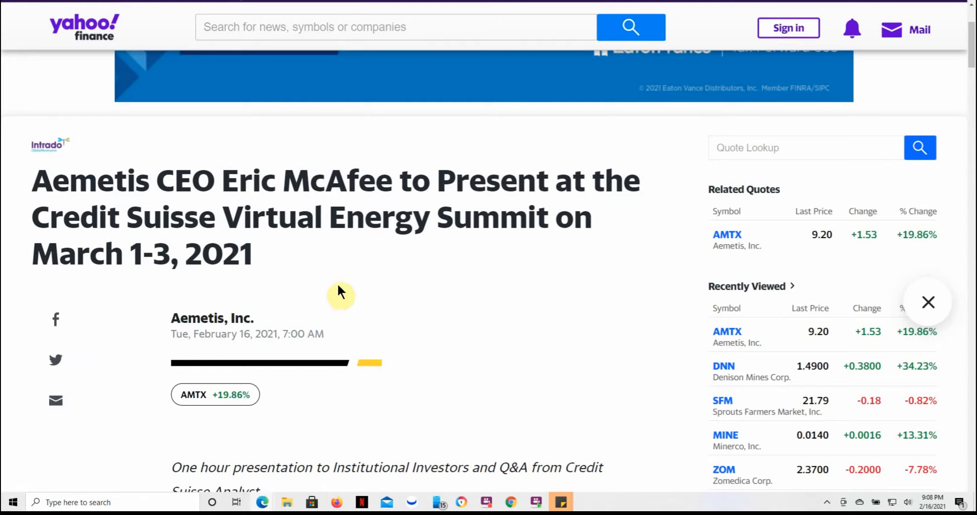
mouse_move(333, 305)
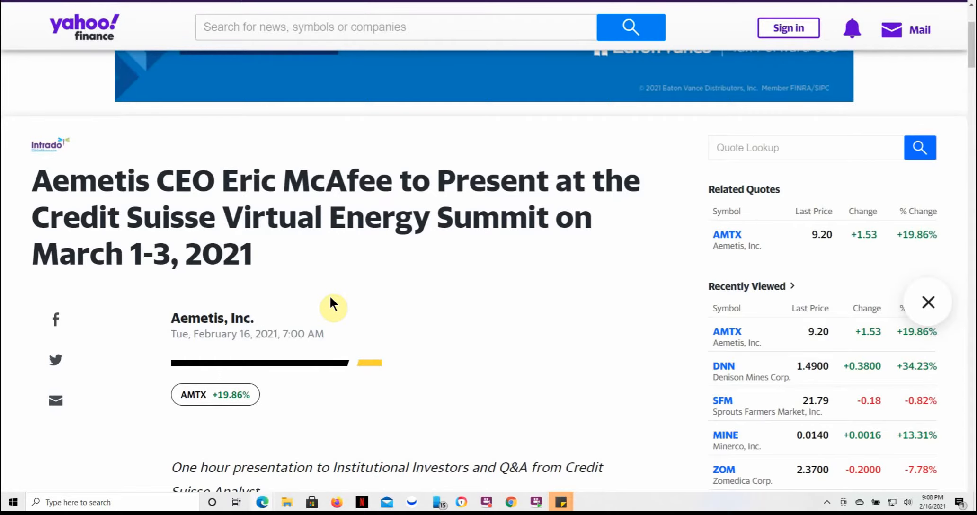
Scroll through the Aemetis Credit Suisse Virtual Energy Summit press release.
scroll(down, 3)
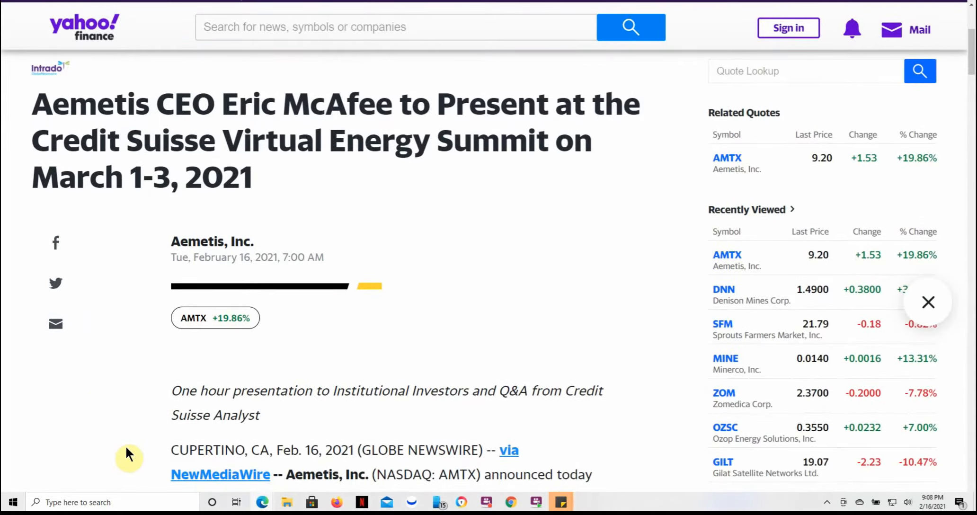
scroll(down, 3)
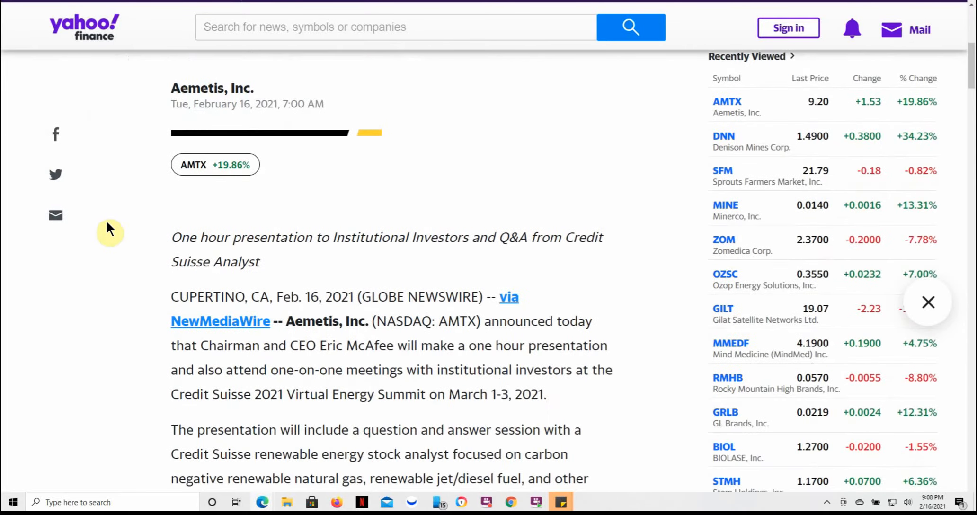
mouse_move(123, 402)
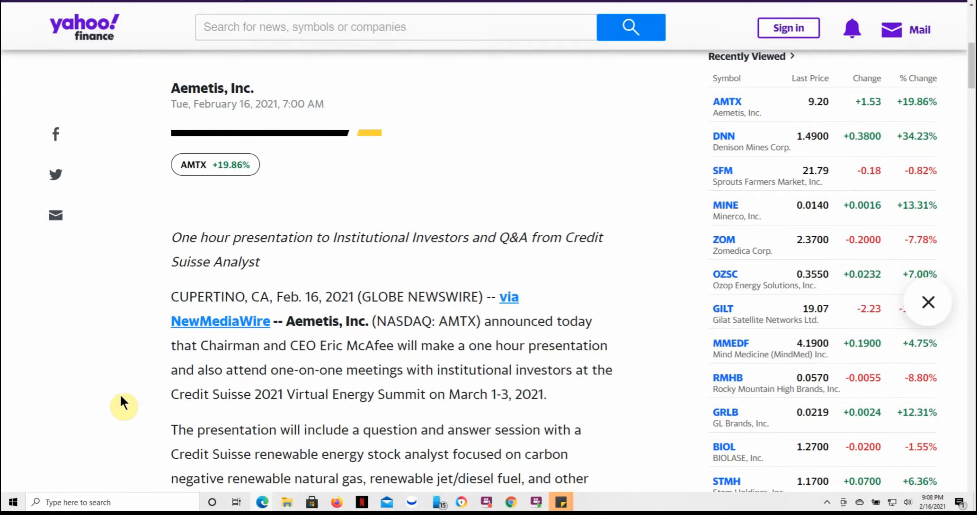
mouse_move(116, 397)
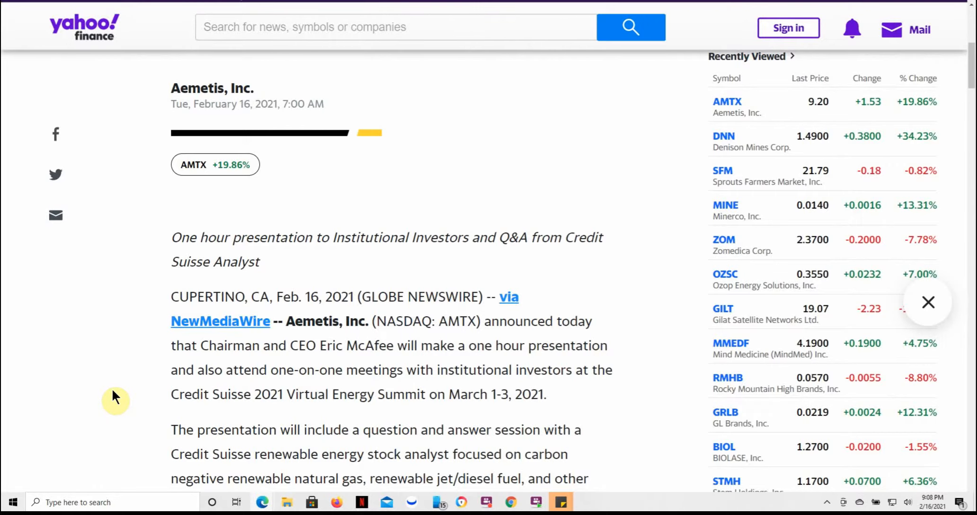
scroll(down, 3)
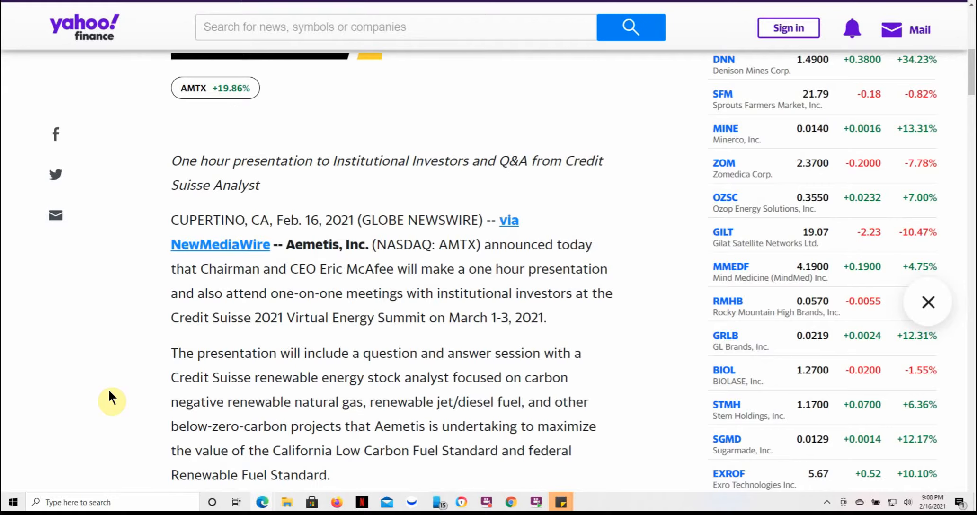
mouse_move(109, 397)
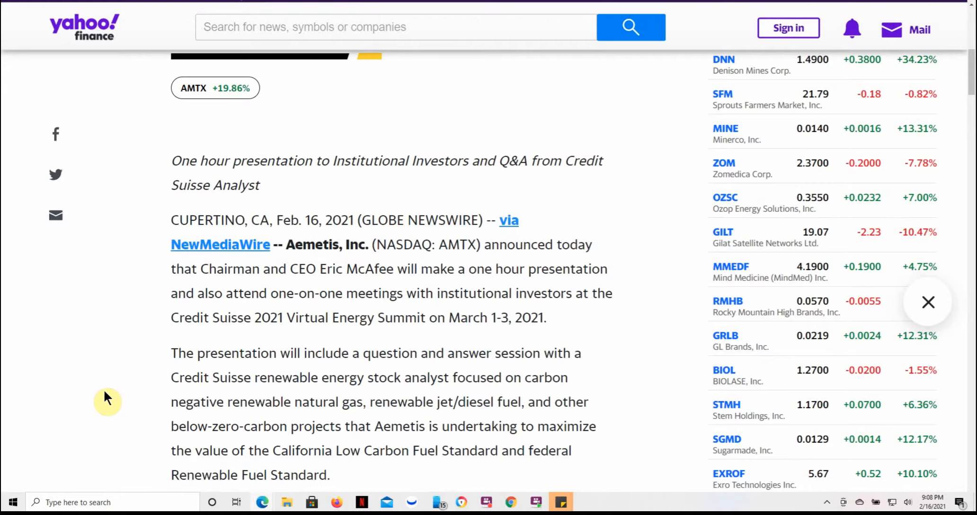
scroll(down, 3)
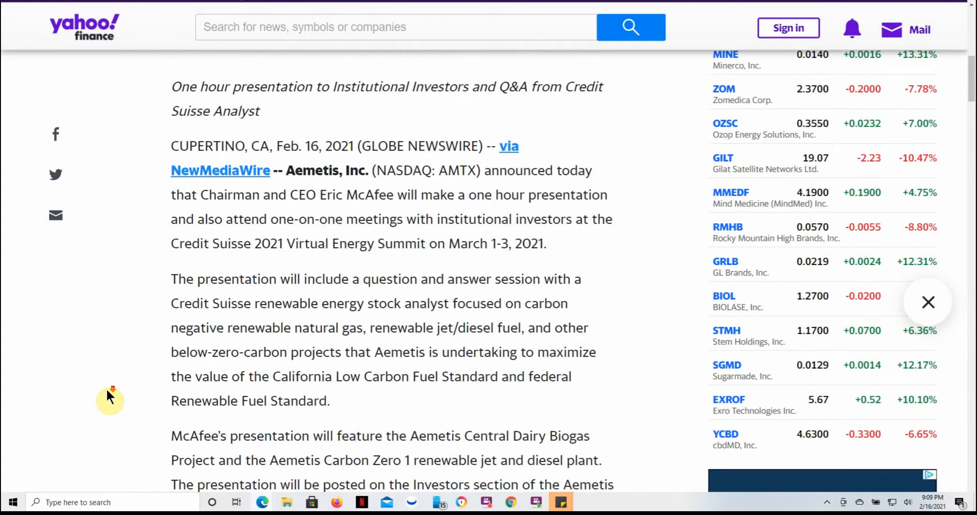
scroll(down, 3)
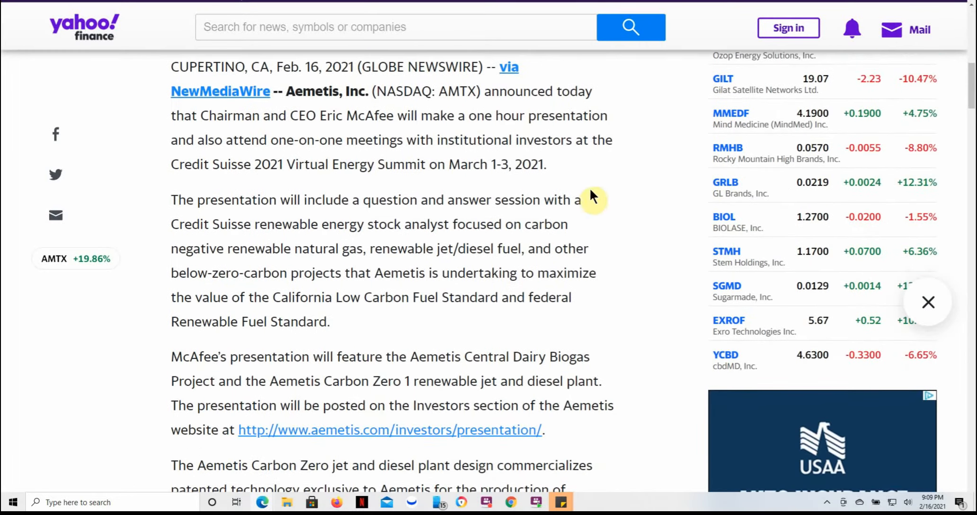
mouse_move(288, 180)
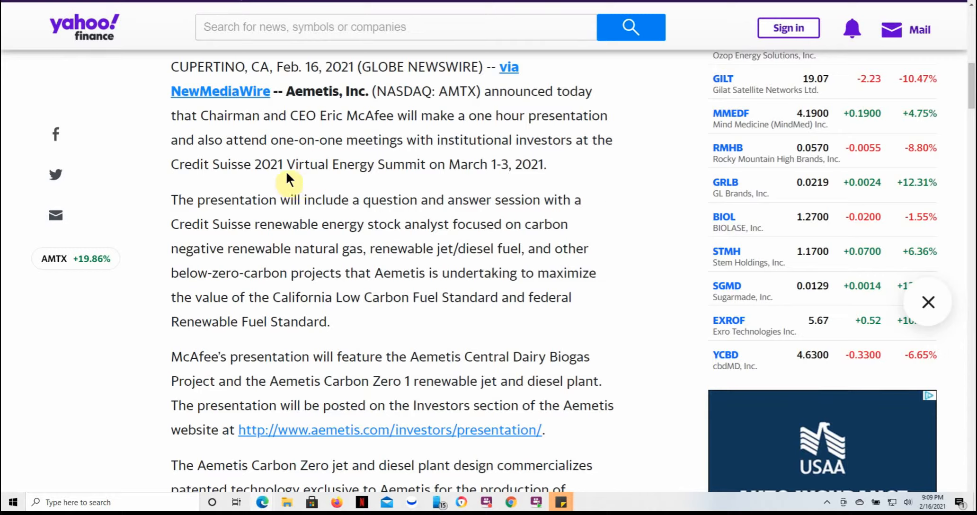
mouse_move(266, 226)
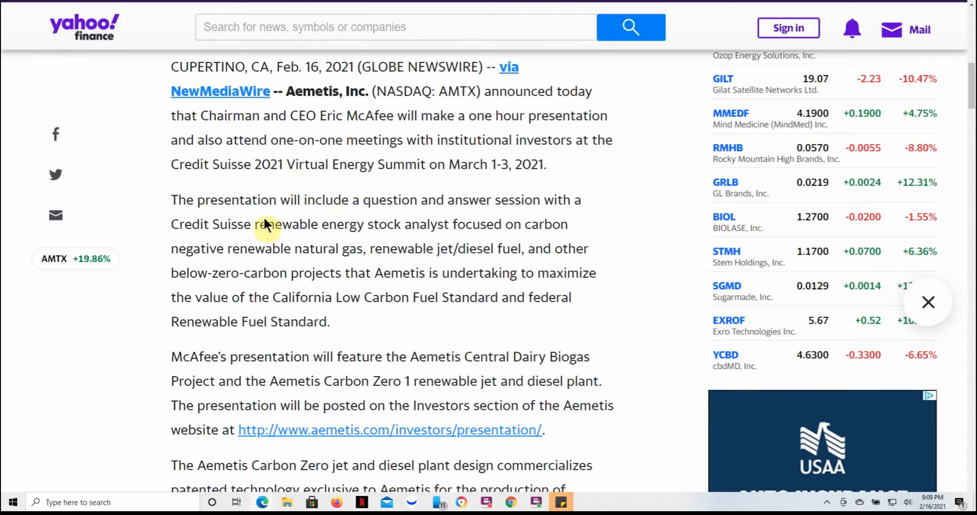
mouse_move(373, 215)
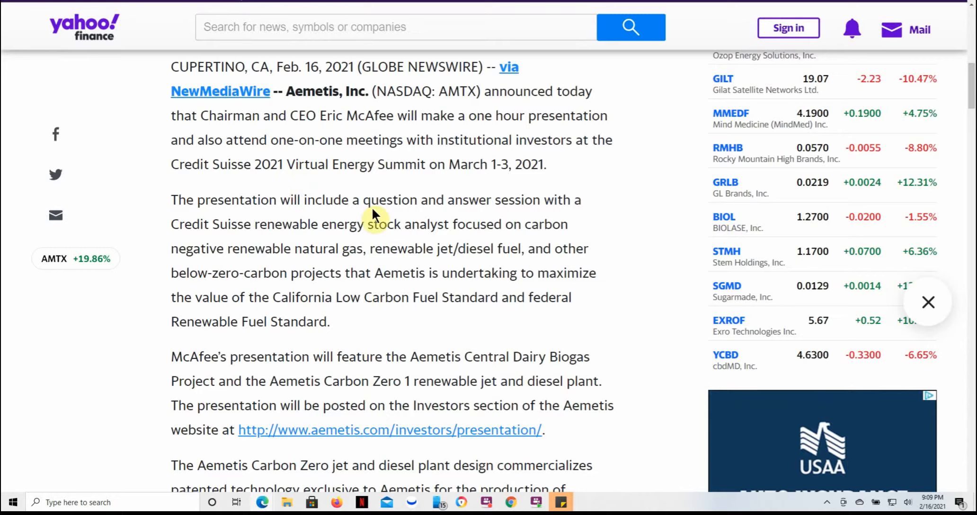
mouse_move(221, 229)
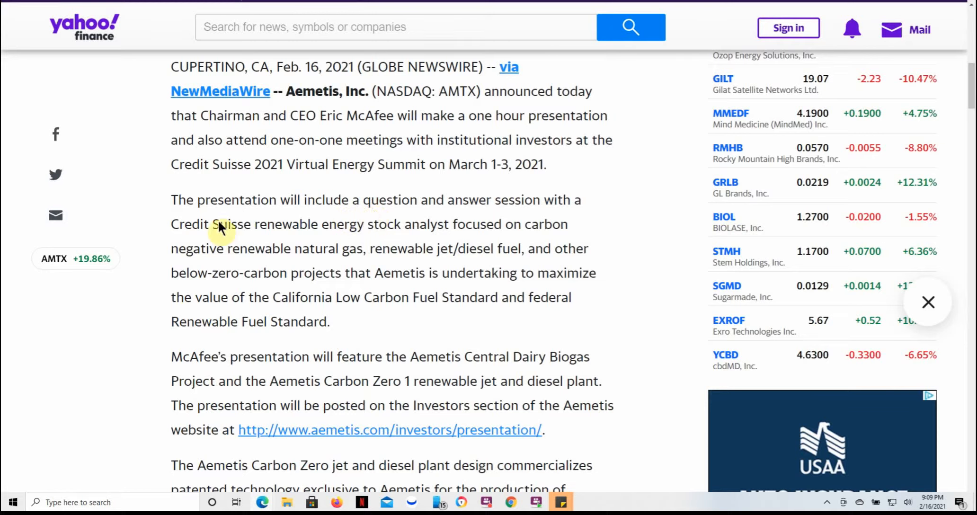
Highlight 'renewable' and scroll through the Carbon Zero grant details.
double_click(287, 224)
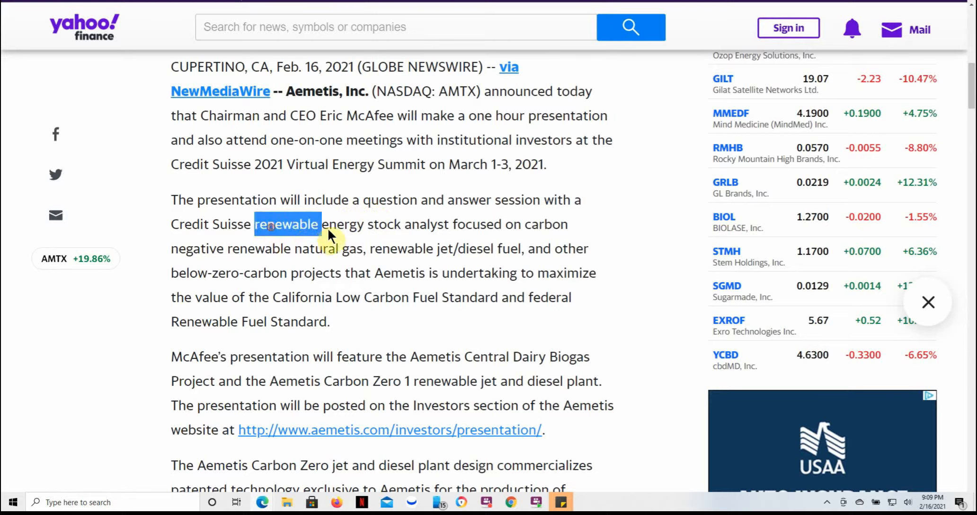
mouse_move(472, 231)
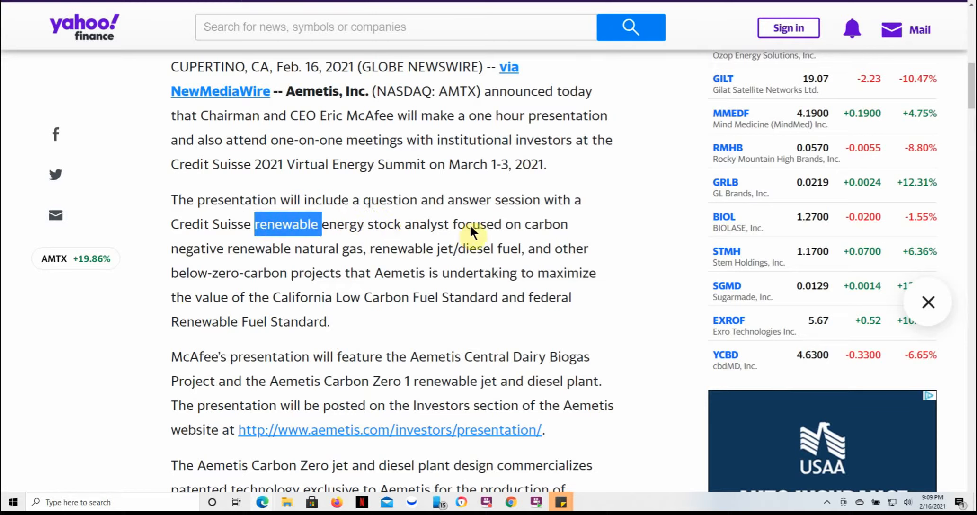
mouse_move(202, 259)
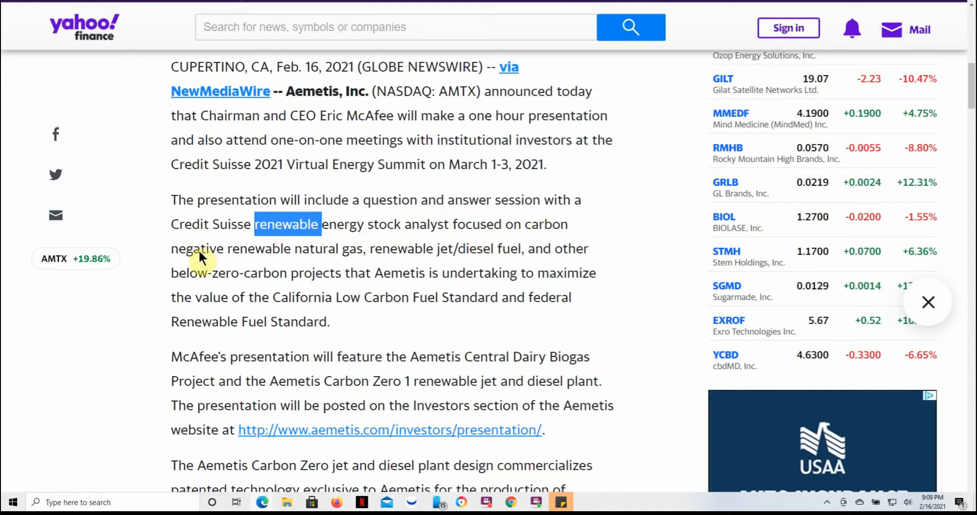
mouse_move(366, 254)
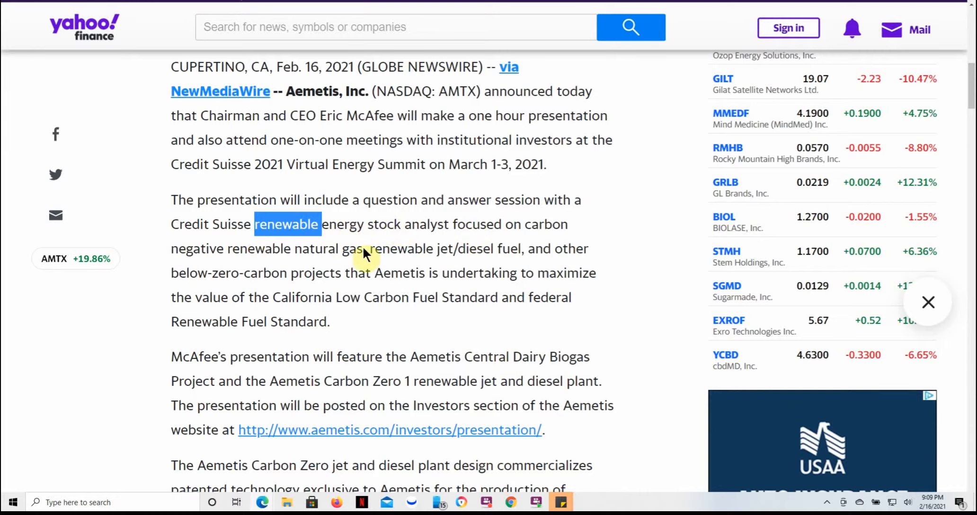
mouse_move(465, 258)
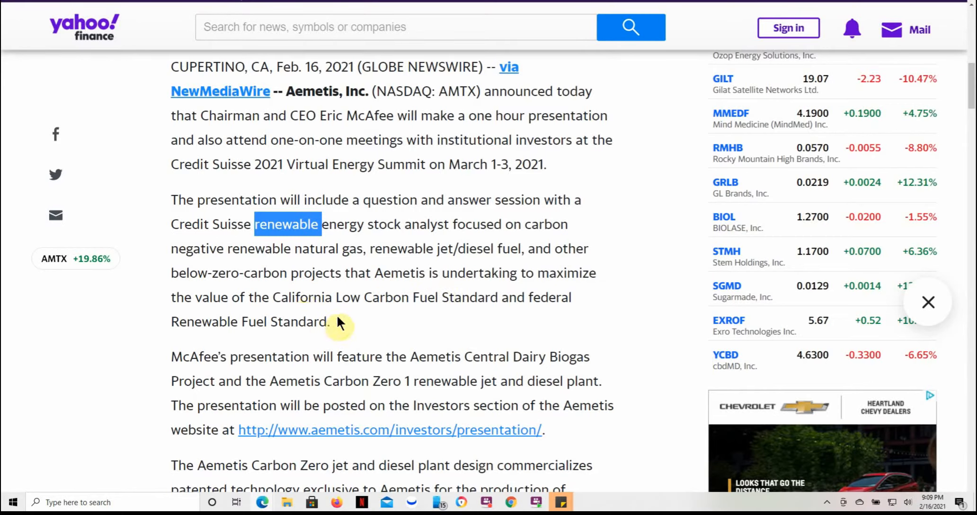
mouse_move(380, 311)
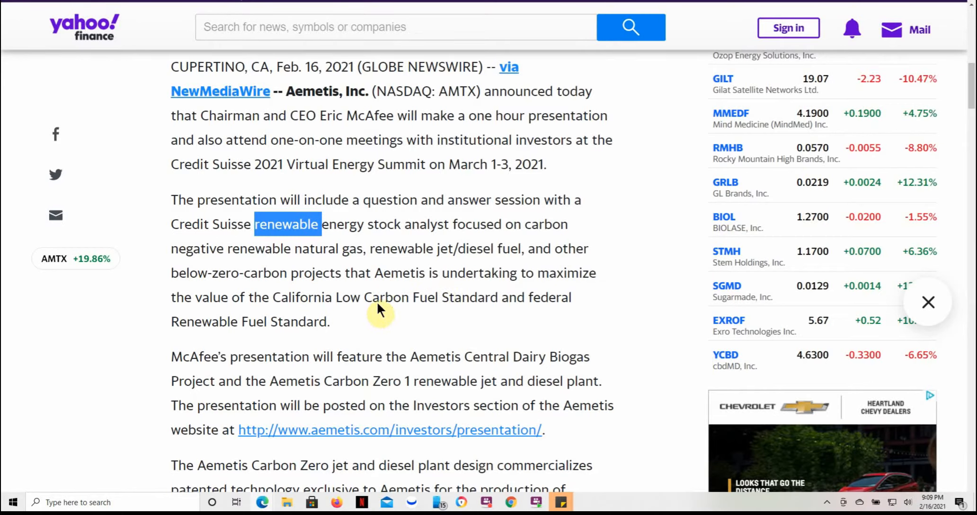
mouse_move(339, 305)
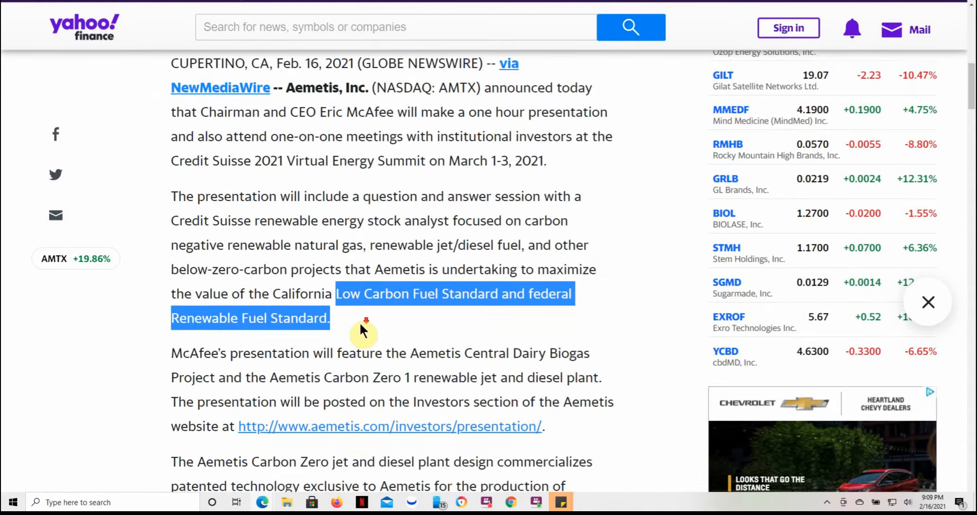
scroll(down, 3)
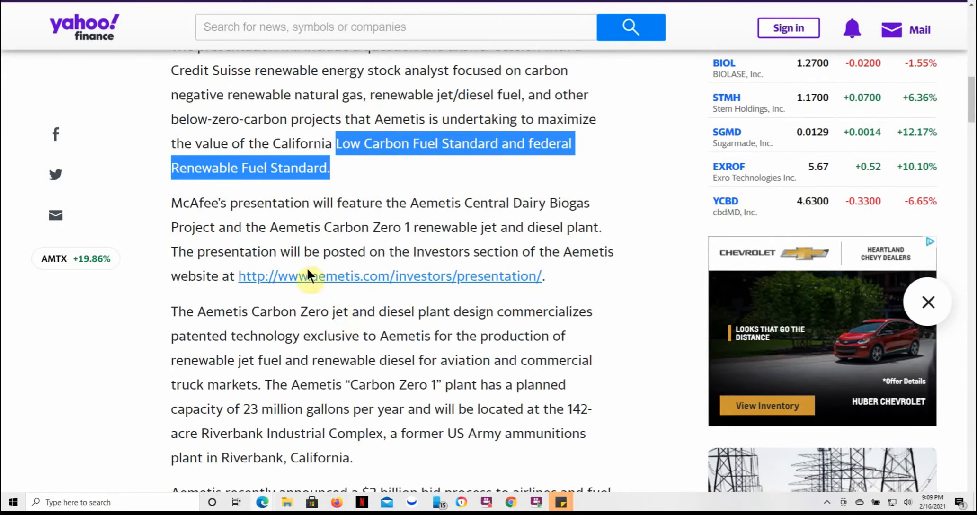
mouse_move(437, 182)
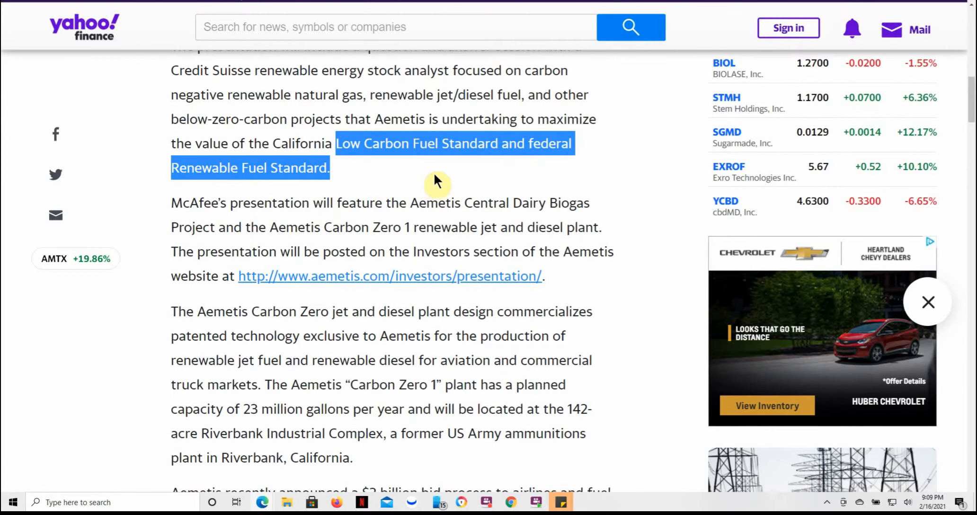
mouse_move(567, 209)
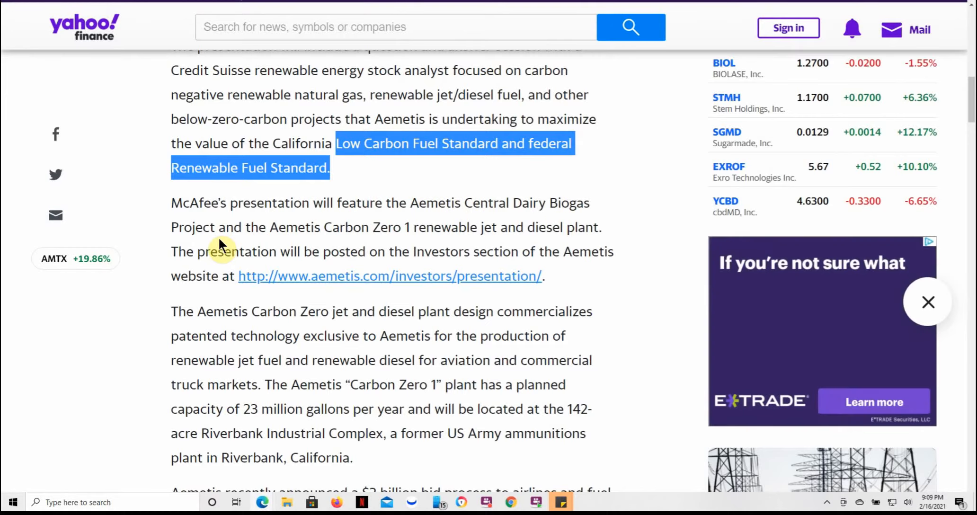
mouse_move(441, 240)
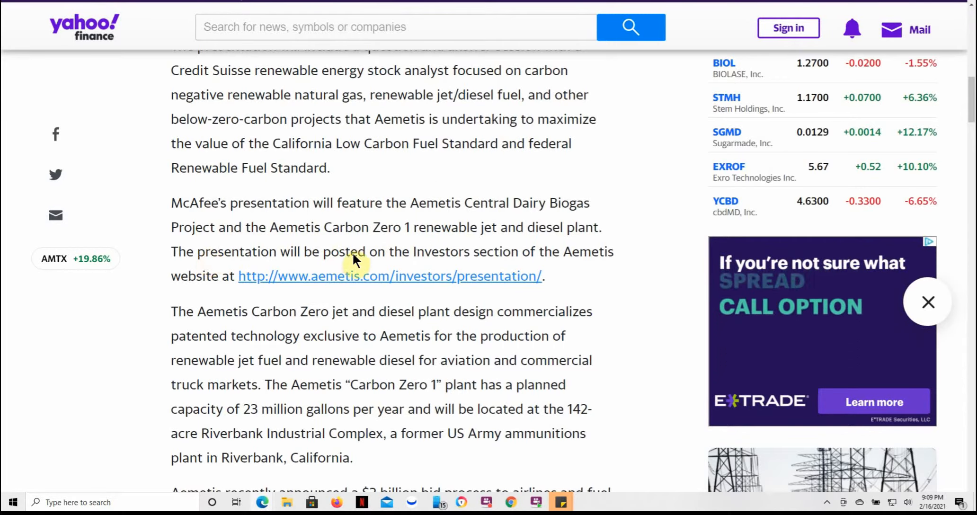
mouse_move(586, 262)
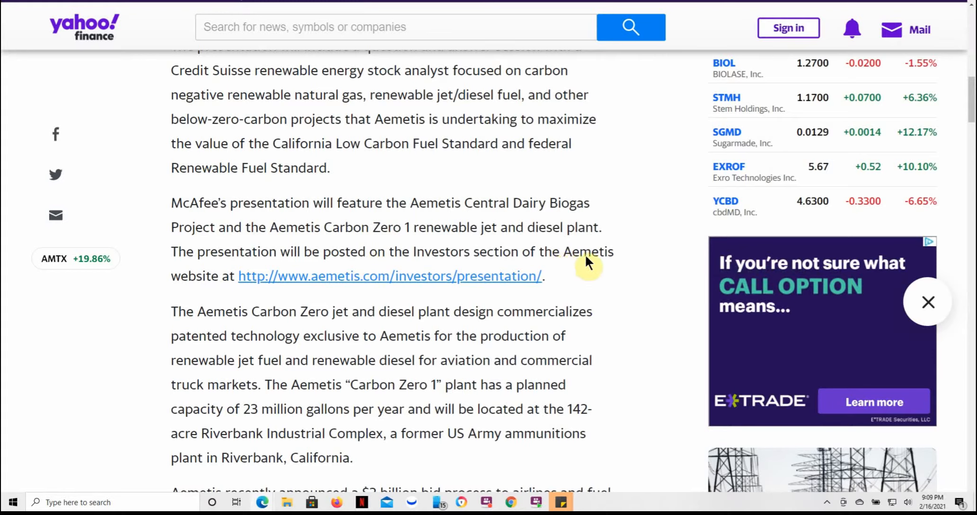
mouse_move(293, 288)
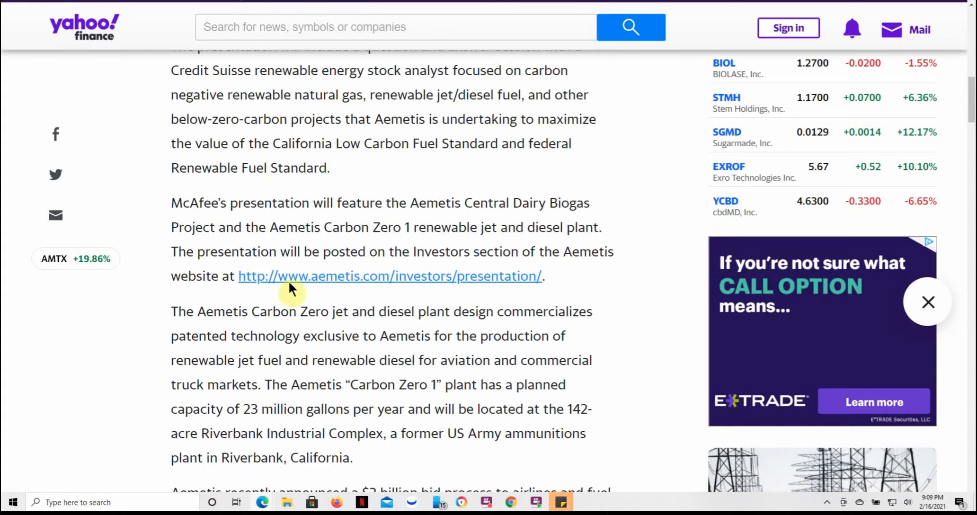
mouse_move(343, 280)
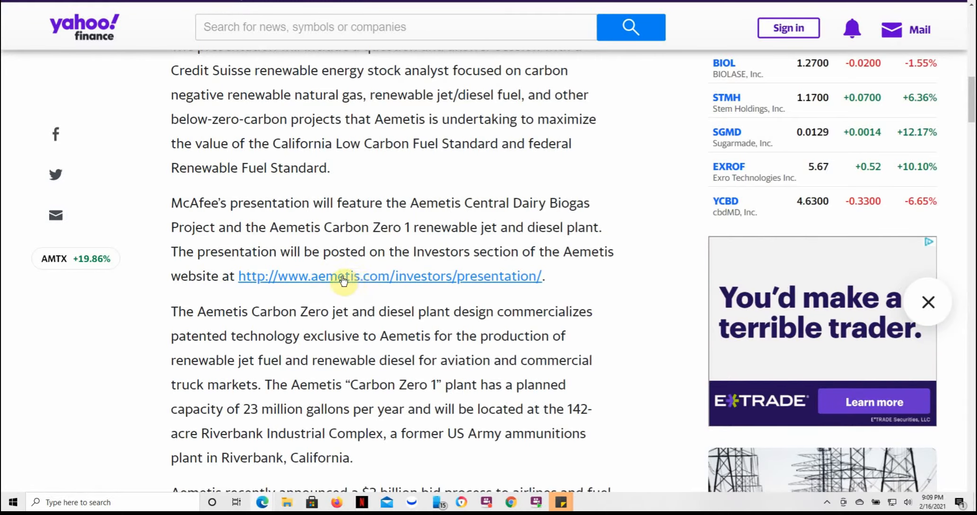
mouse_move(249, 349)
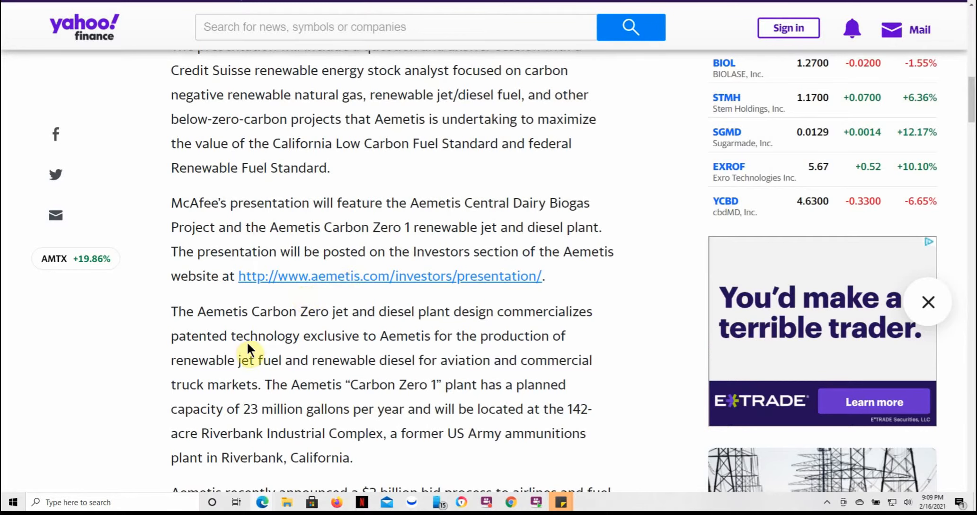
scroll(down, 3)
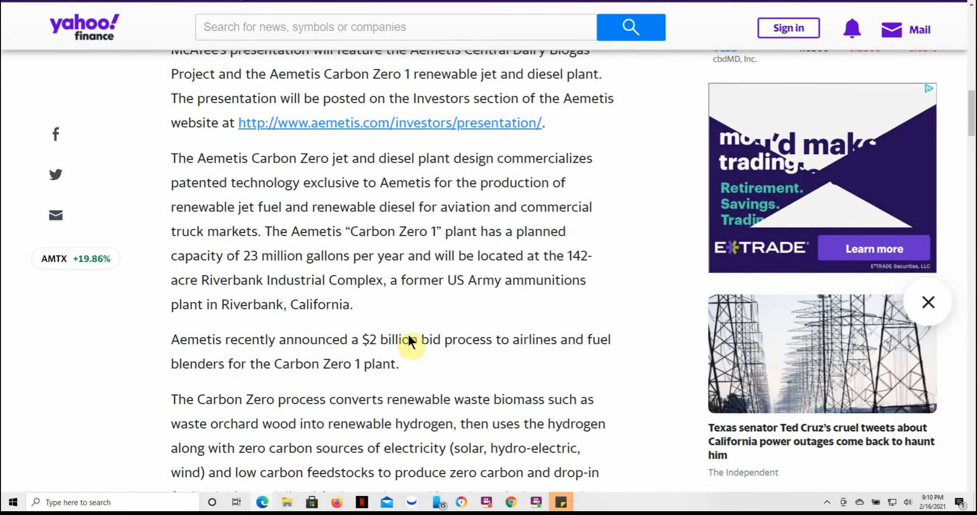
scroll(down, 3)
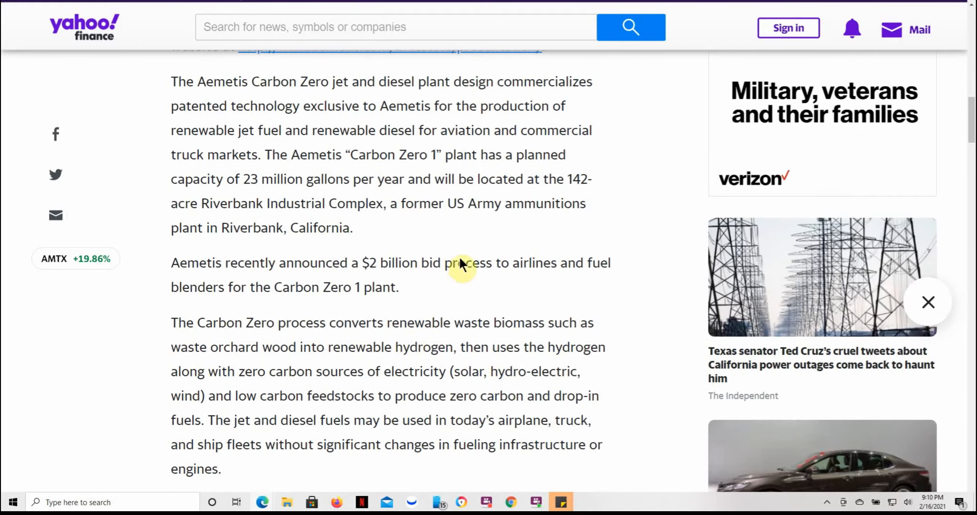
mouse_move(428, 328)
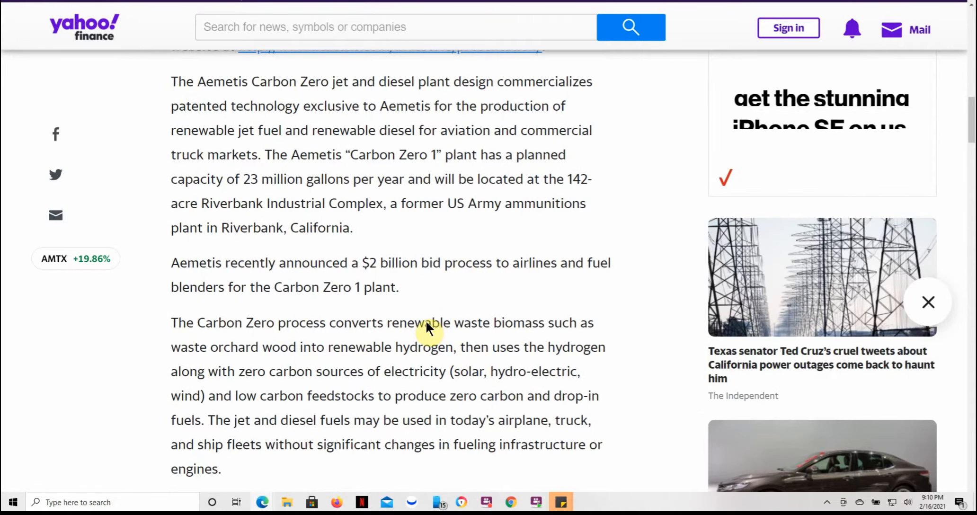
scroll(down, 3)
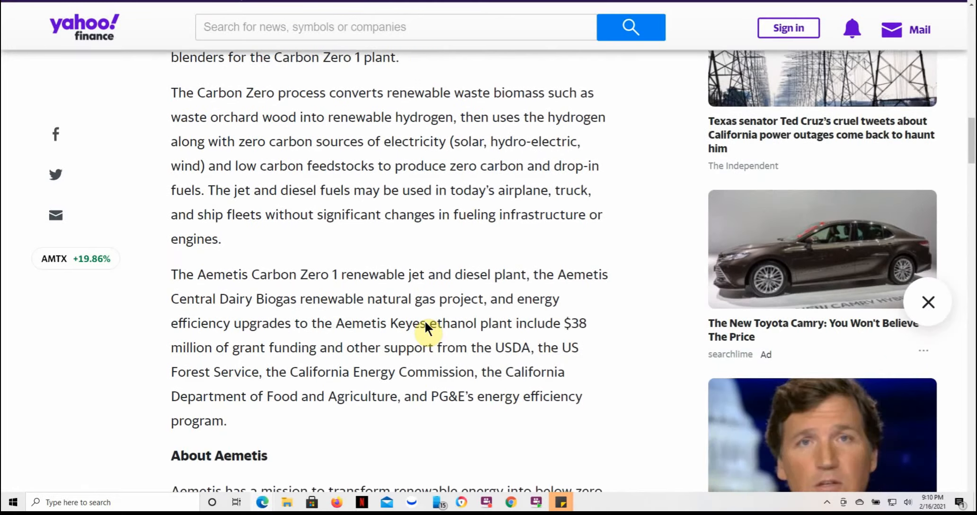
scroll(down, 3)
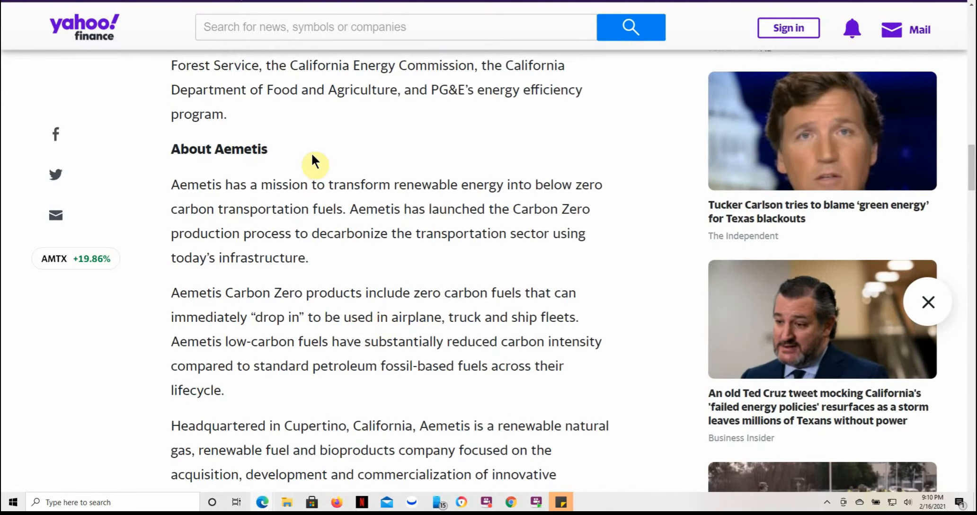
scroll(down, 3)
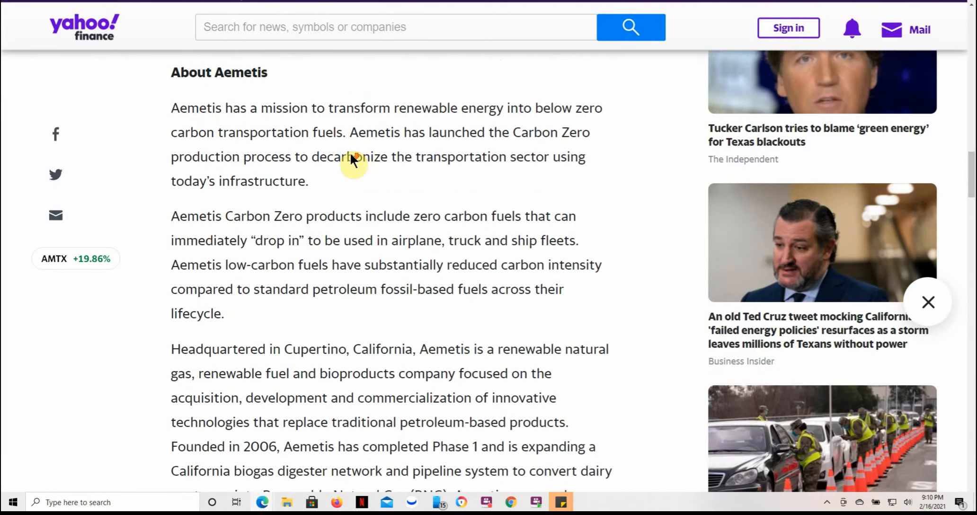
mouse_move(424, 150)
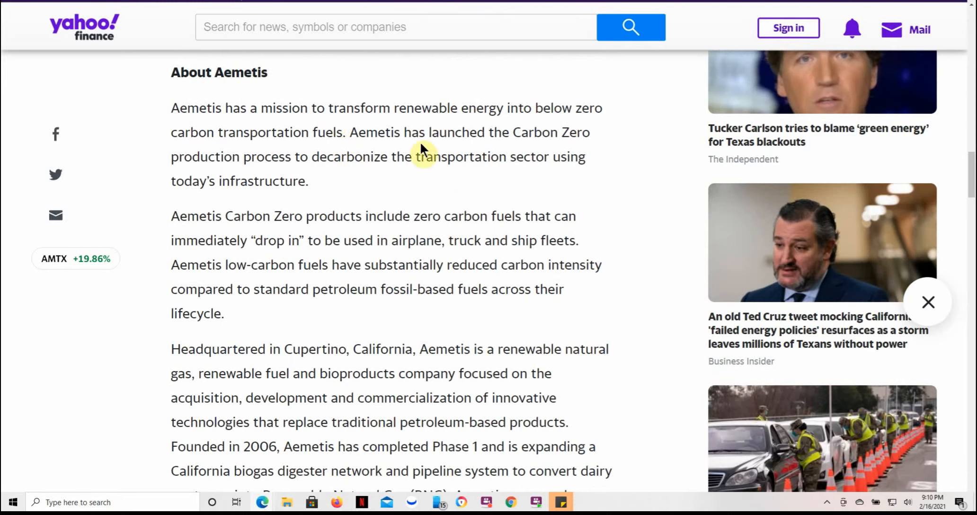
mouse_move(587, 144)
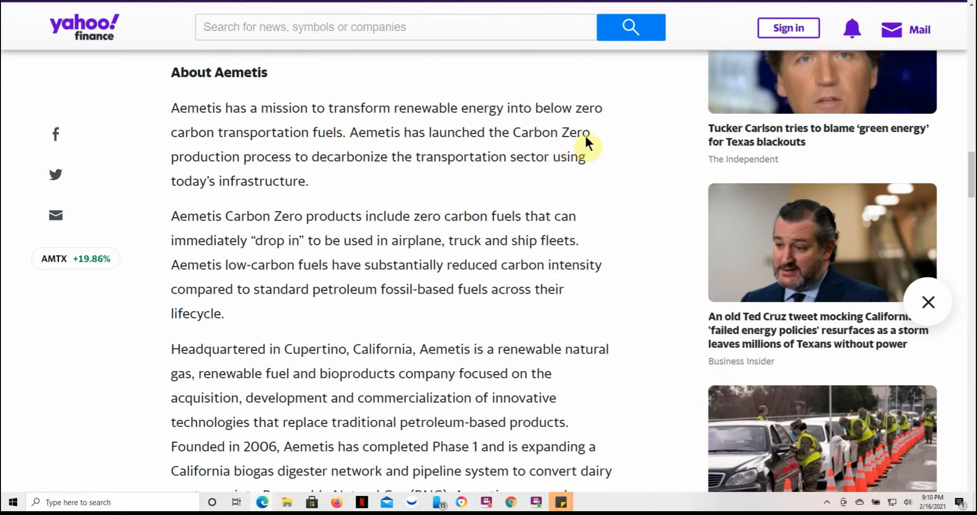
mouse_move(348, 174)
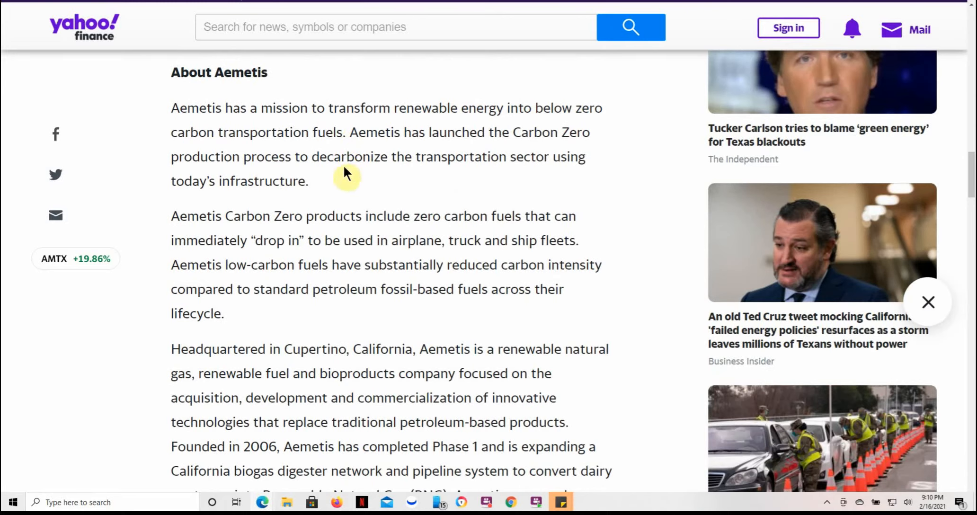
mouse_move(472, 168)
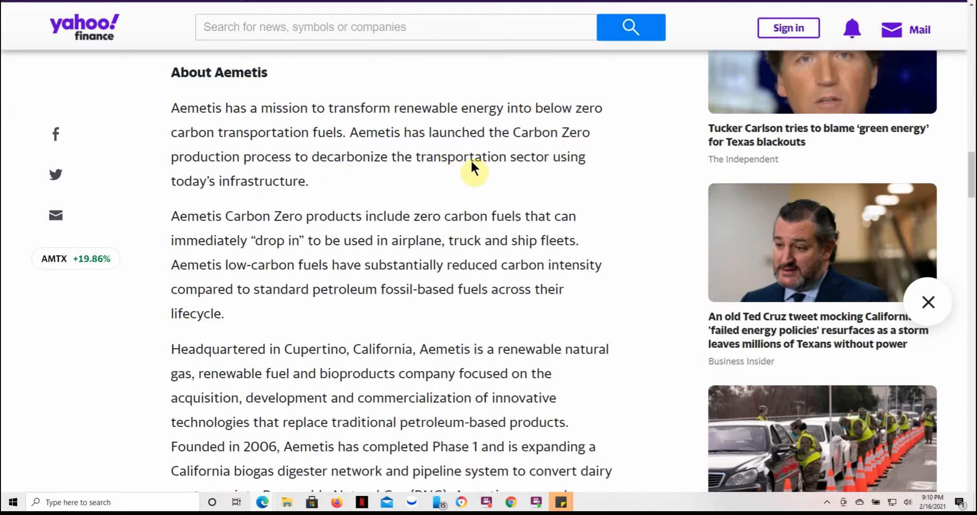
mouse_move(262, 196)
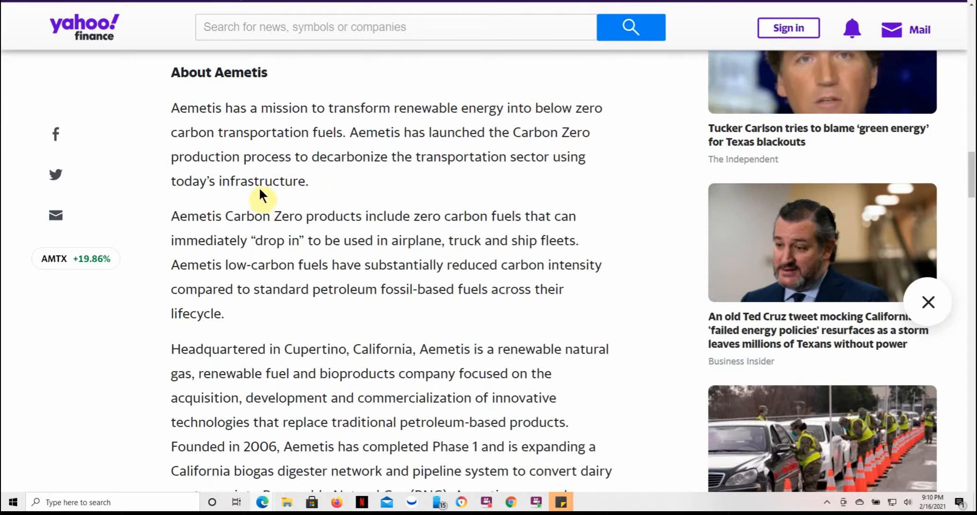
mouse_move(249, 231)
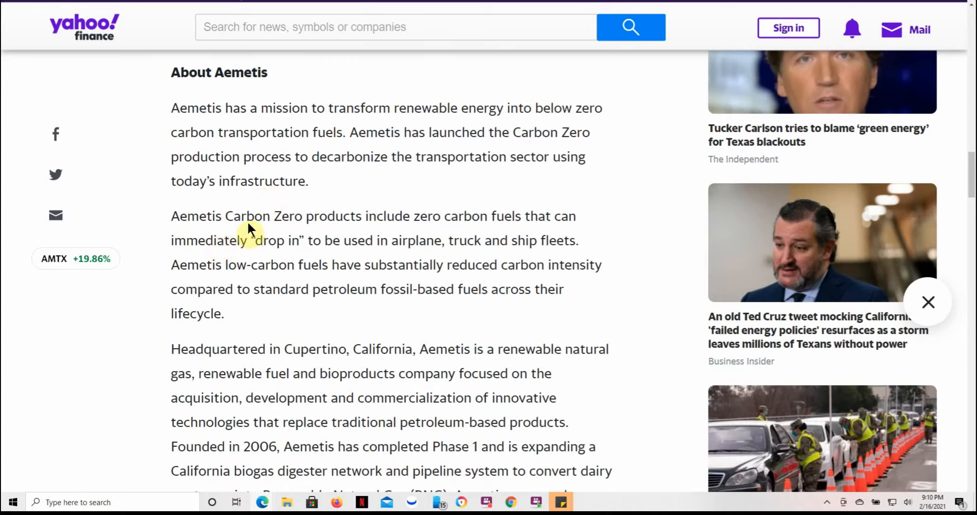
mouse_move(392, 226)
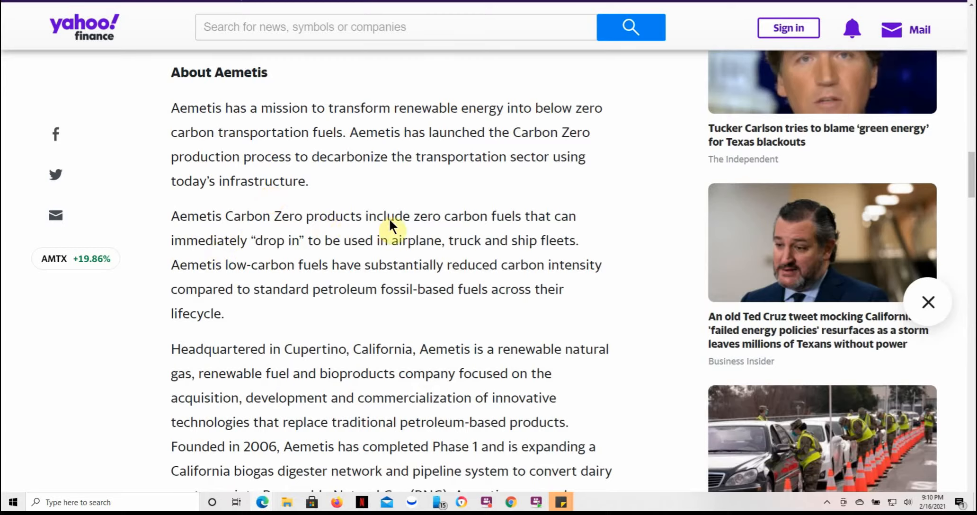
mouse_move(409, 225)
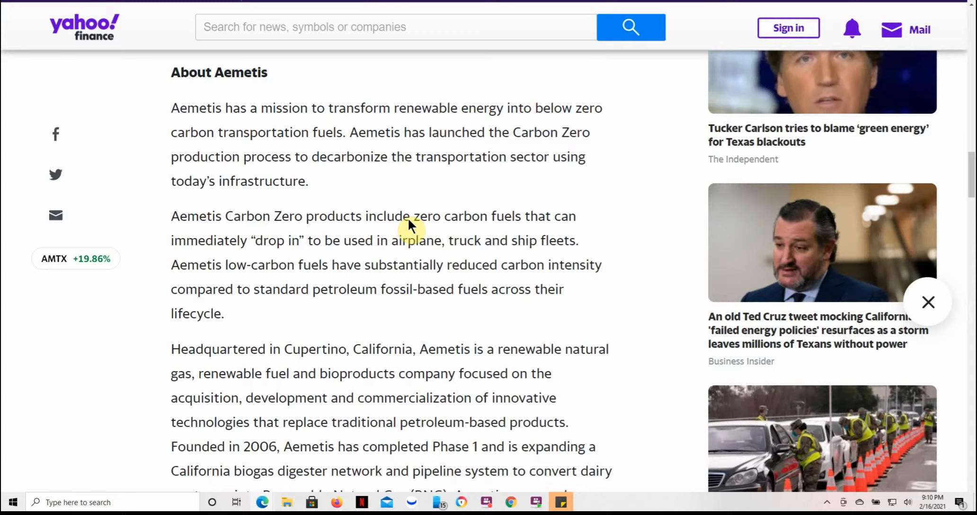
mouse_move(243, 274)
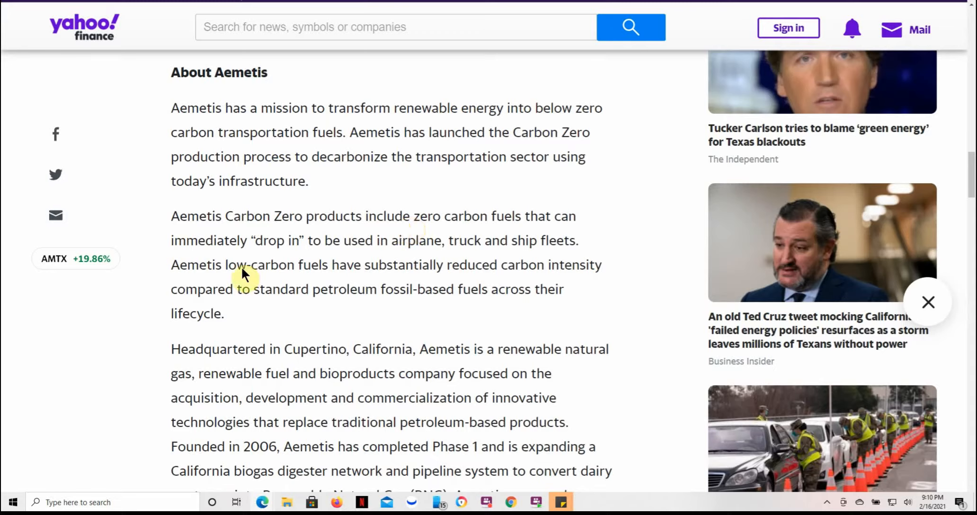
mouse_move(340, 274)
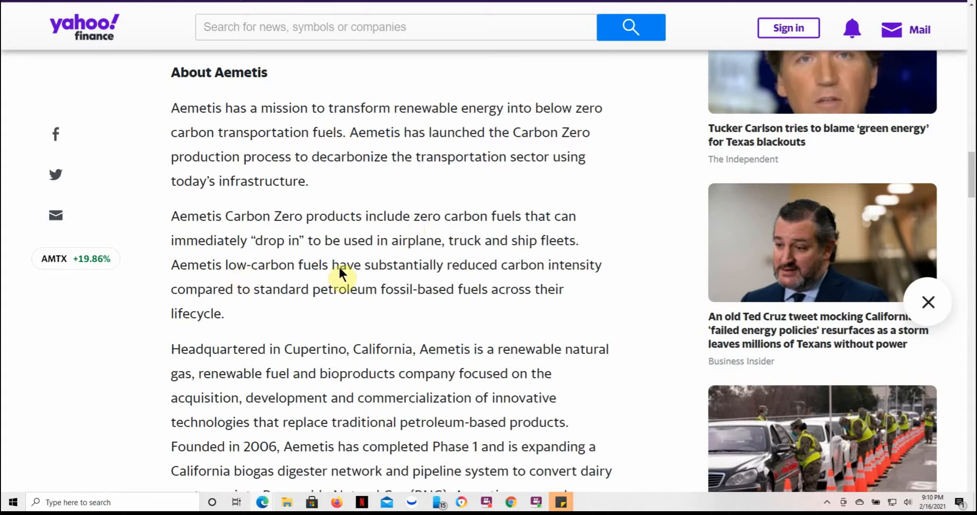
mouse_move(571, 276)
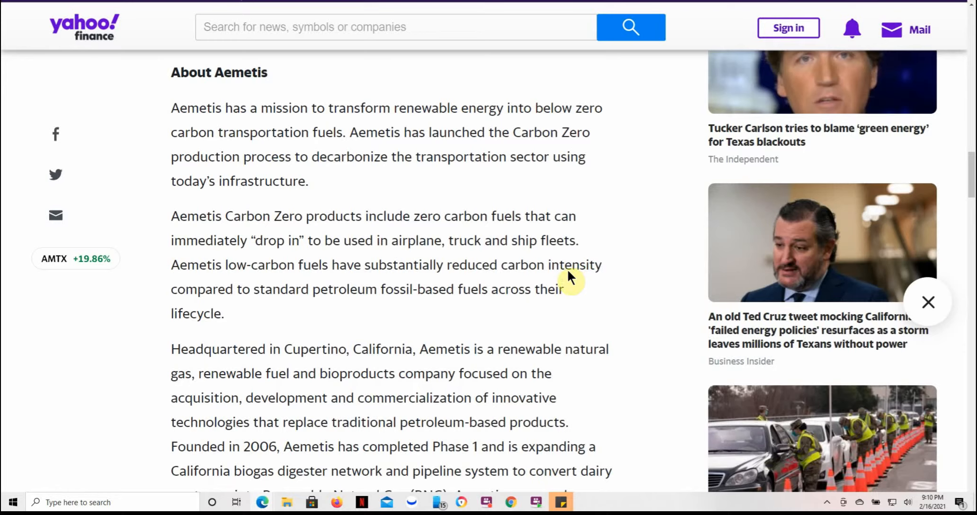
mouse_move(348, 321)
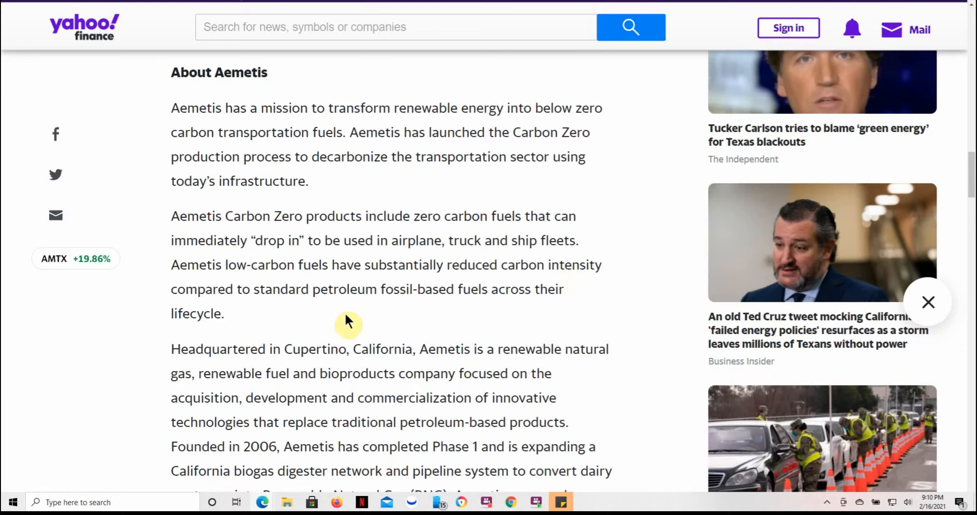
Scroll further down to the About Aemetis company description.
scroll(down, 3)
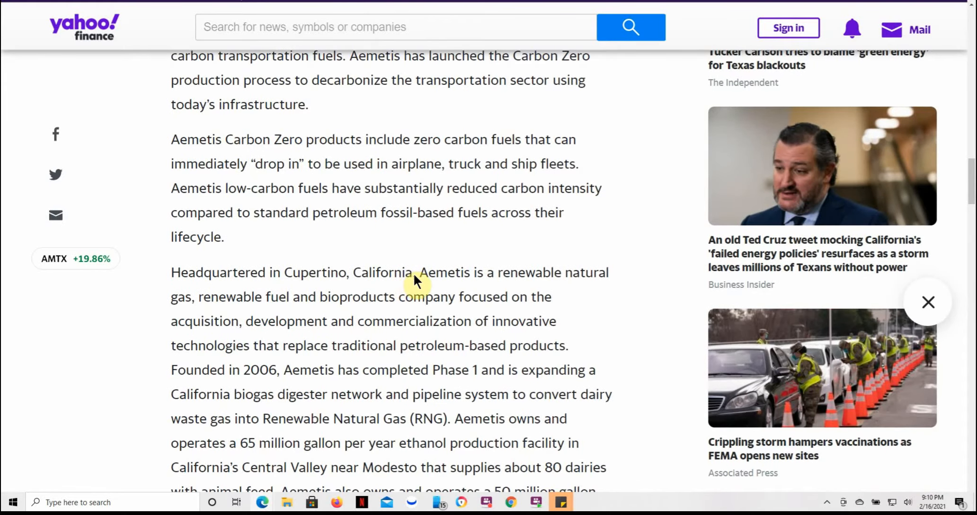
scroll(down, 3)
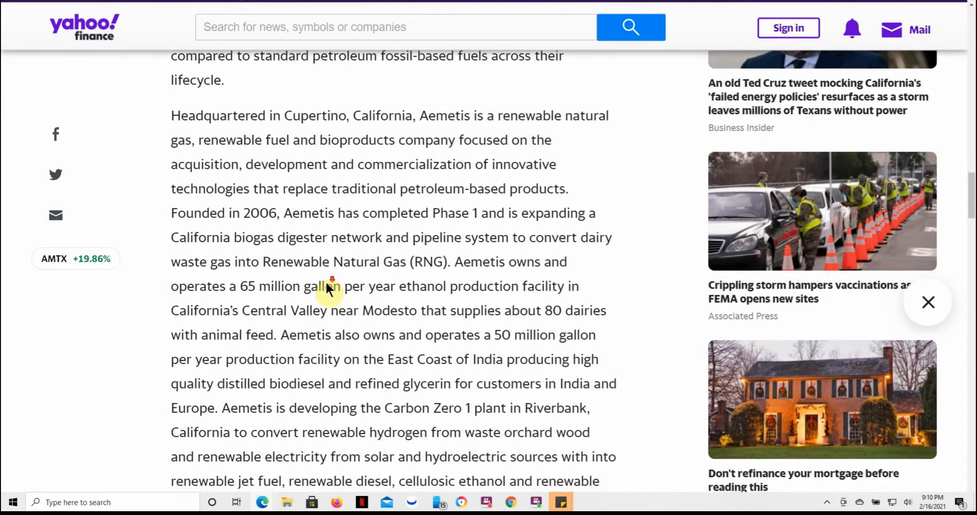
scroll(down, 3)
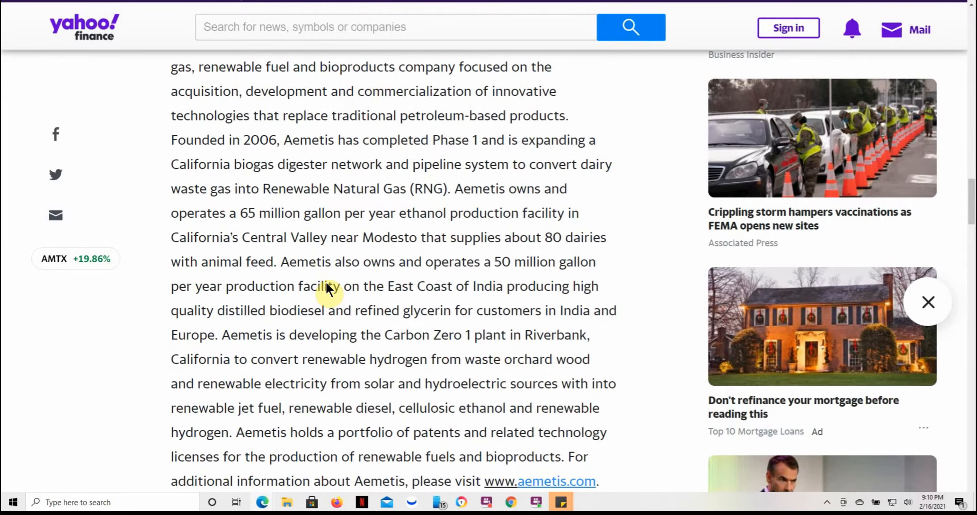
scroll(down, 3)
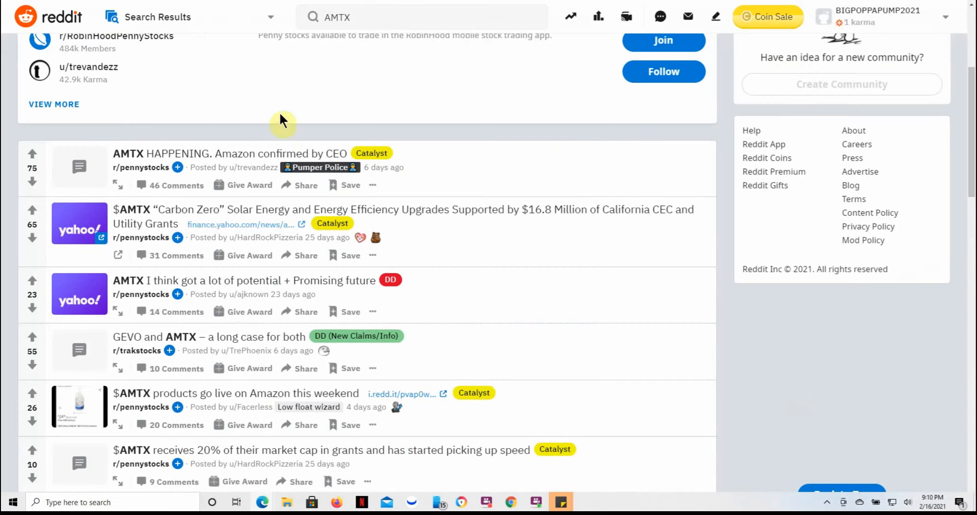
mouse_move(467, 97)
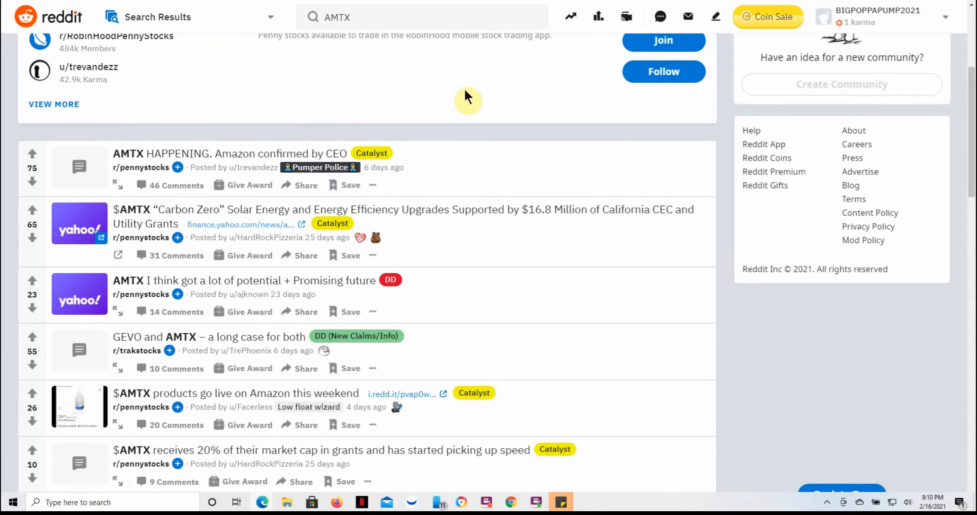
mouse_move(459, 99)
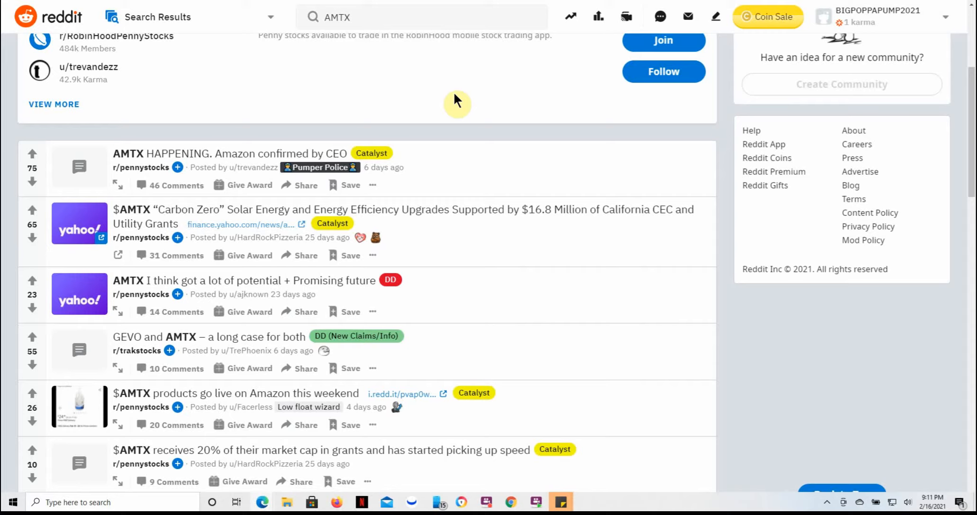
mouse_move(449, 185)
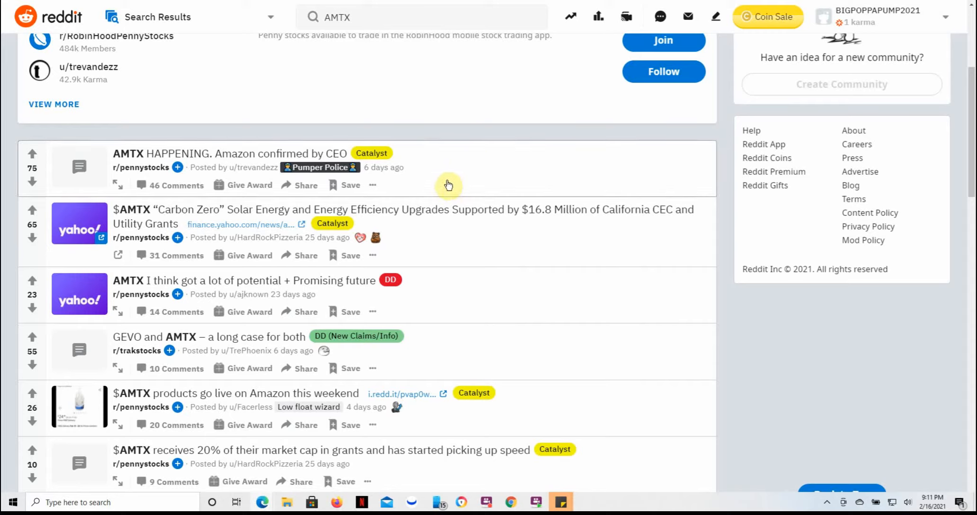
mouse_move(254, 220)
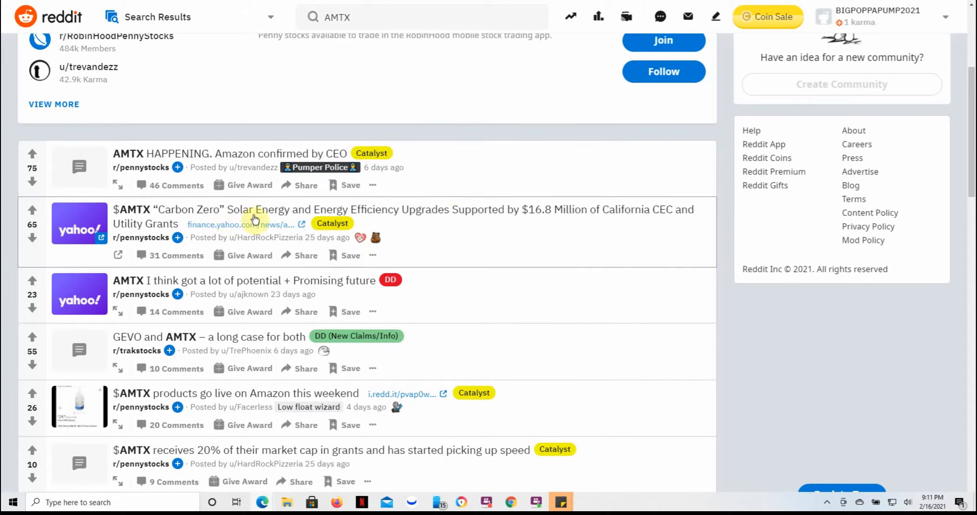
mouse_move(494, 239)
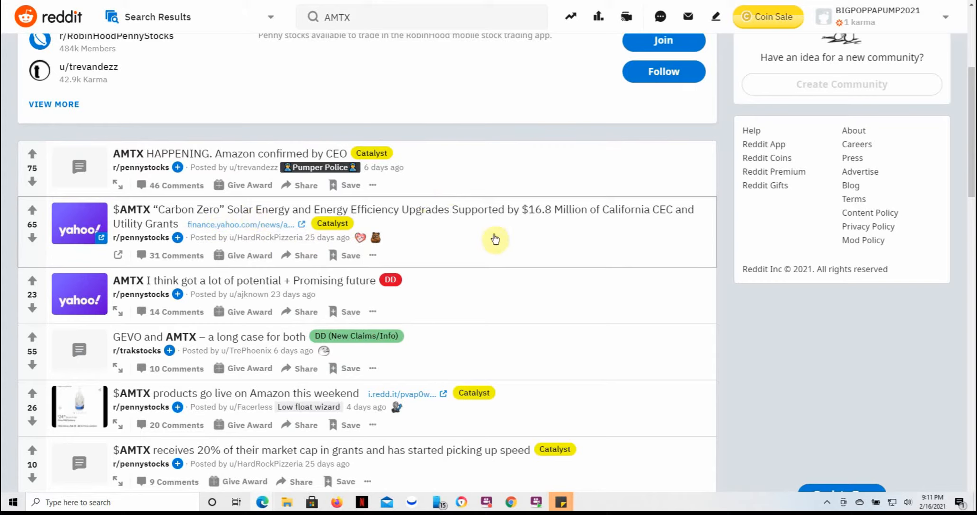
mouse_move(489, 241)
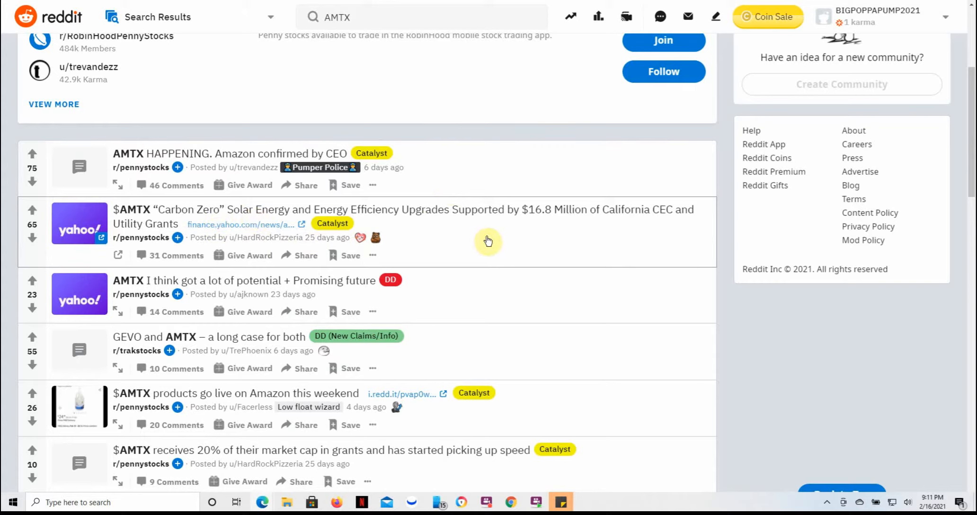
Scroll further down the Reddit AMTX results to older posts.
scroll(down, 3)
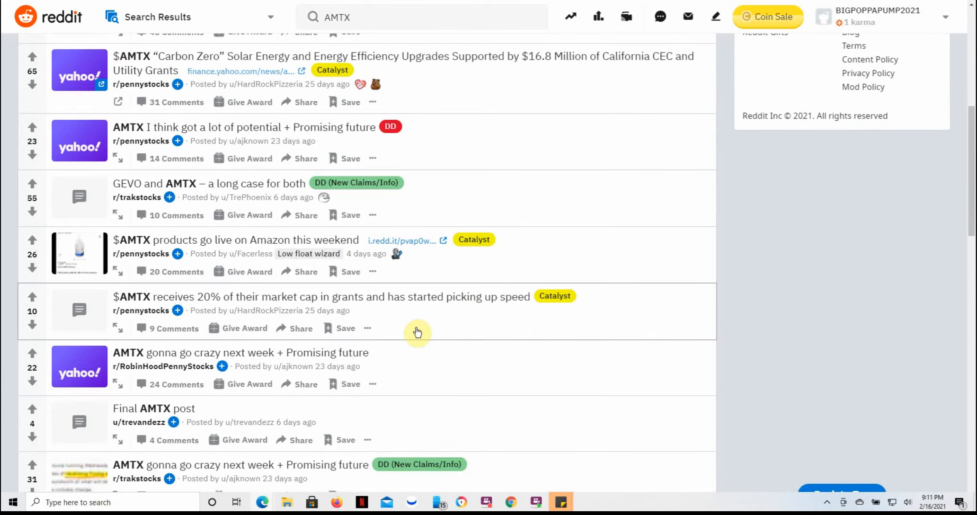
scroll(down, 3)
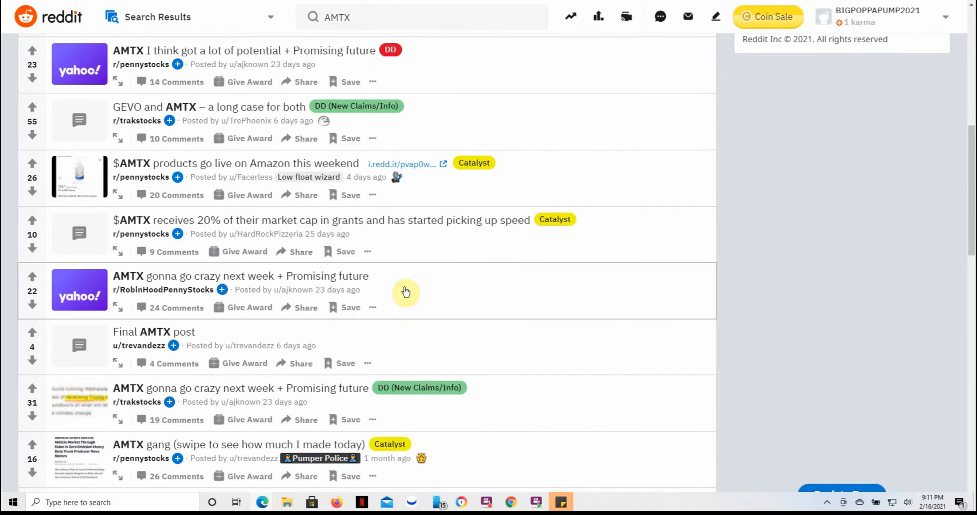
mouse_move(348, 260)
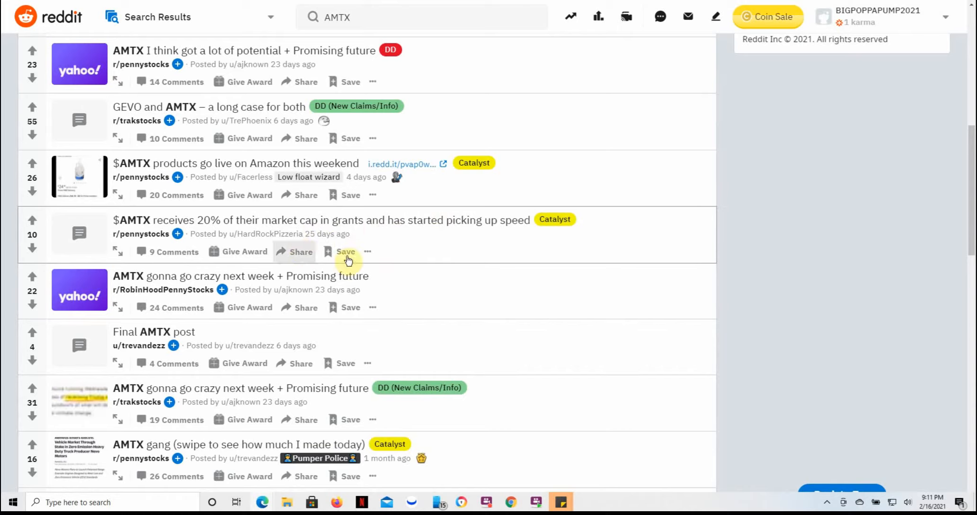
mouse_move(405, 292)
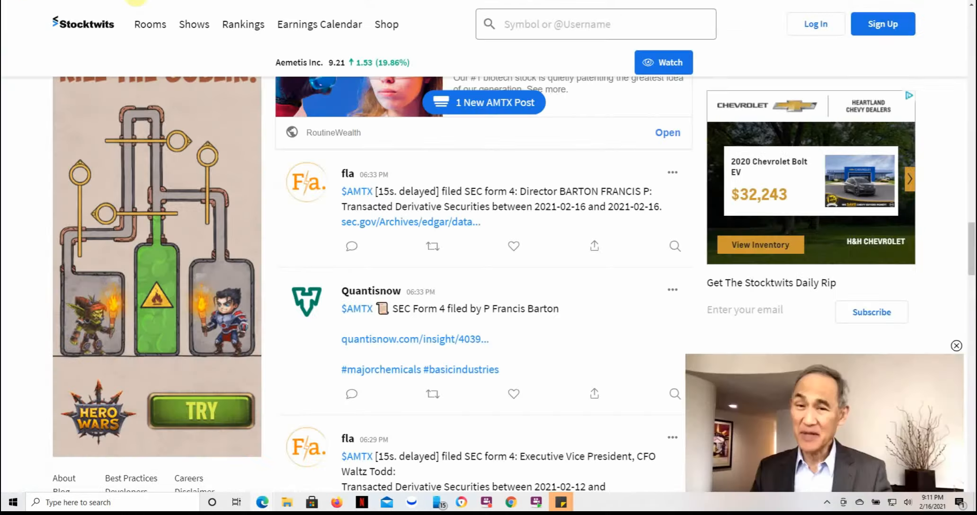
scroll(up, 3)
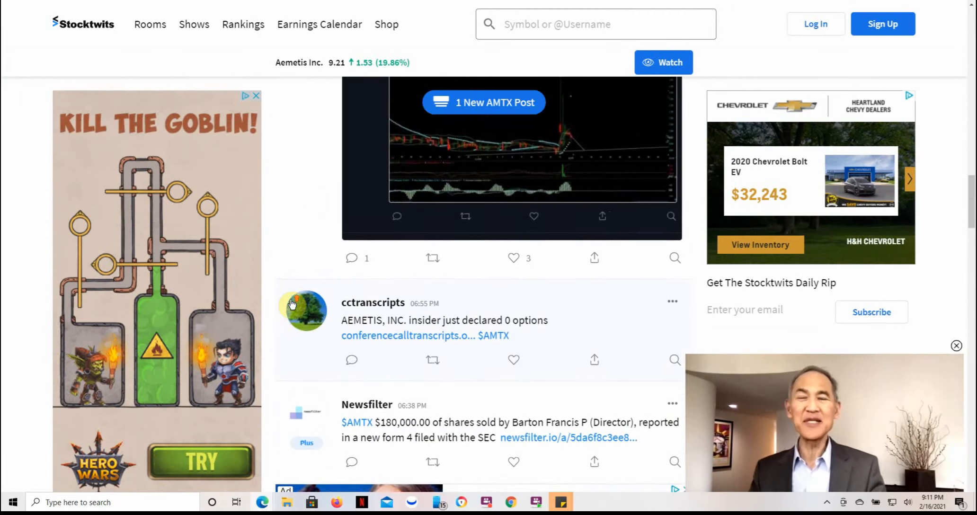
scroll(up, 3)
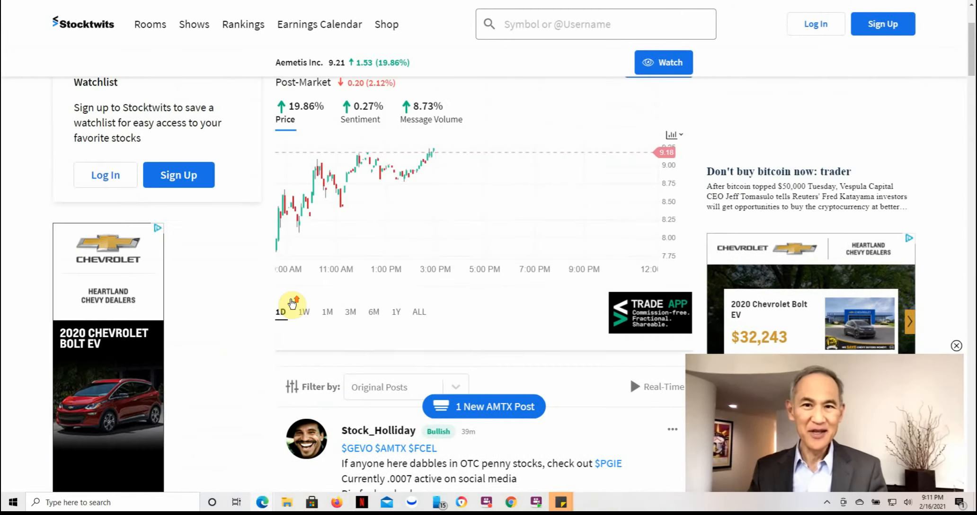
scroll(down, 3)
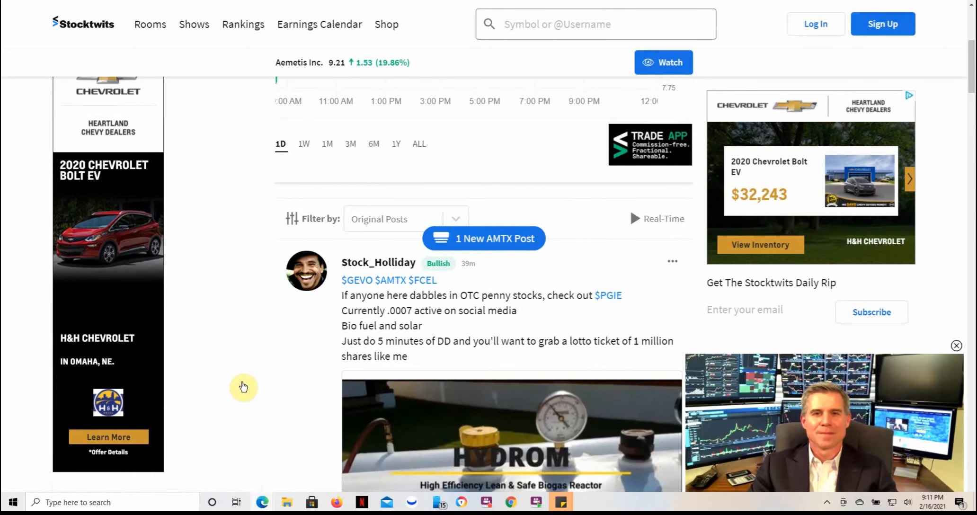
scroll(down, 3)
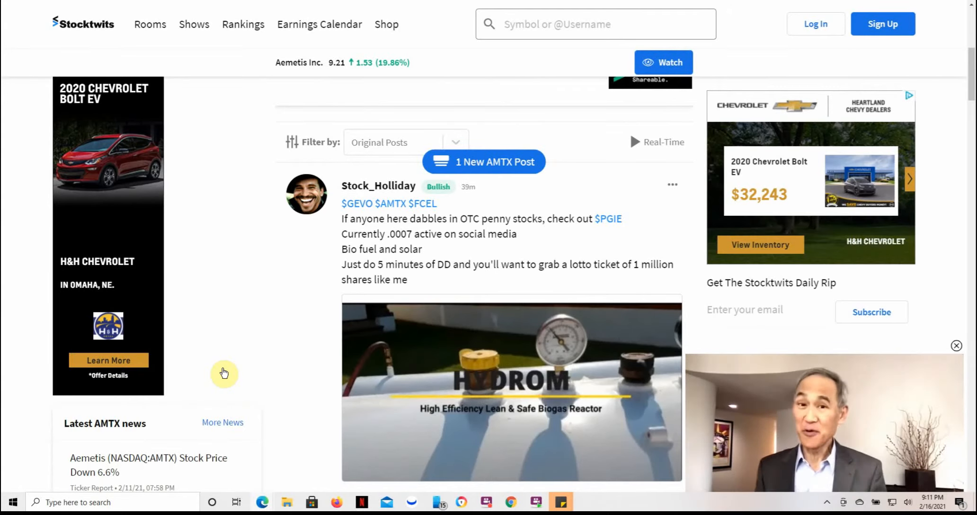
scroll(down, 3)
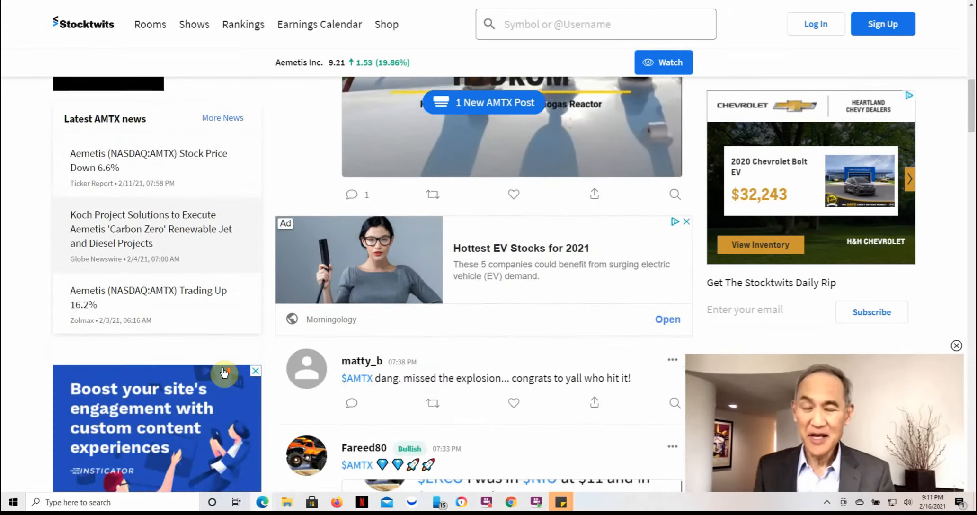
scroll(down, 3)
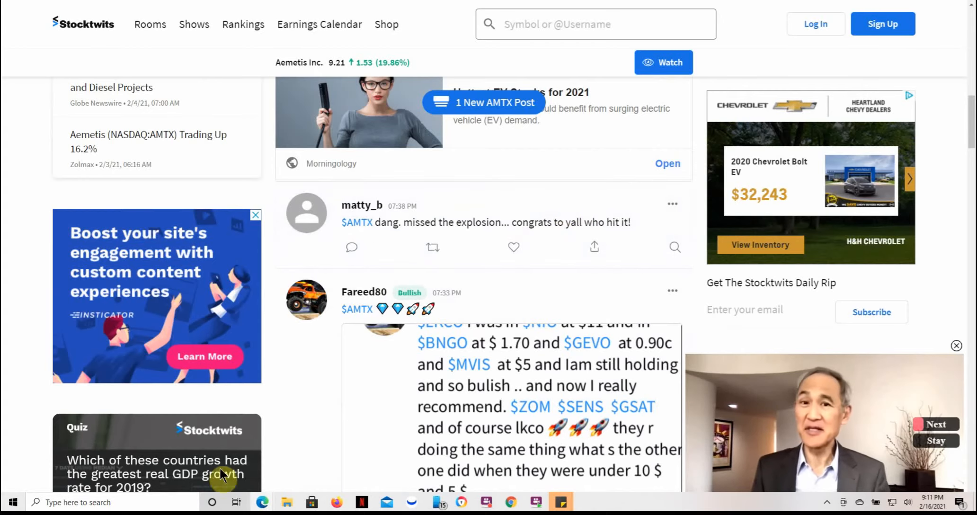
scroll(down, 3)
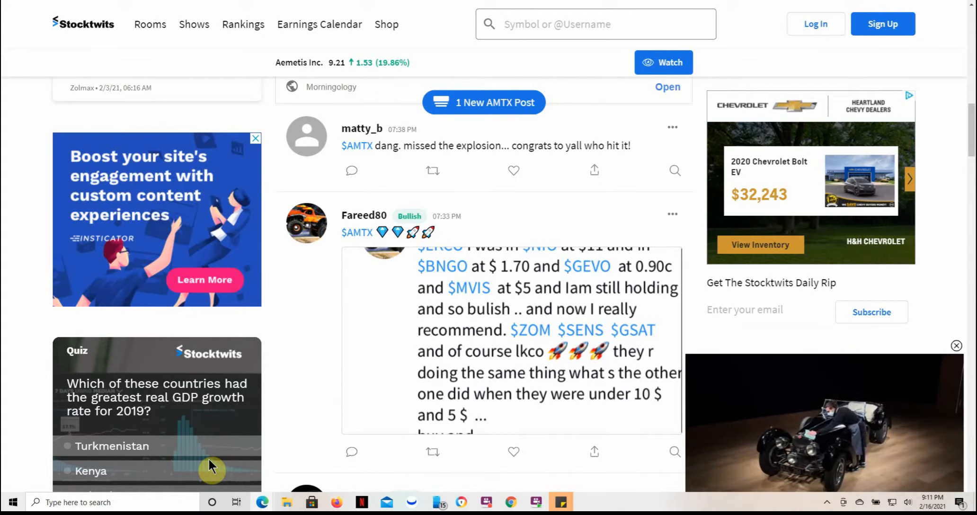
mouse_move(237, 433)
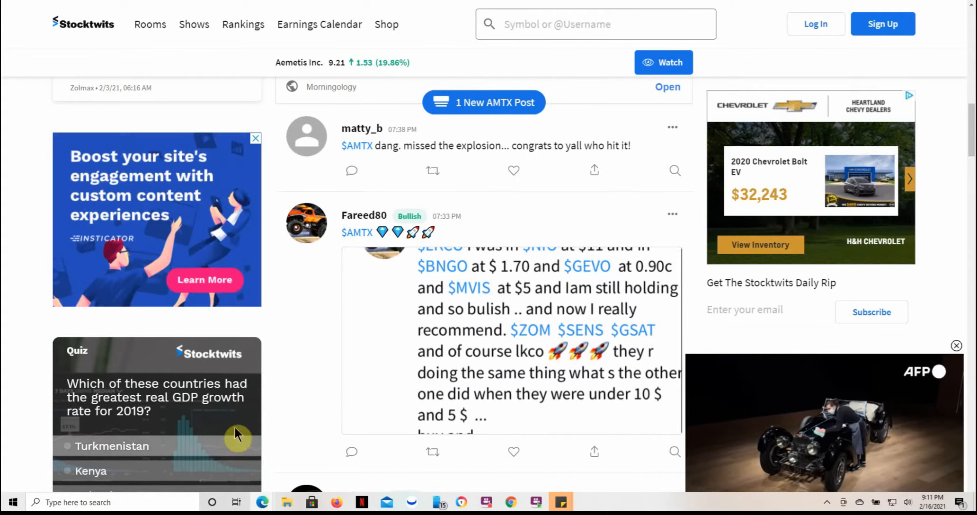
scroll(down, 3)
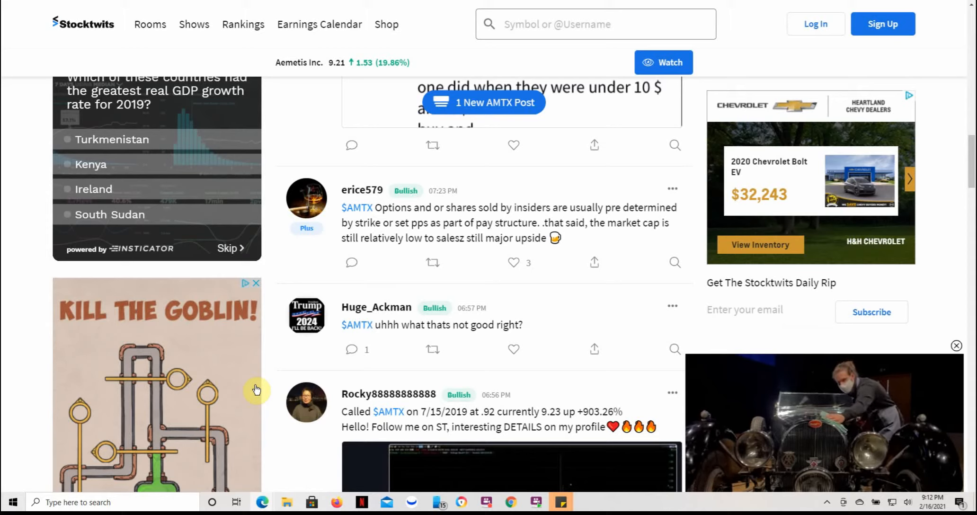
mouse_move(281, 387)
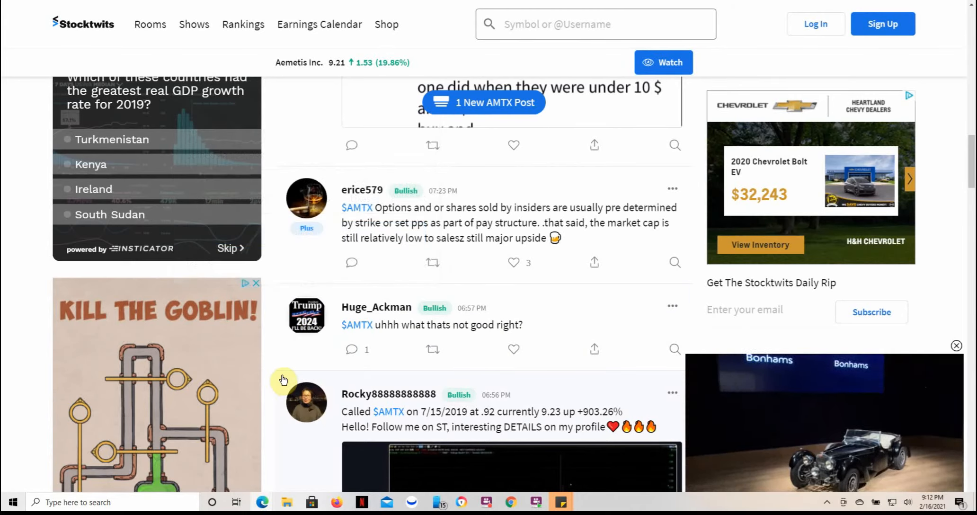
Scroll past the insider SEC Form 4 filings to the US stocks watchlist post.
scroll(down, 3)
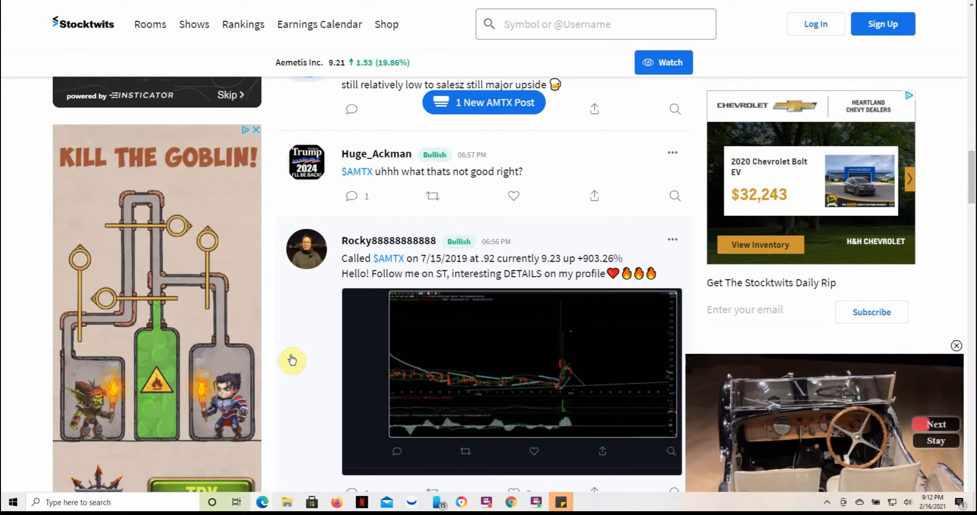
scroll(down, 3)
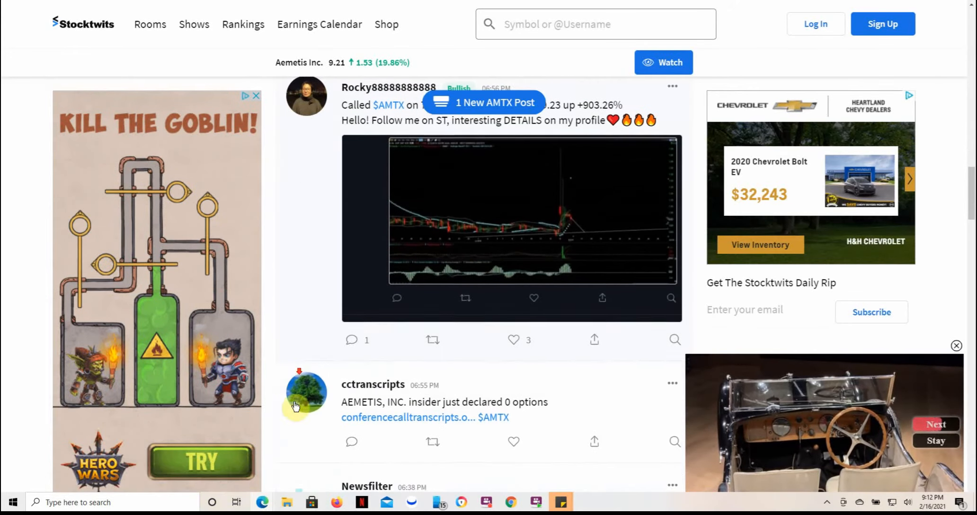
scroll(down, 3)
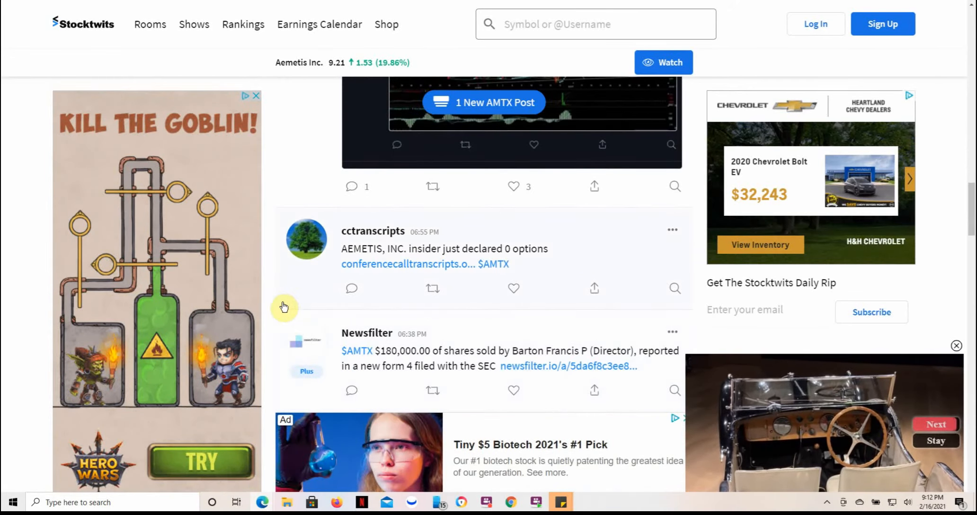
scroll(down, 3)
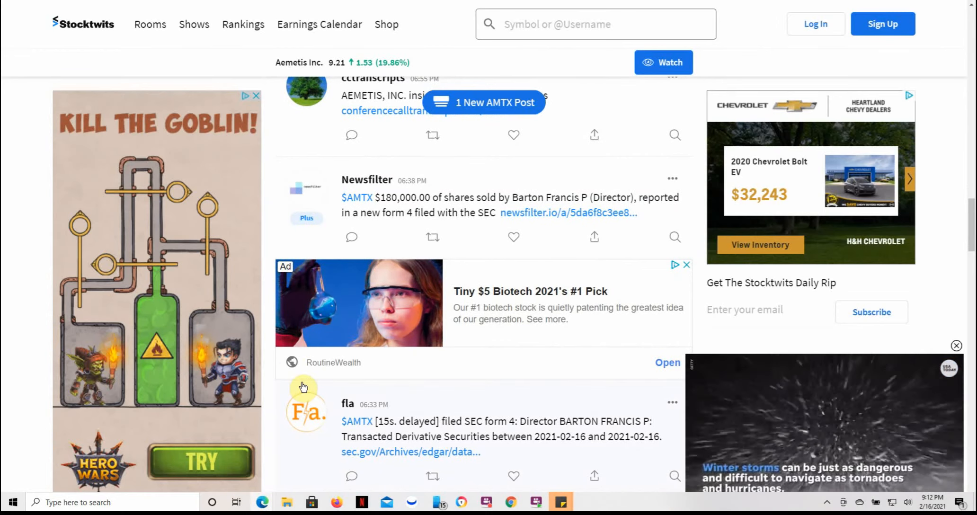
scroll(down, 3)
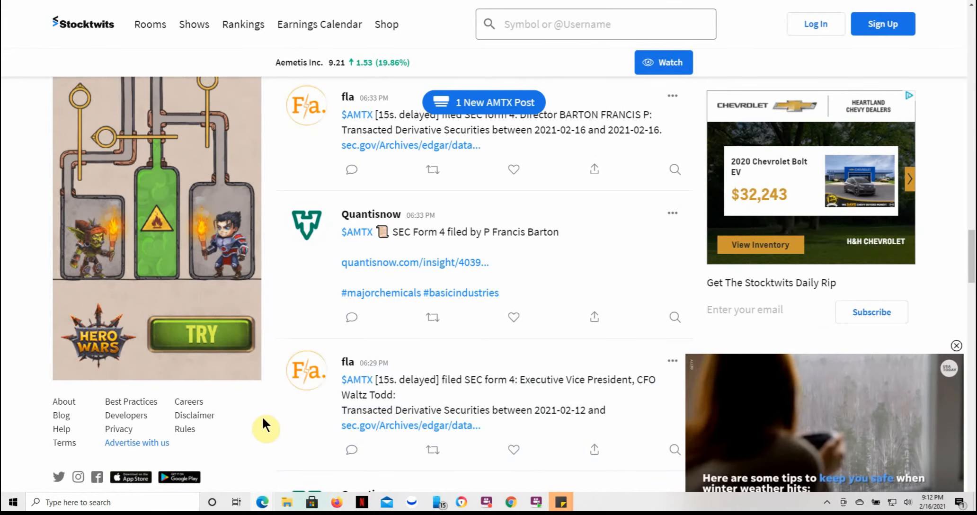
scroll(down, 3)
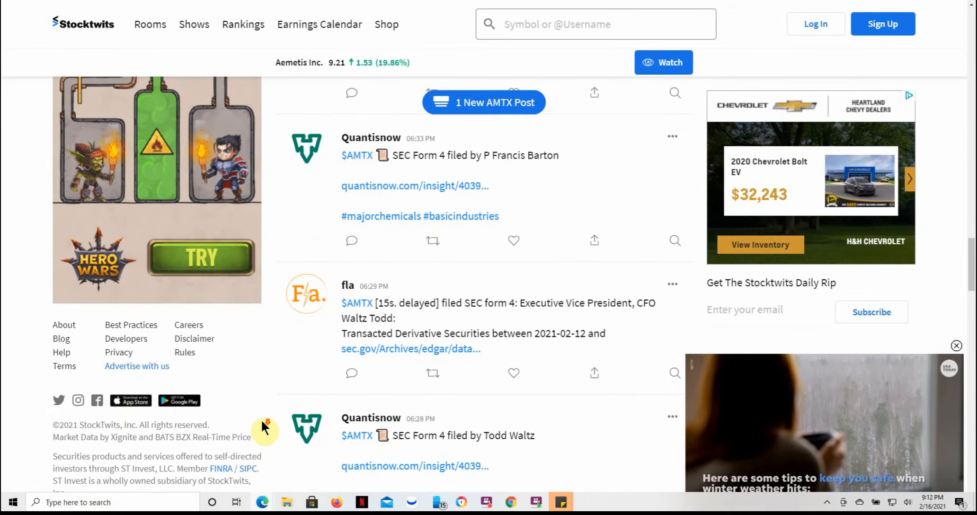
scroll(down, 3)
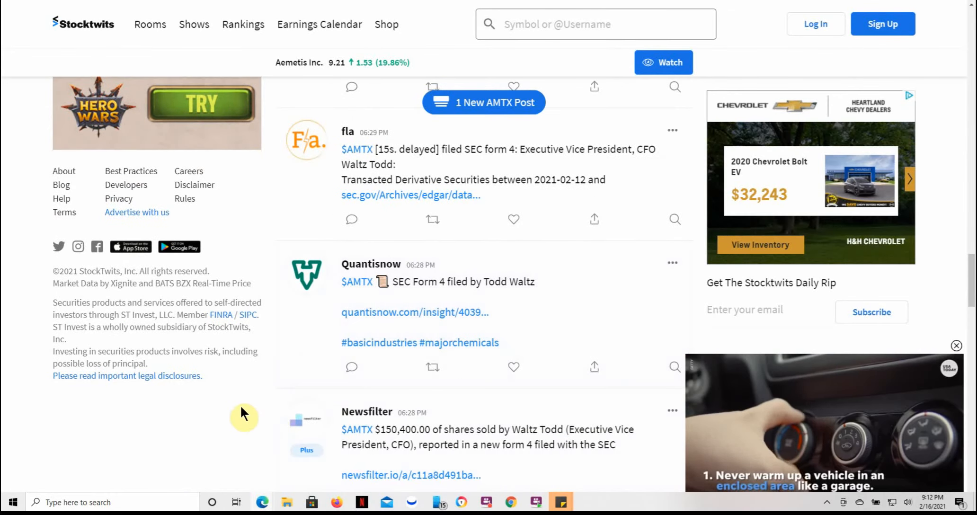
scroll(down, 3)
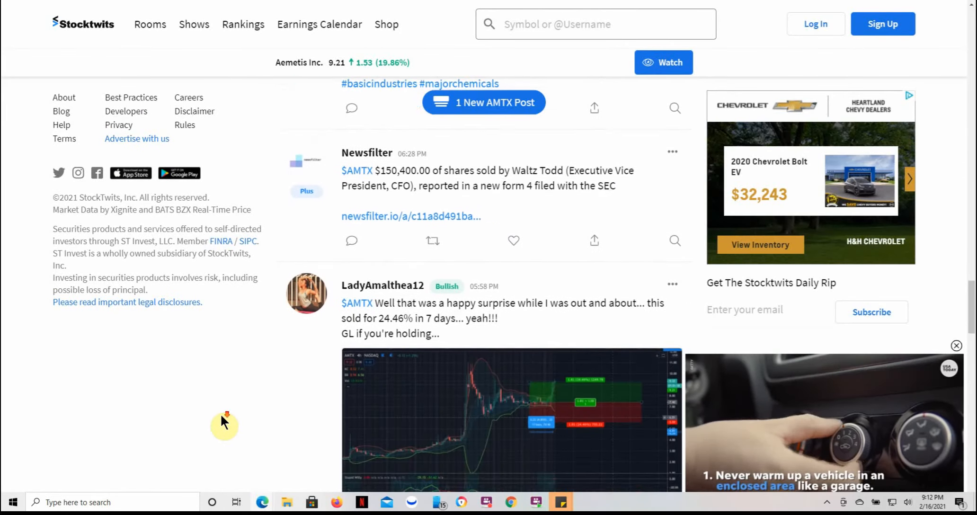
scroll(down, 3)
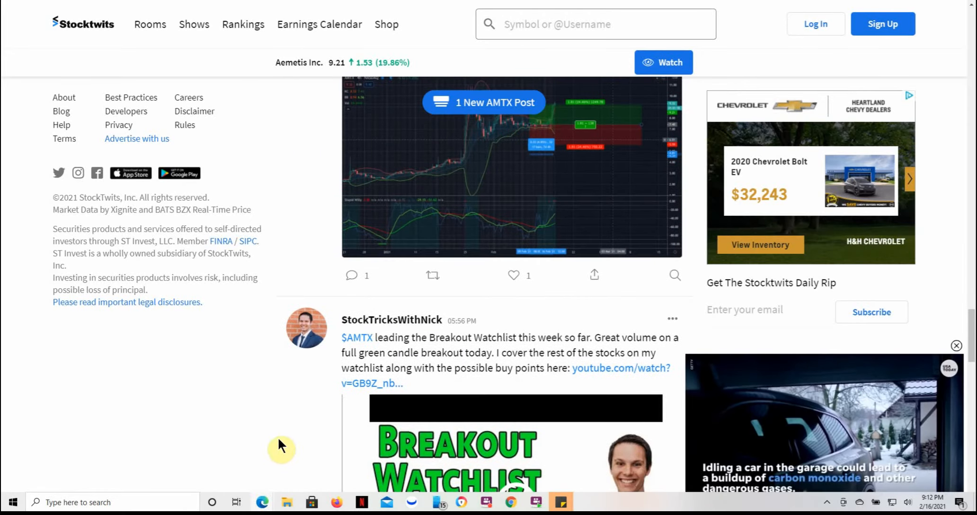
scroll(down, 3)
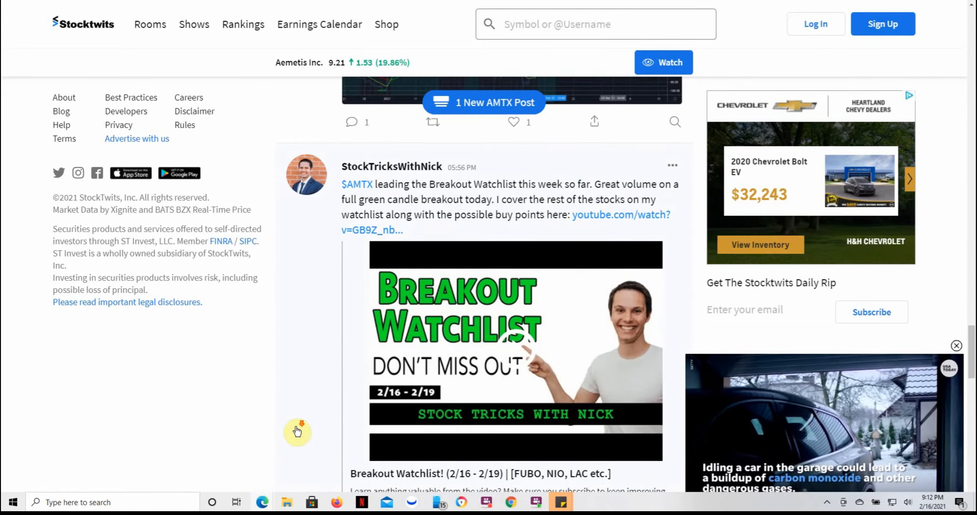
scroll(down, 3)
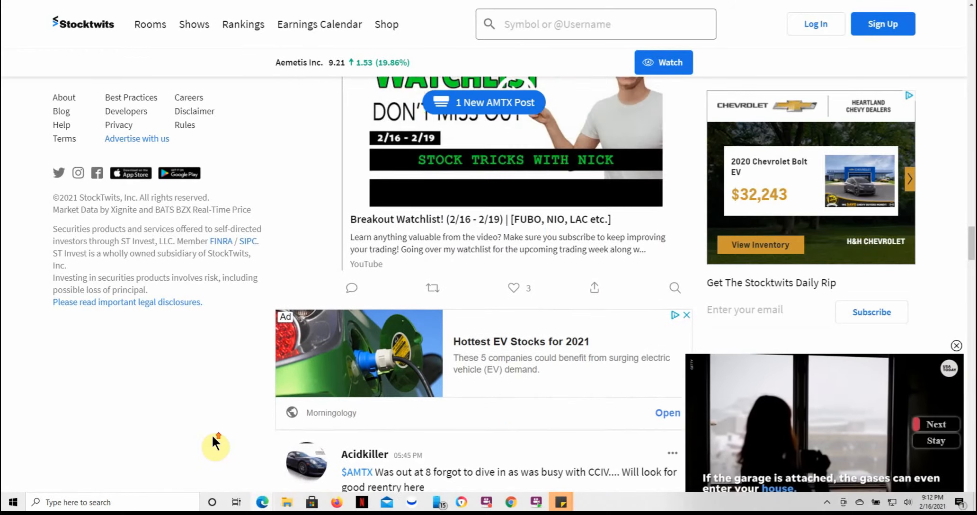
scroll(down, 3)
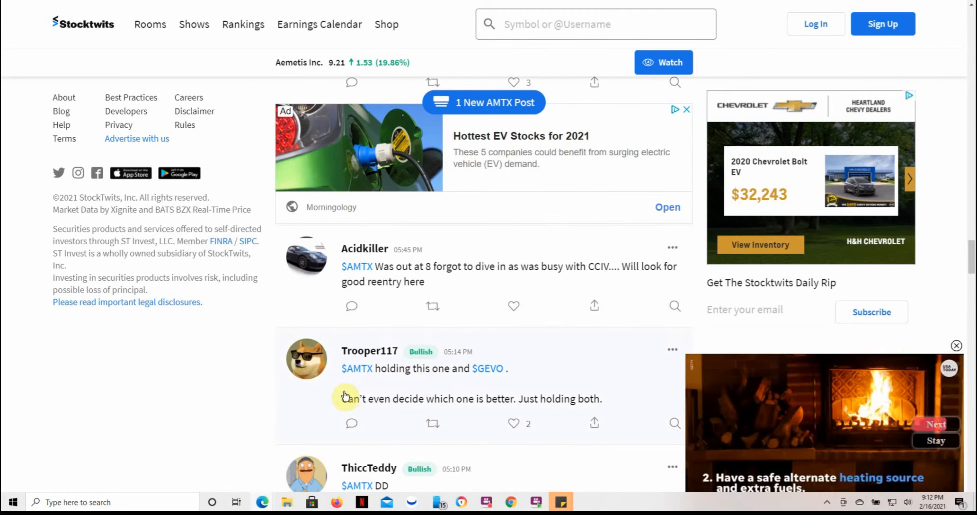
mouse_move(484, 413)
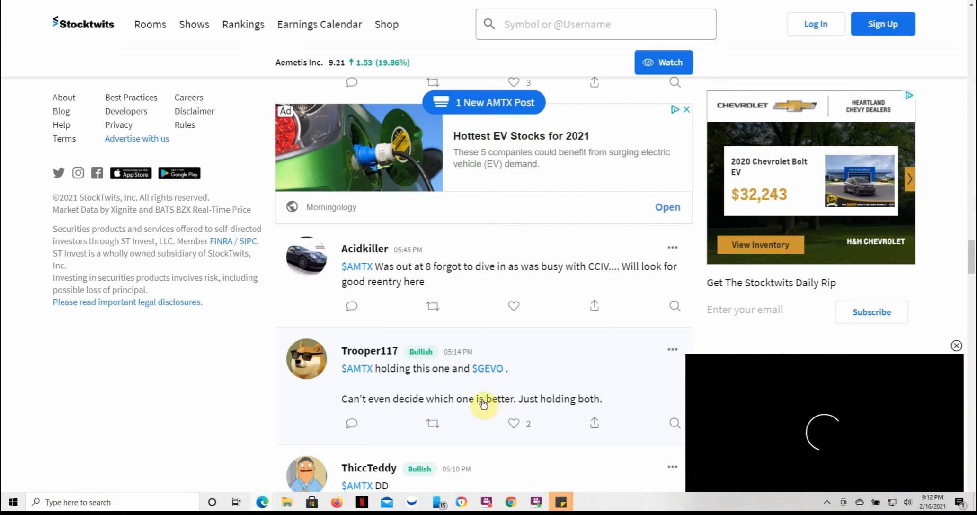
scroll(down, 3)
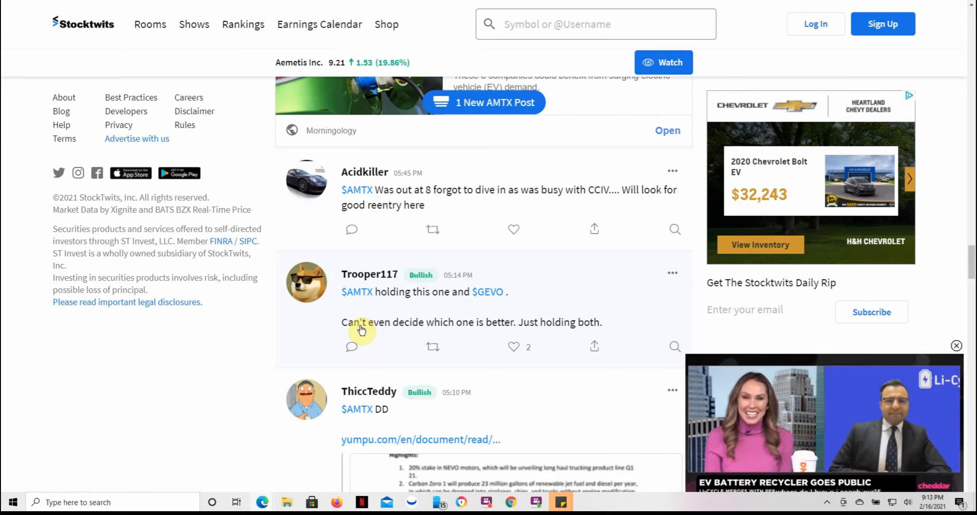
mouse_move(435, 325)
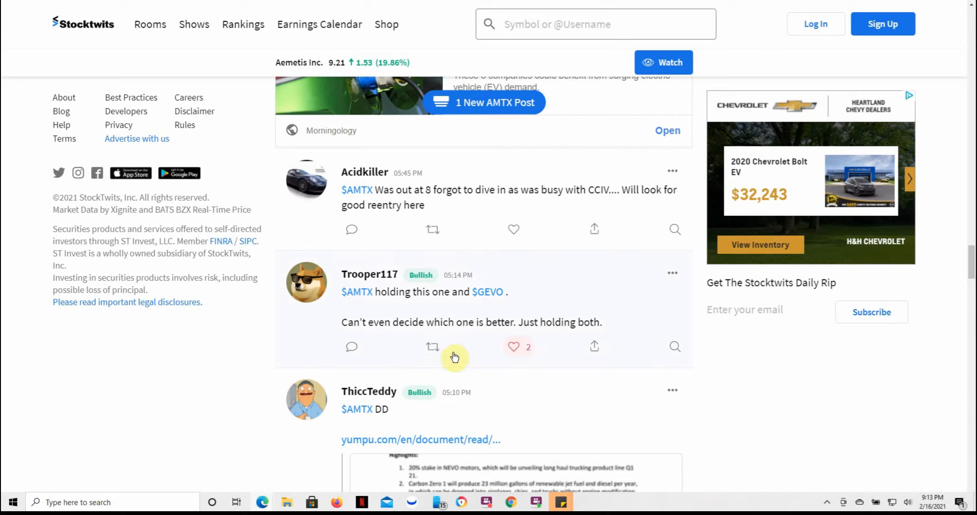
mouse_move(378, 330)
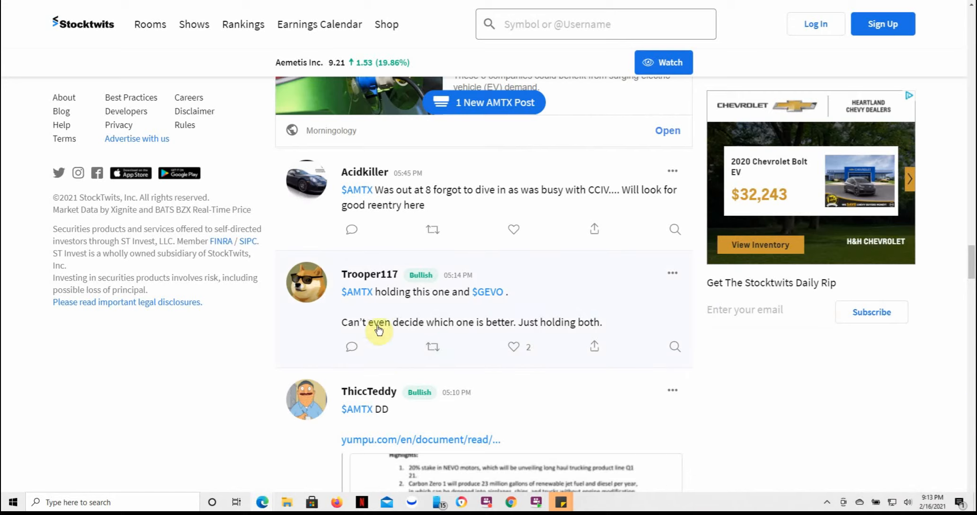
mouse_move(551, 328)
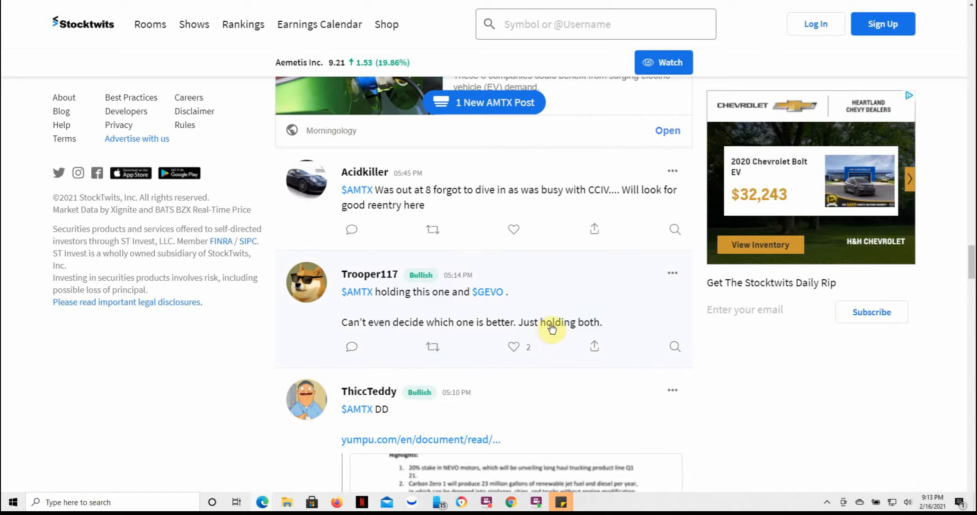
mouse_move(218, 443)
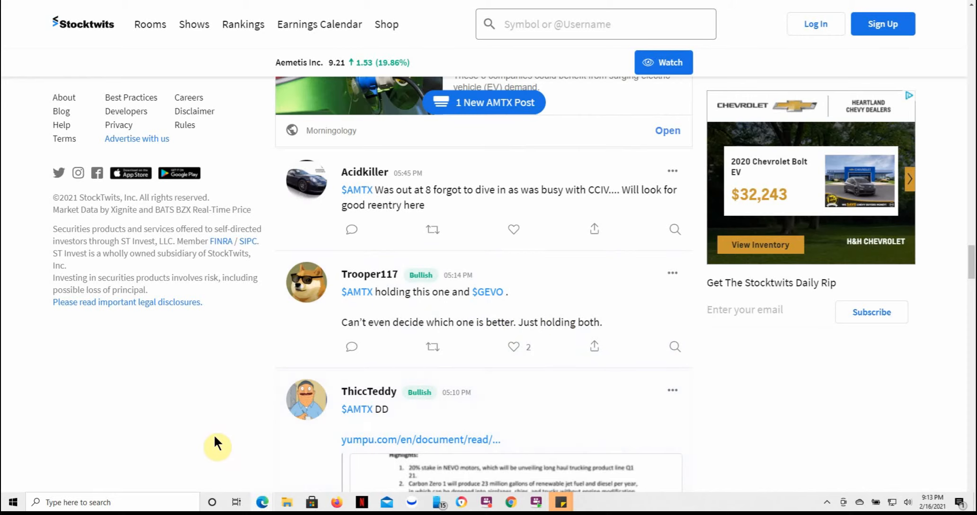
scroll(down, 3)
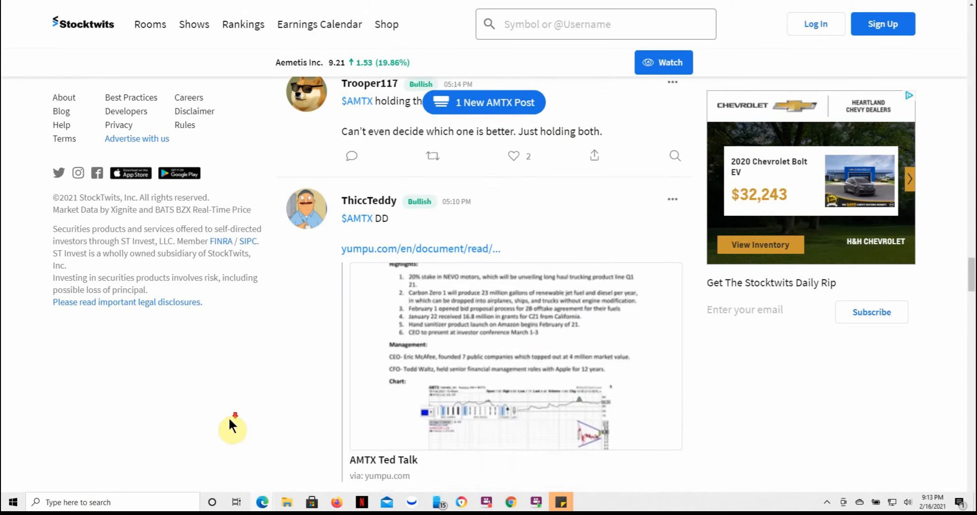
scroll(down, 3)
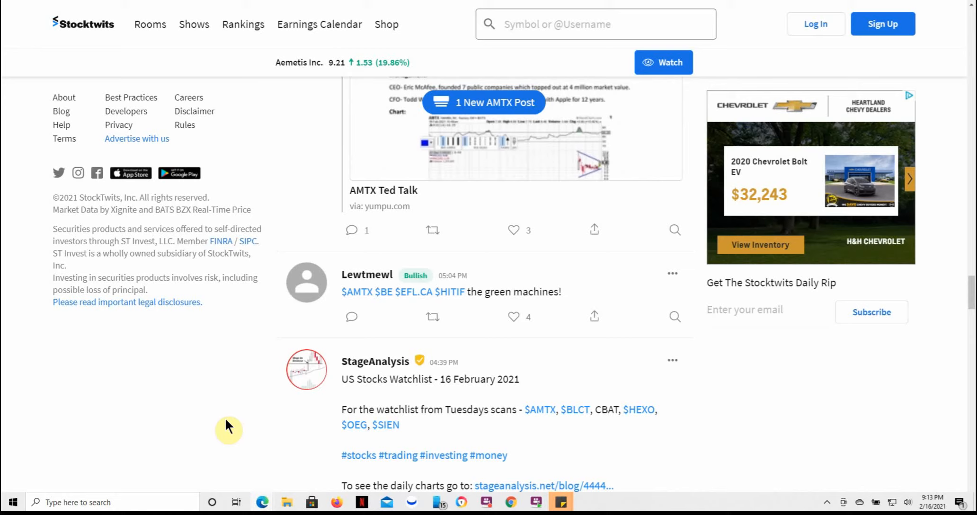
mouse_move(221, 430)
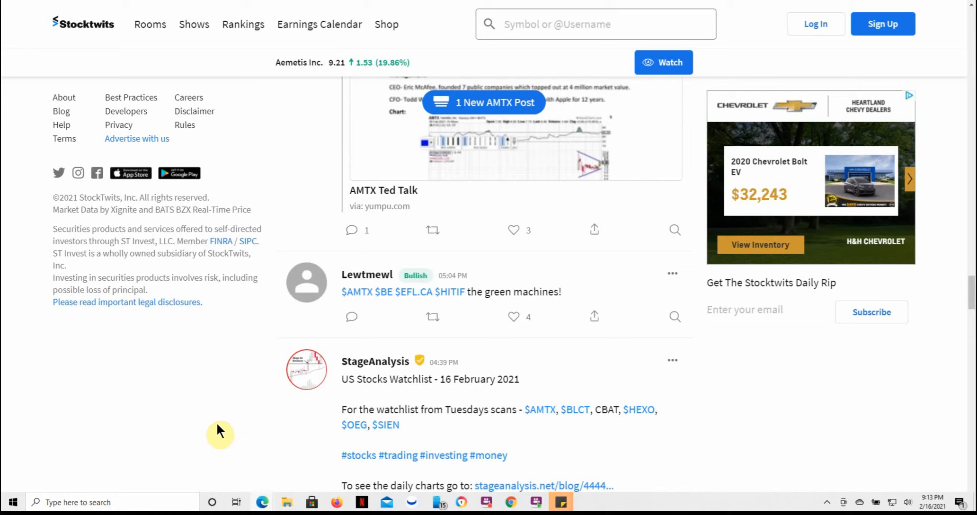
scroll(down, 3)
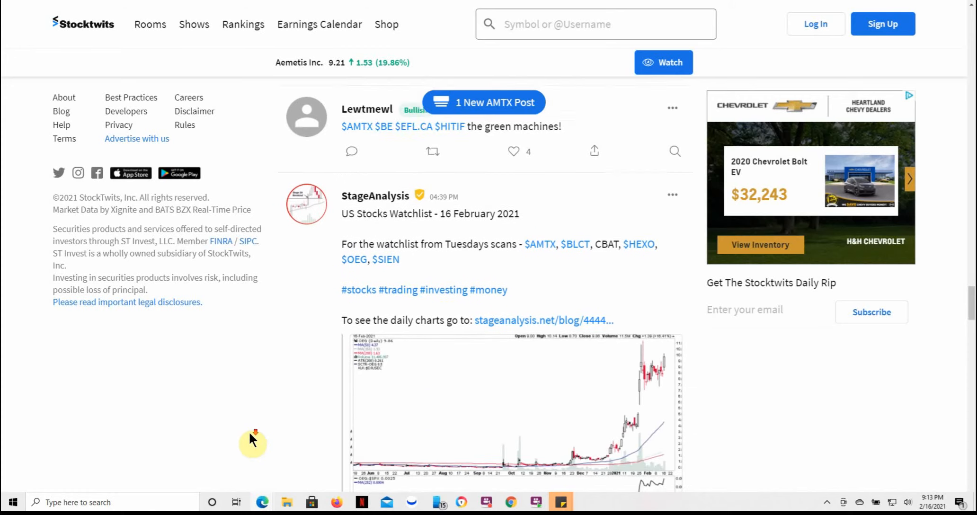
scroll(down, 3)
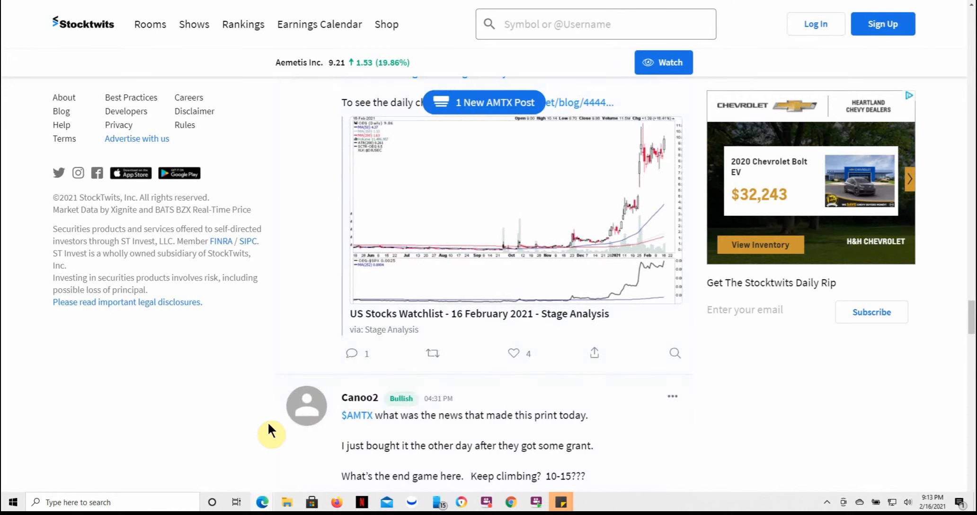
scroll(down, 3)
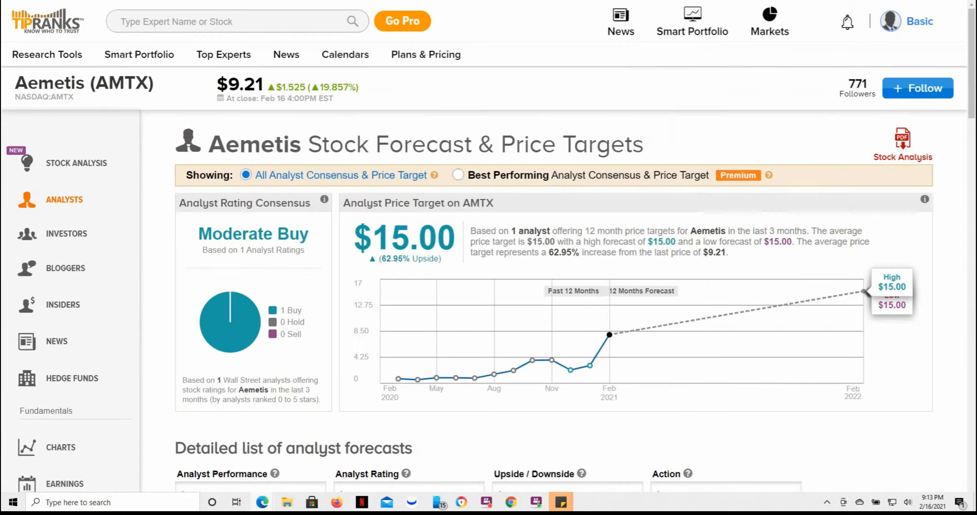
mouse_move(156, 170)
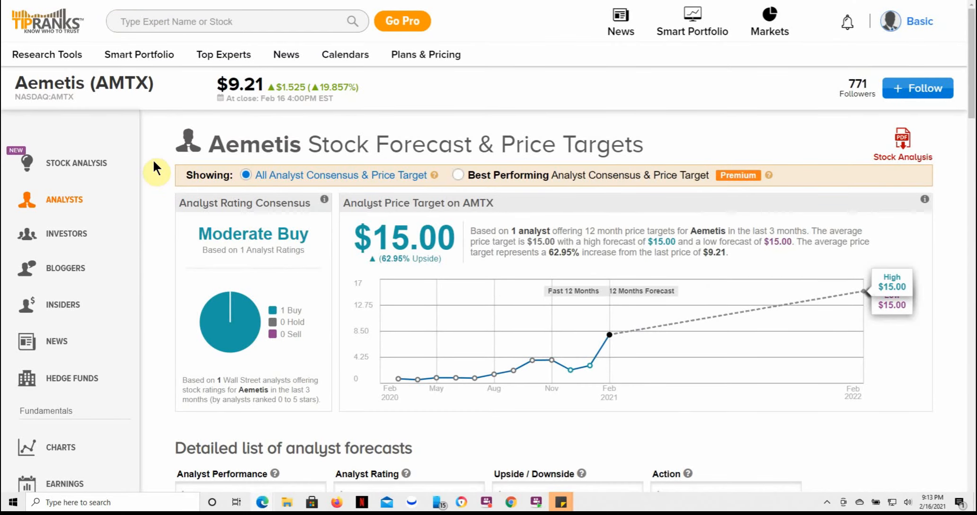
mouse_move(223, 104)
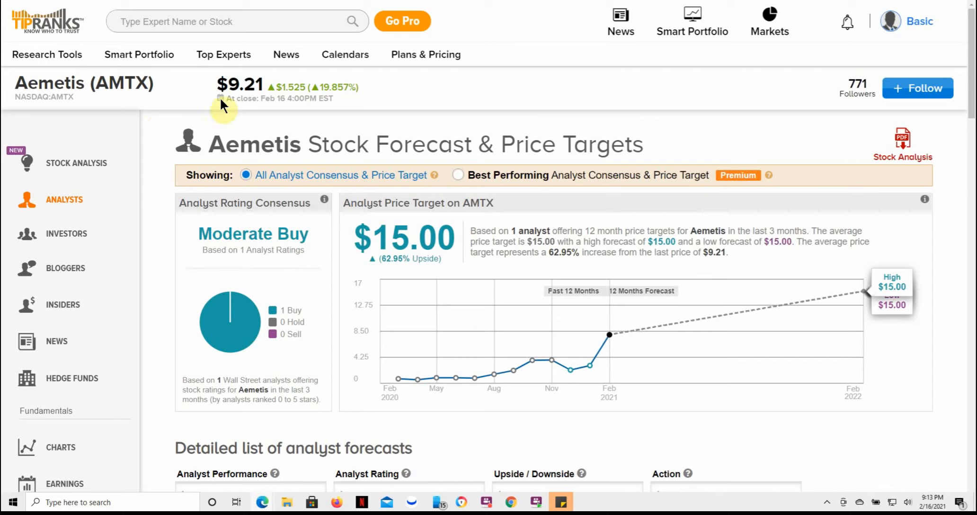
mouse_move(240, 85)
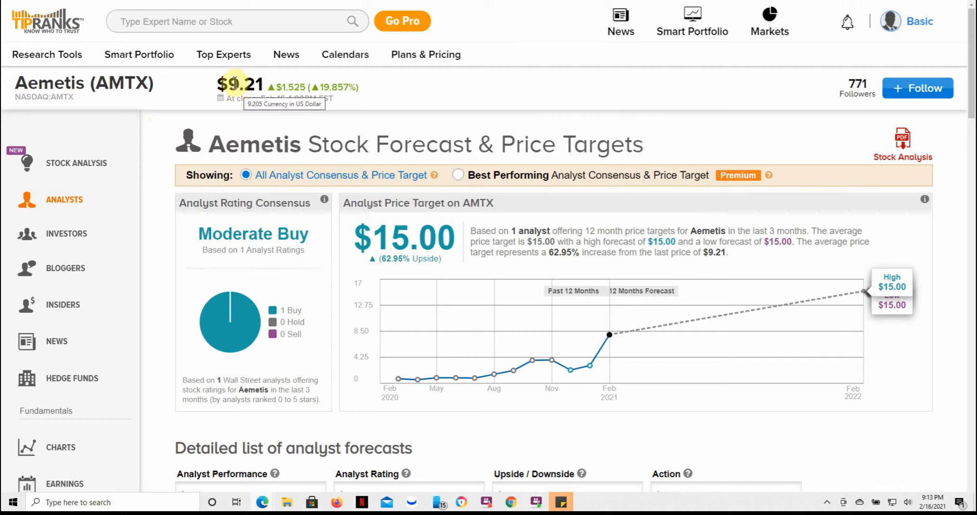
mouse_move(329, 232)
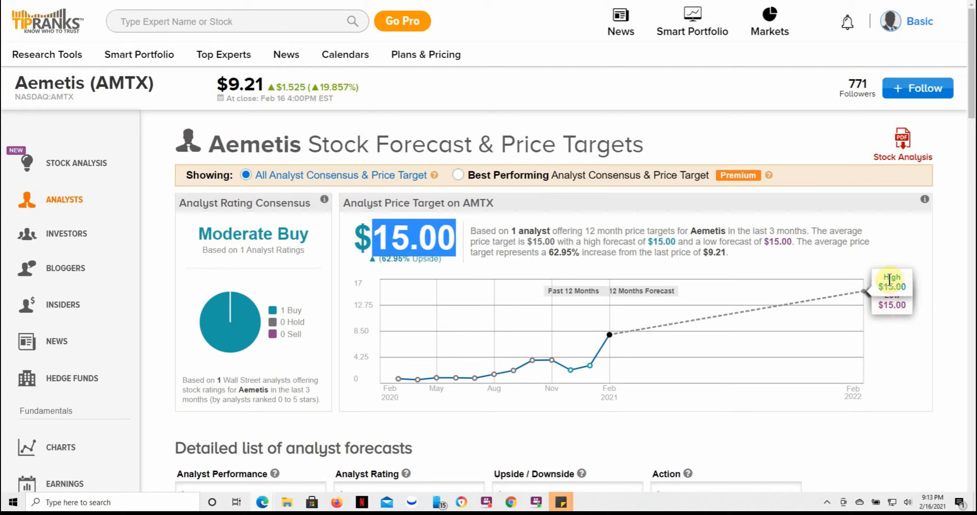
mouse_move(247, 422)
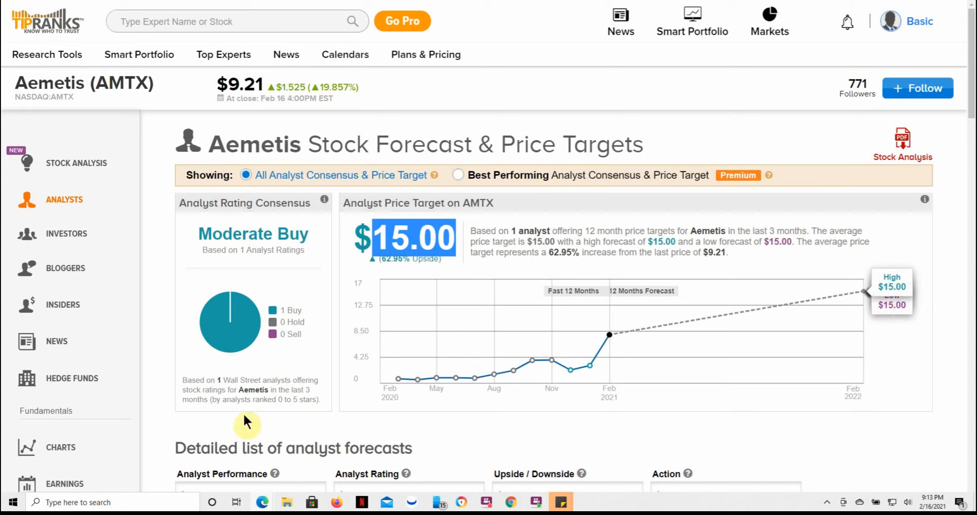
mouse_move(280, 265)
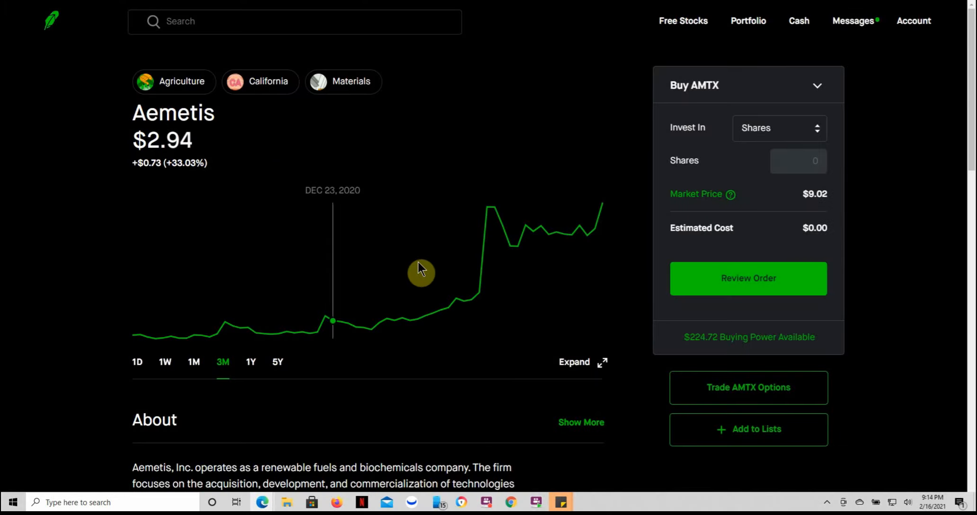
mouse_move(404, 292)
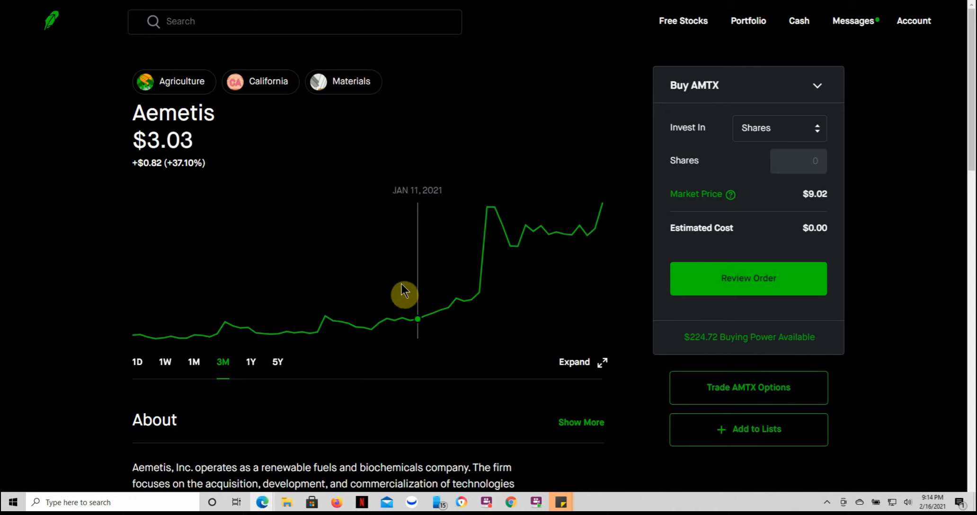
mouse_move(401, 296)
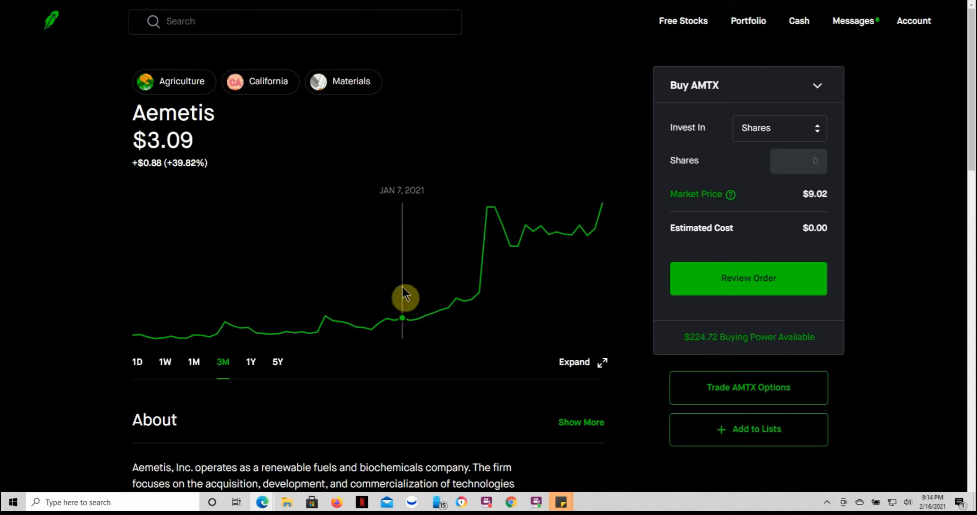
mouse_move(352, 304)
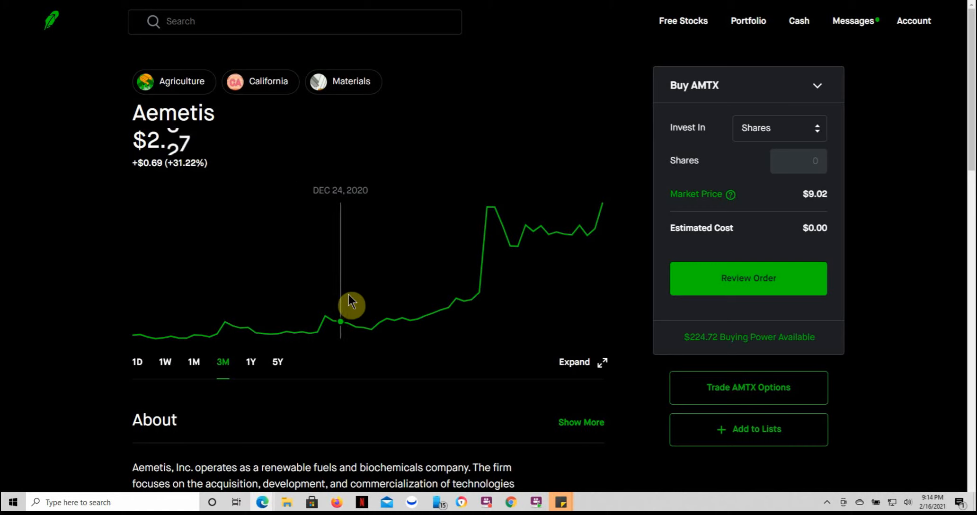
mouse_move(301, 287)
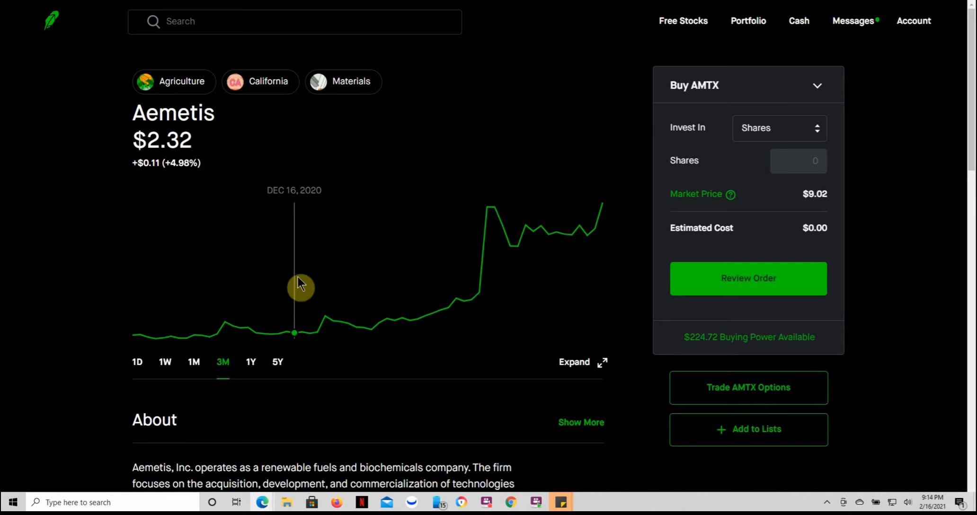
mouse_move(79, 375)
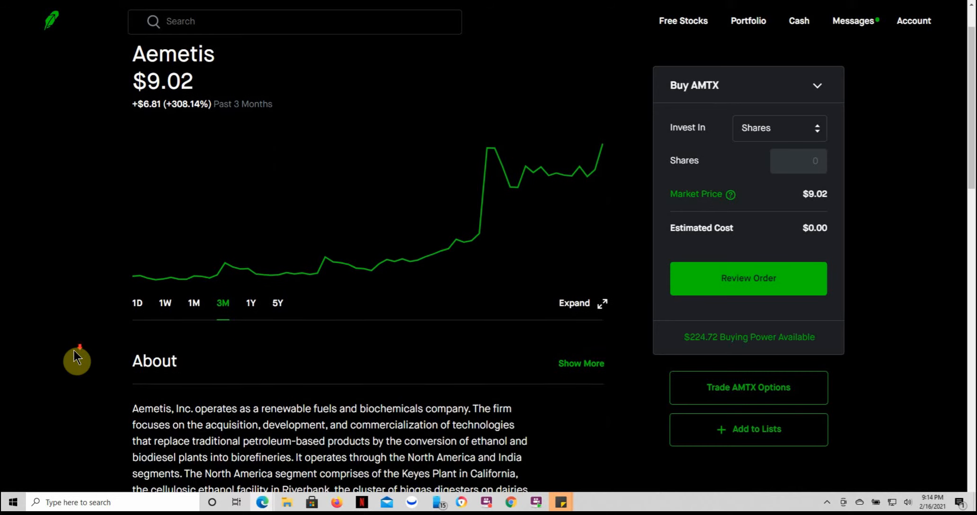
Scroll down to Aemetis's About stats, then back up to the 3M chart.
scroll(down, 3)
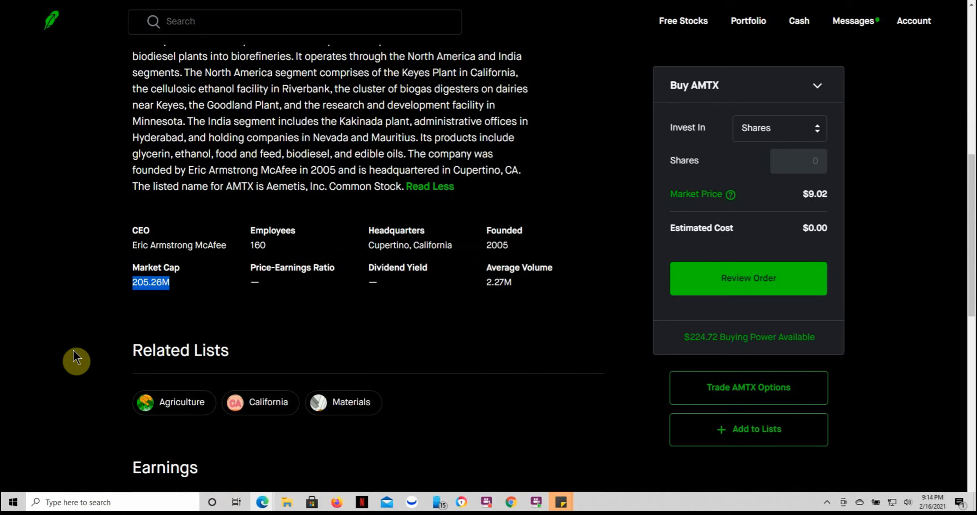
mouse_move(174, 299)
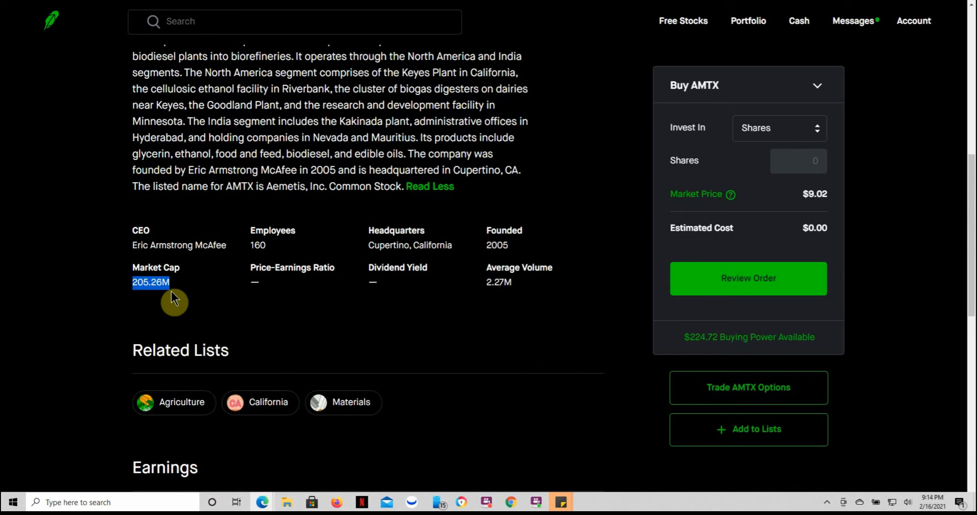
mouse_move(167, 305)
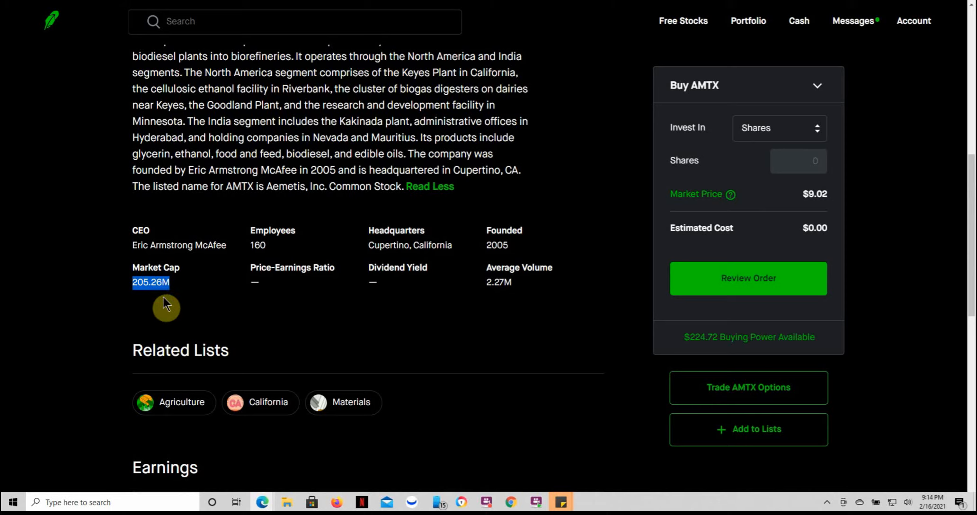
mouse_move(411, 364)
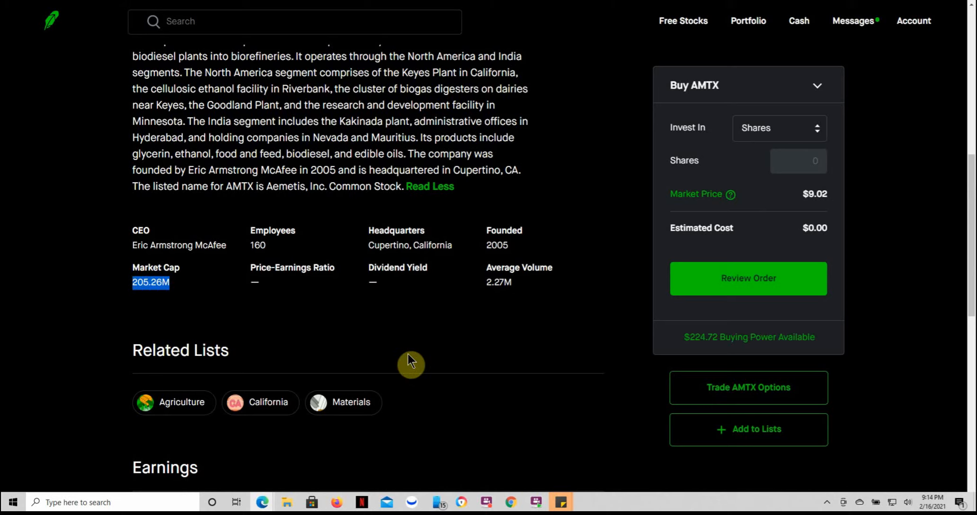
scroll(up, 3)
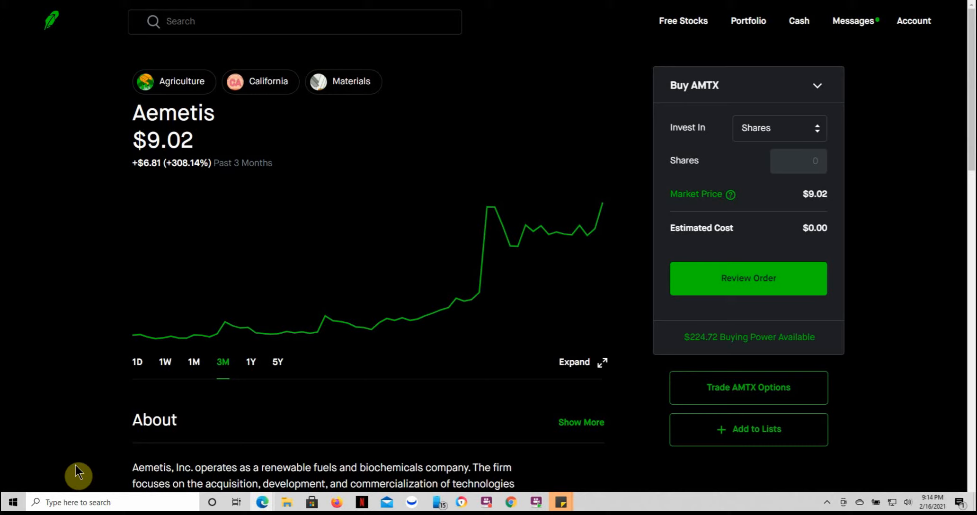
mouse_move(91, 448)
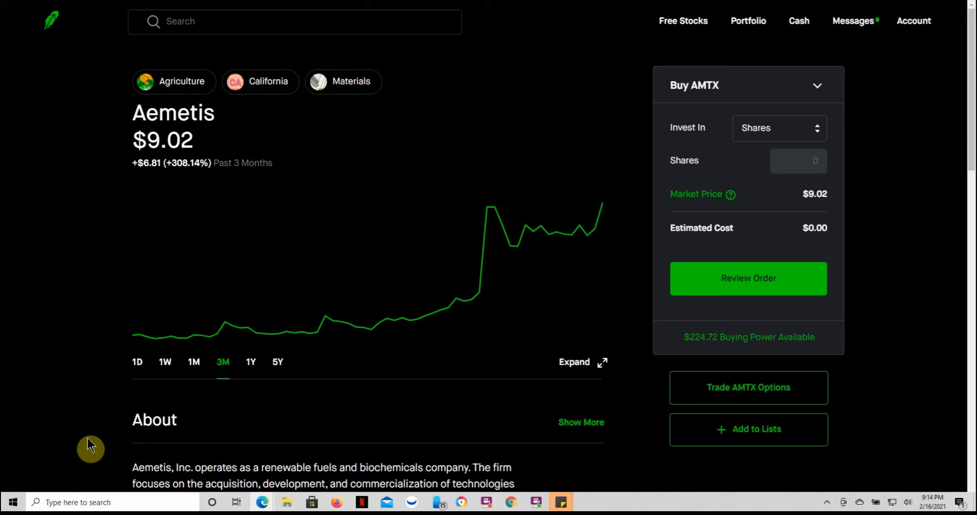
mouse_move(142, 147)
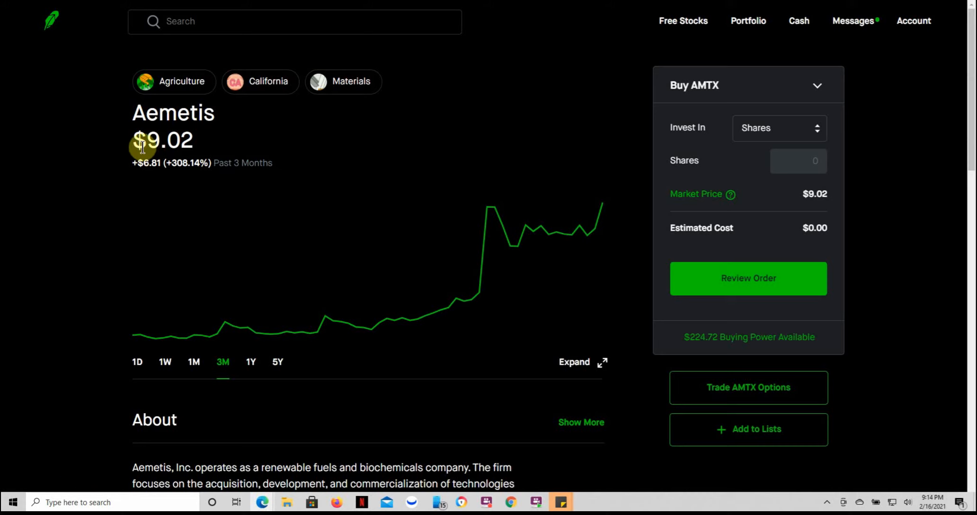
mouse_move(49, 434)
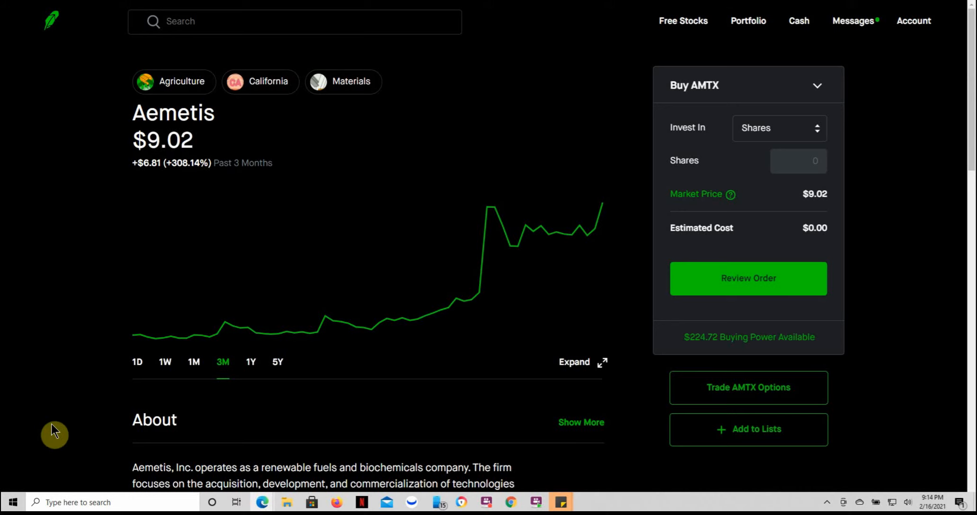
mouse_move(165, 169)
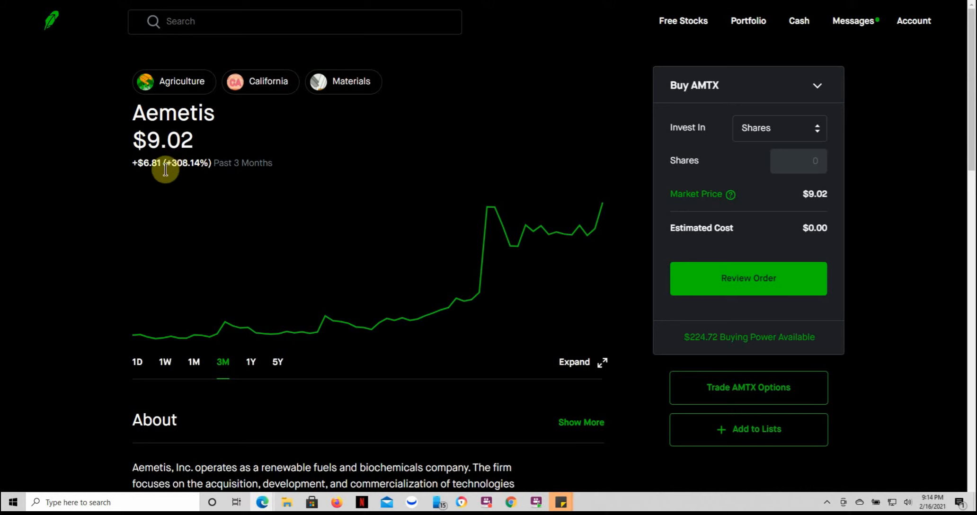
Switch the Aemetis chart range through 1M and 1W, ending on 1D.
click(193, 362)
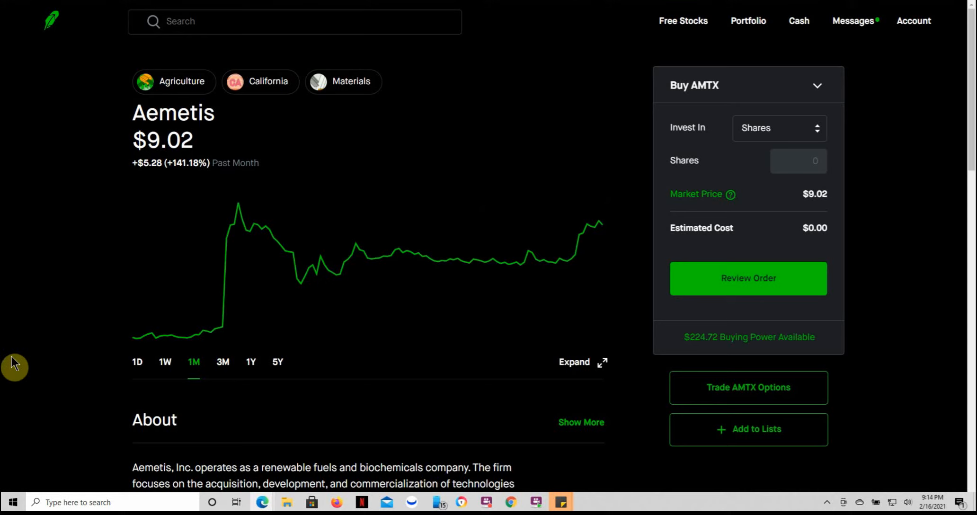
mouse_move(38, 366)
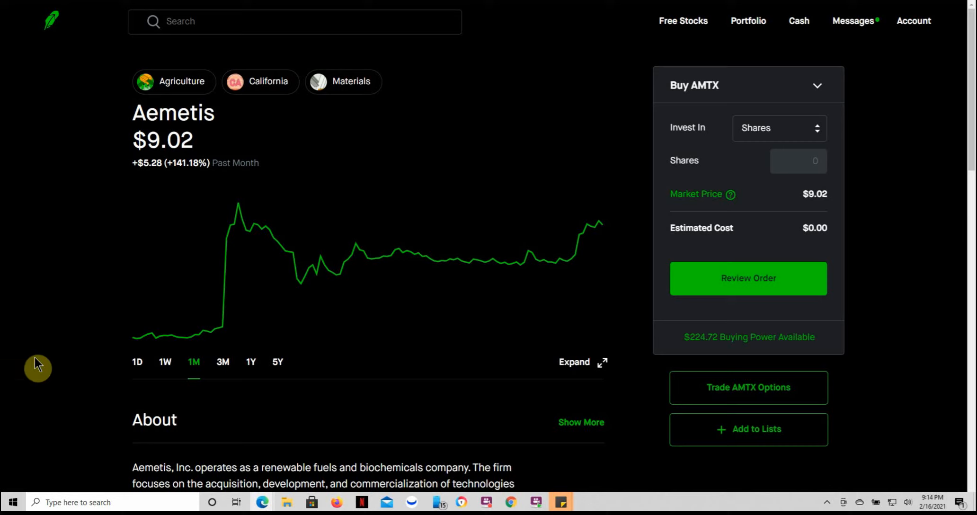
mouse_move(293, 467)
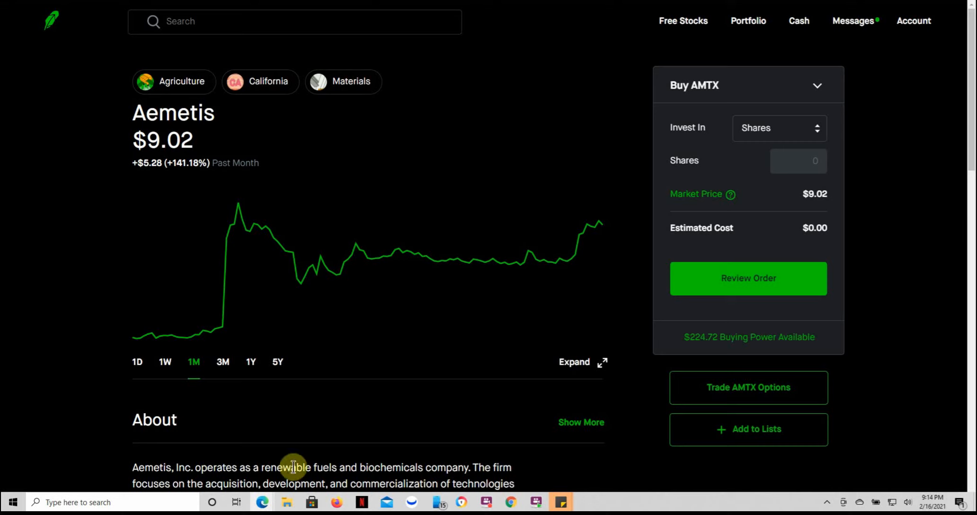
mouse_move(119, 389)
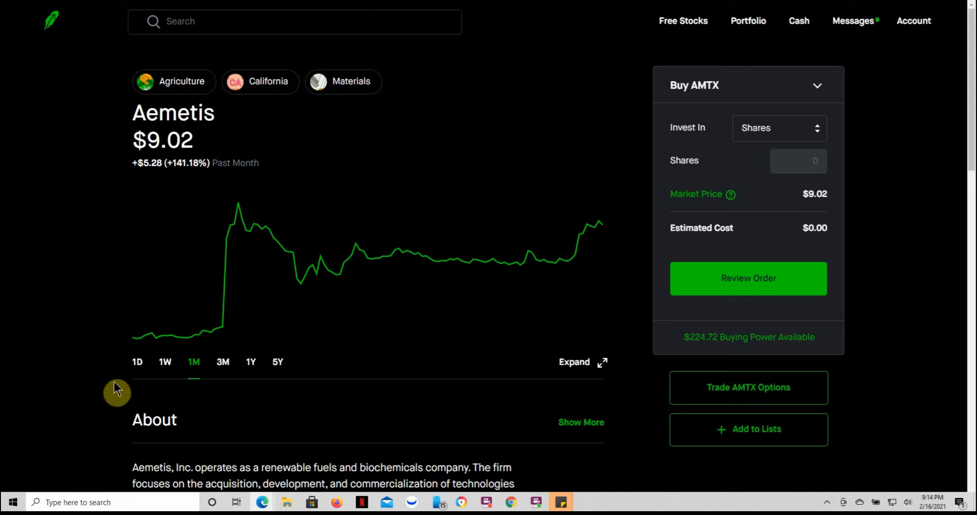
mouse_move(166, 361)
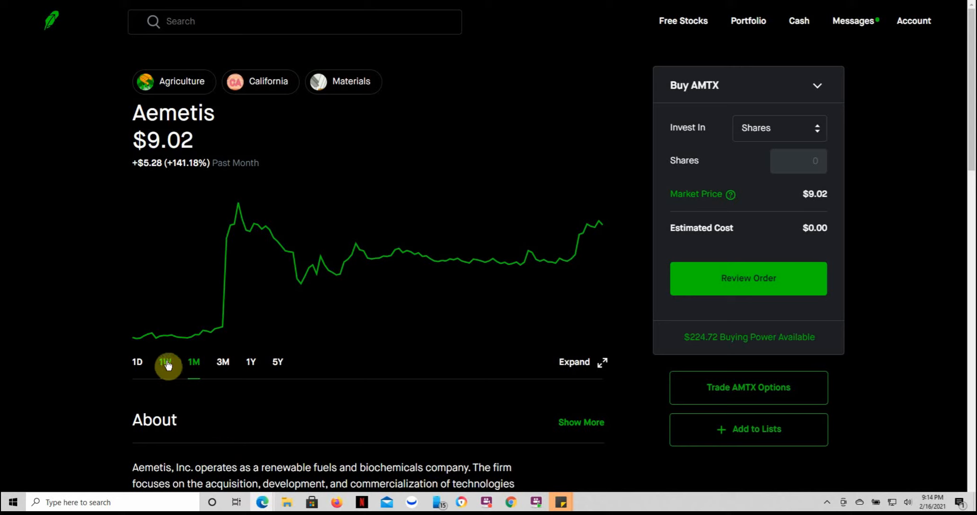
click(167, 362)
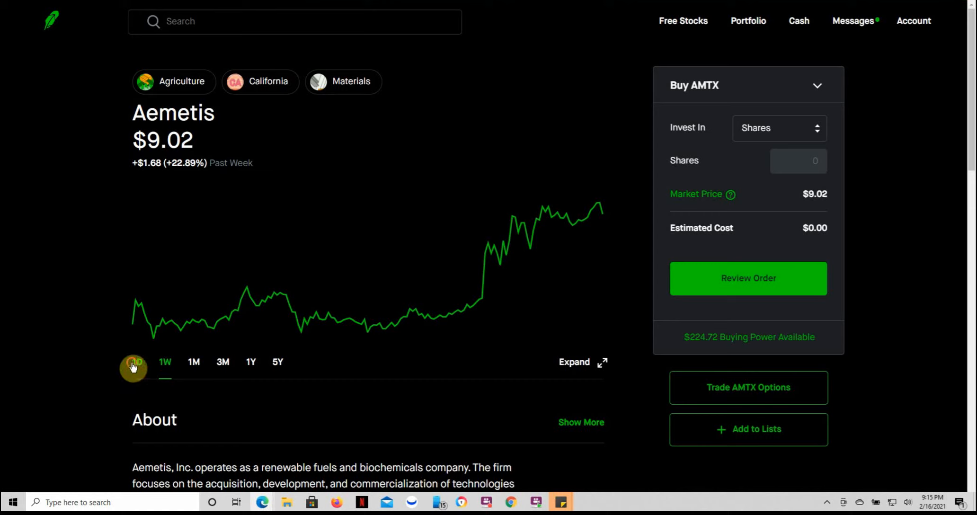
click(136, 362)
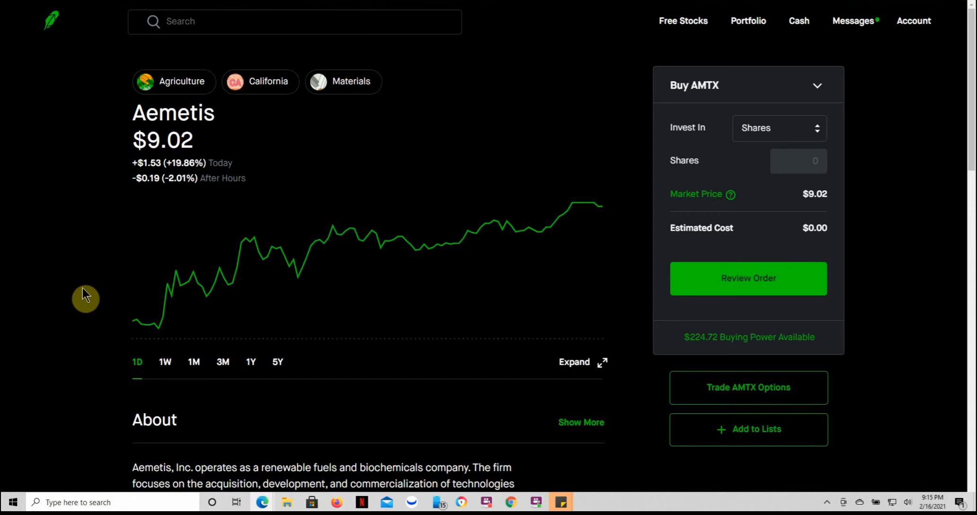
mouse_move(79, 291)
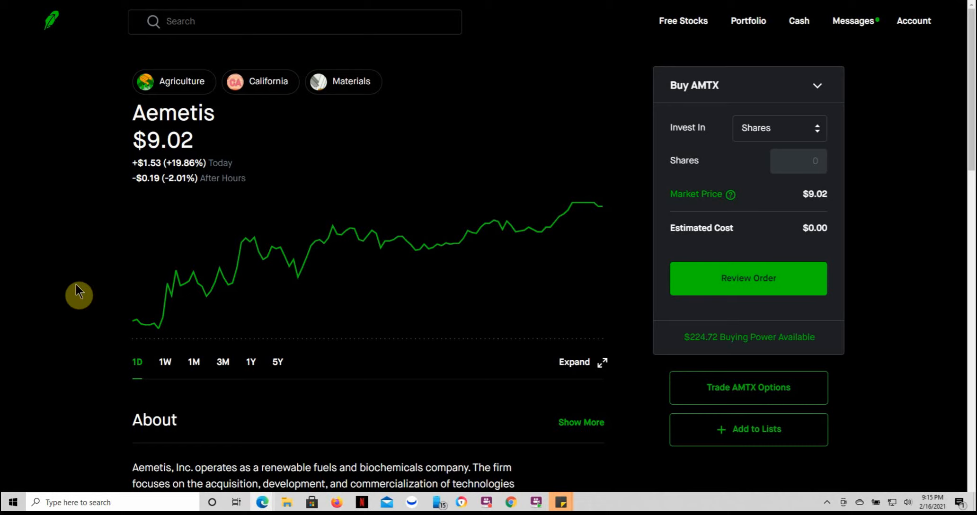
mouse_move(71, 327)
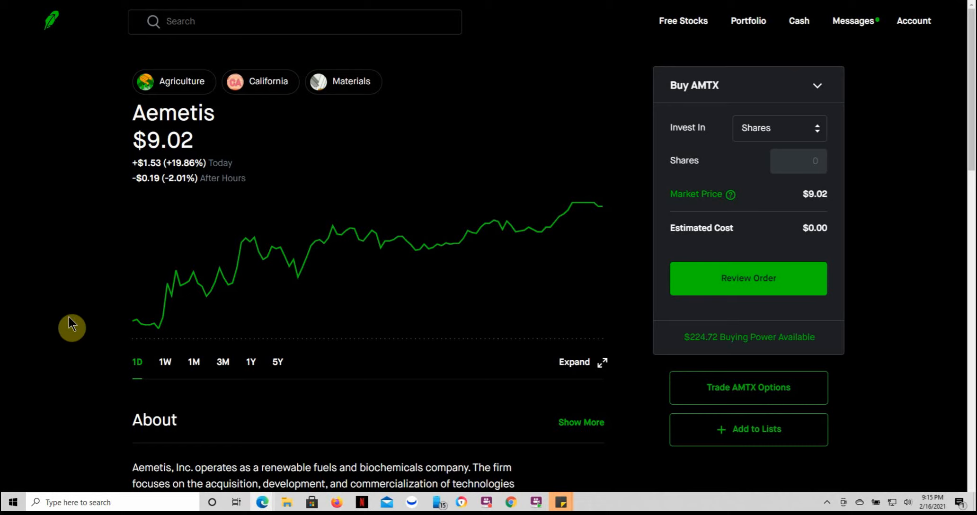